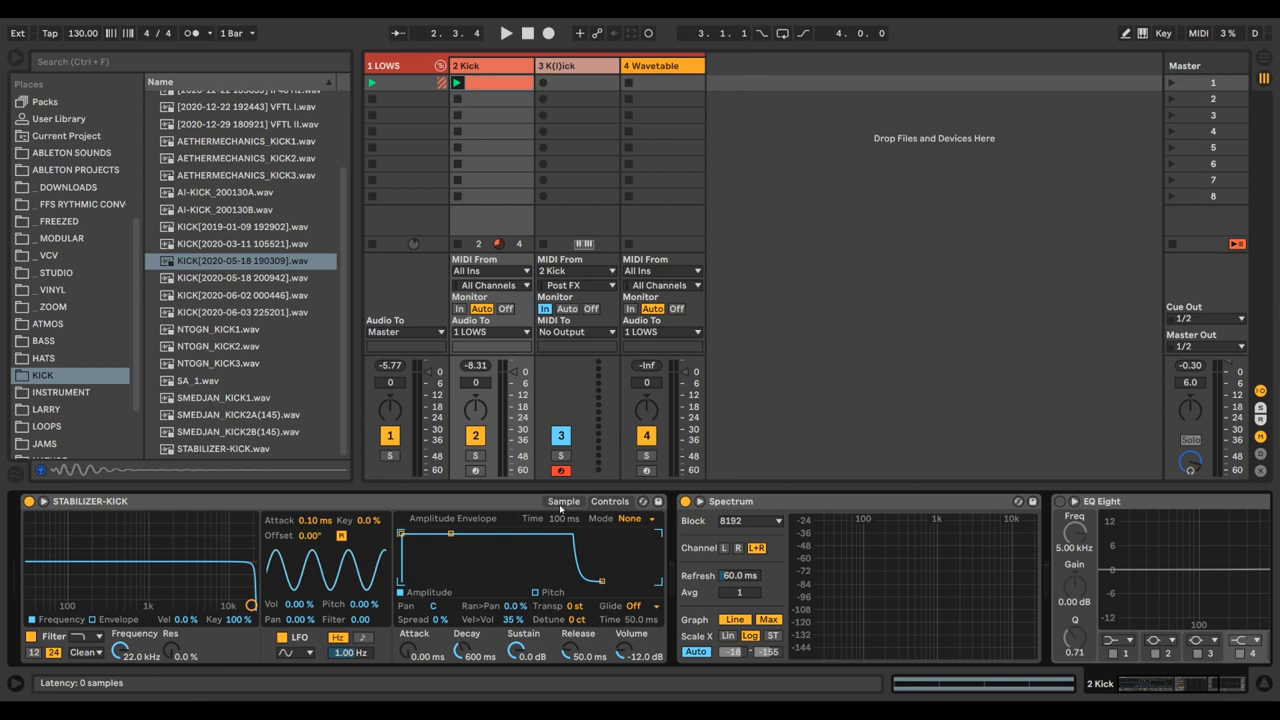
Show the kick sample's waveform in the Simpler on the Kick track.
click(564, 500)
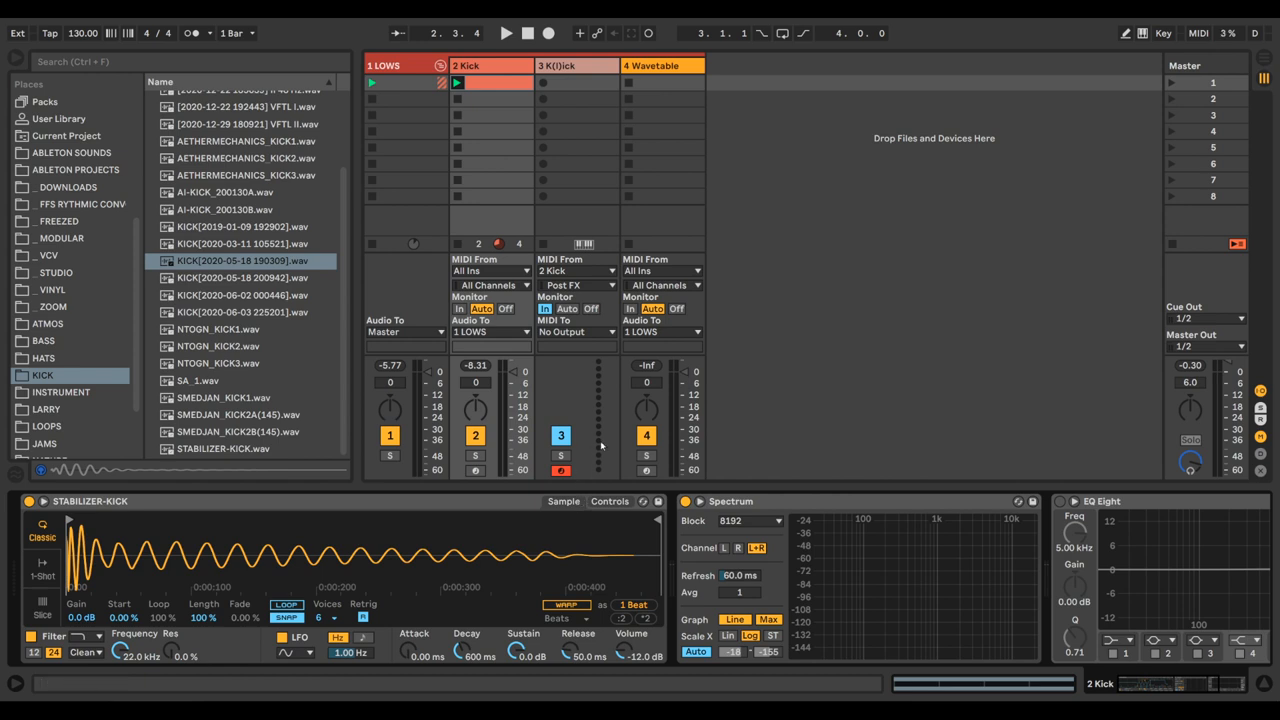
mouse_move(622, 448)
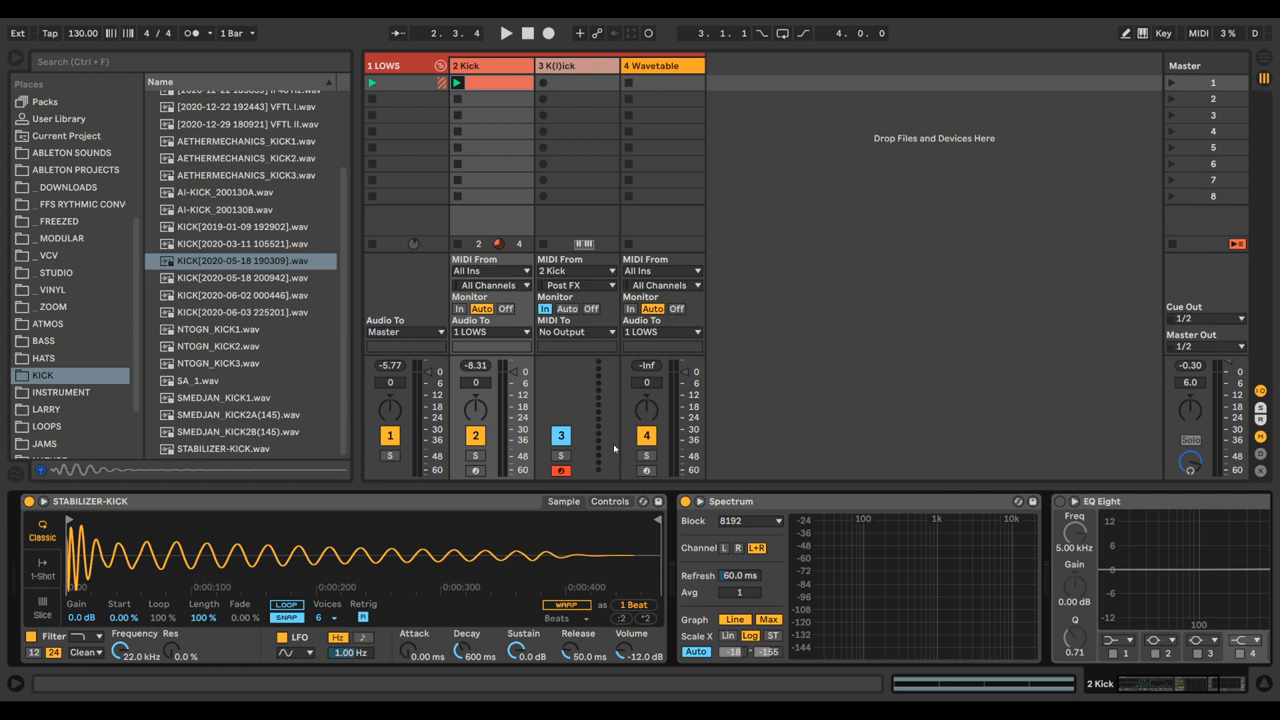
mouse_move(584, 172)
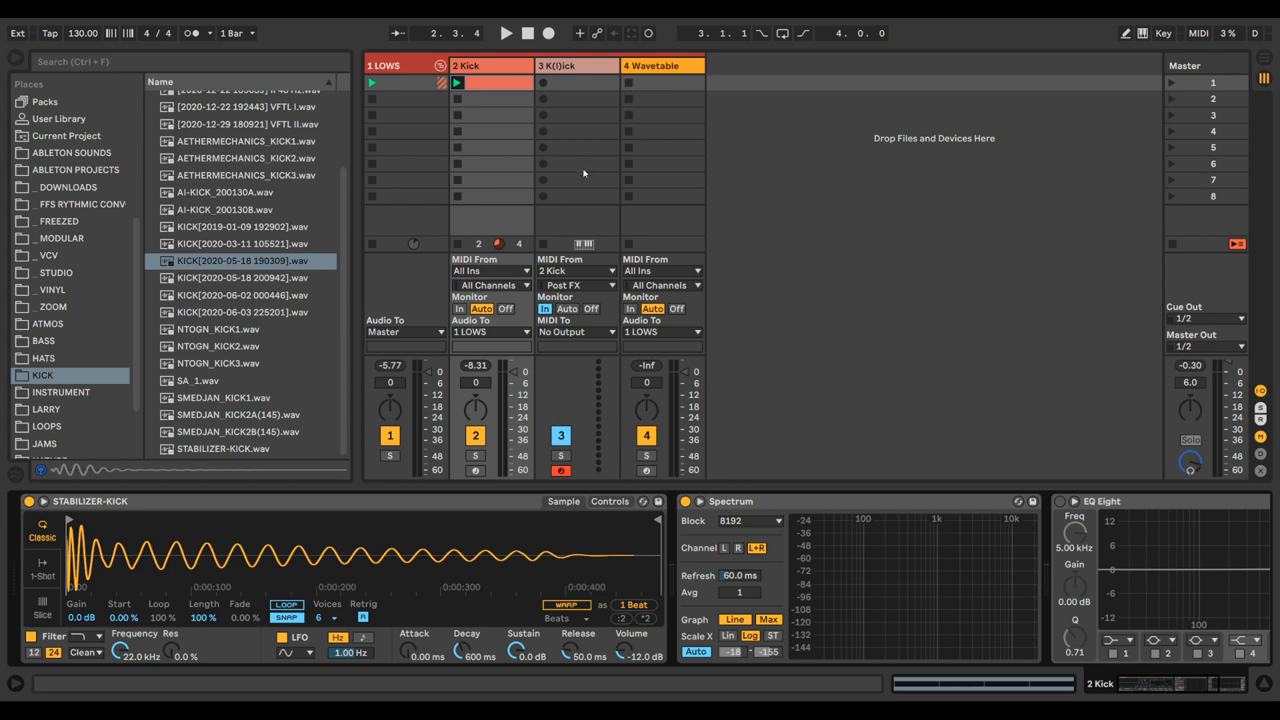
mouse_move(780, 156)
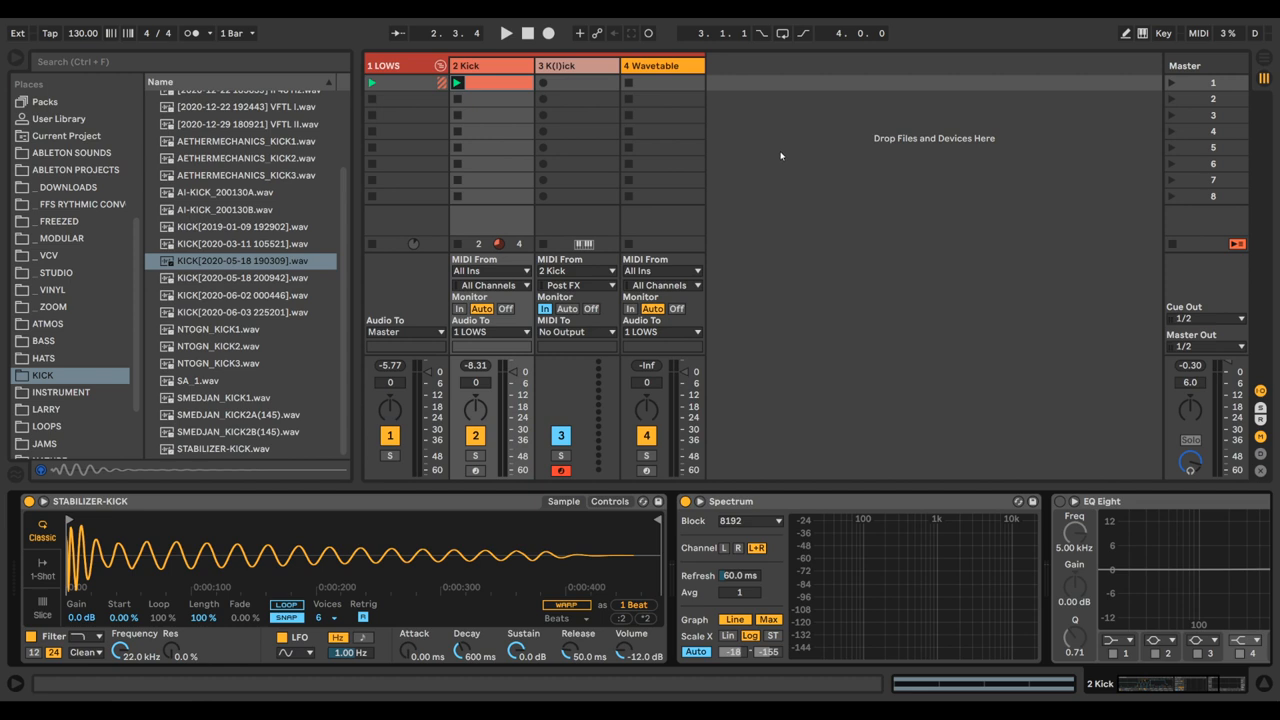
mouse_move(840, 188)
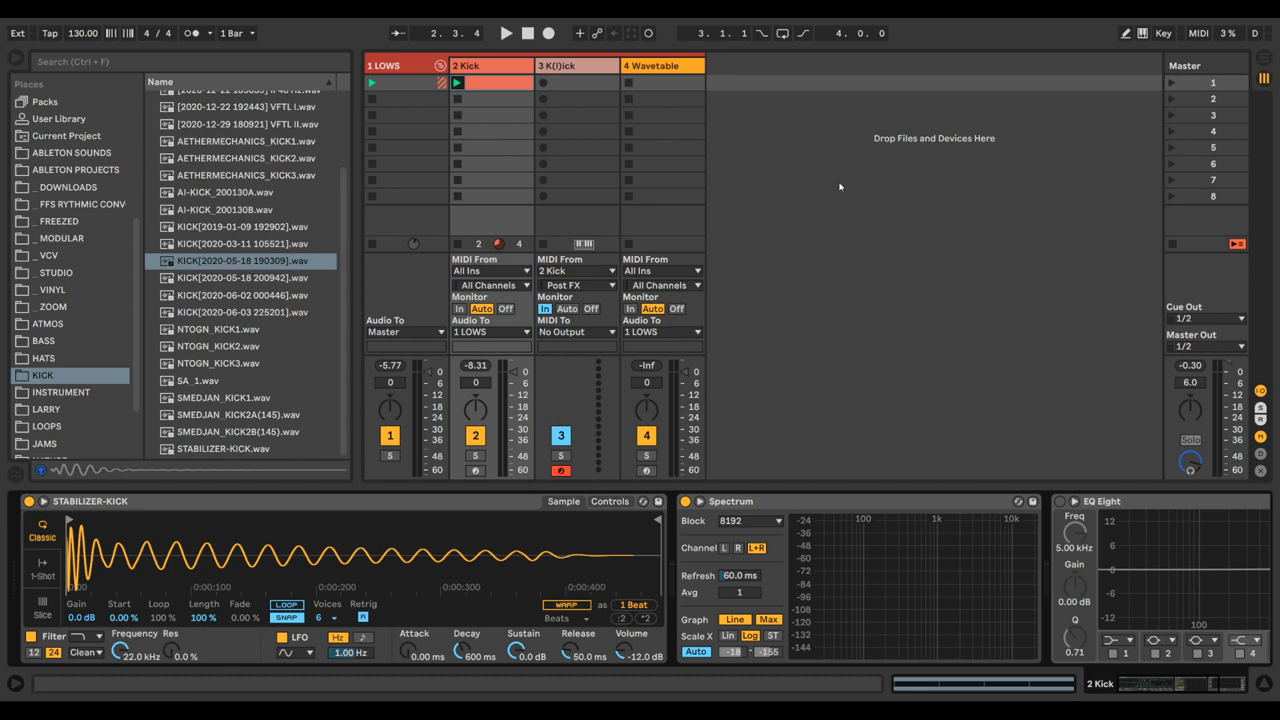
mouse_move(904, 352)
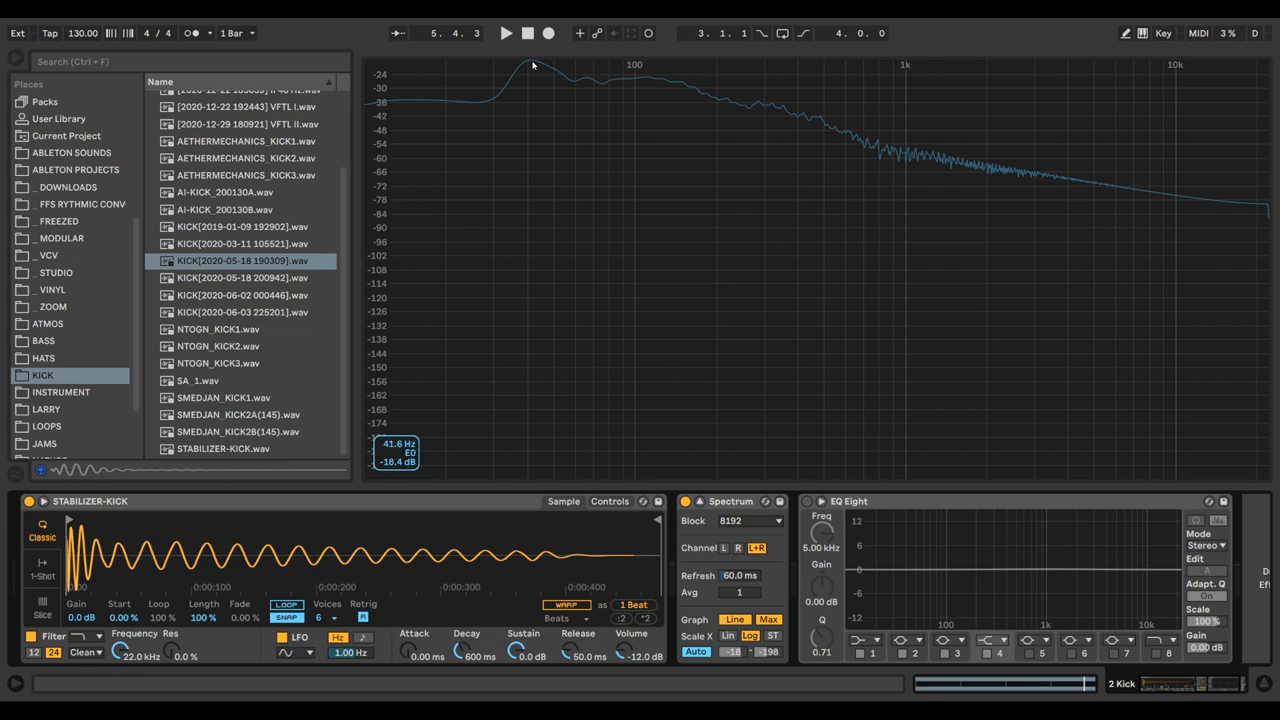
mouse_move(528, 418)
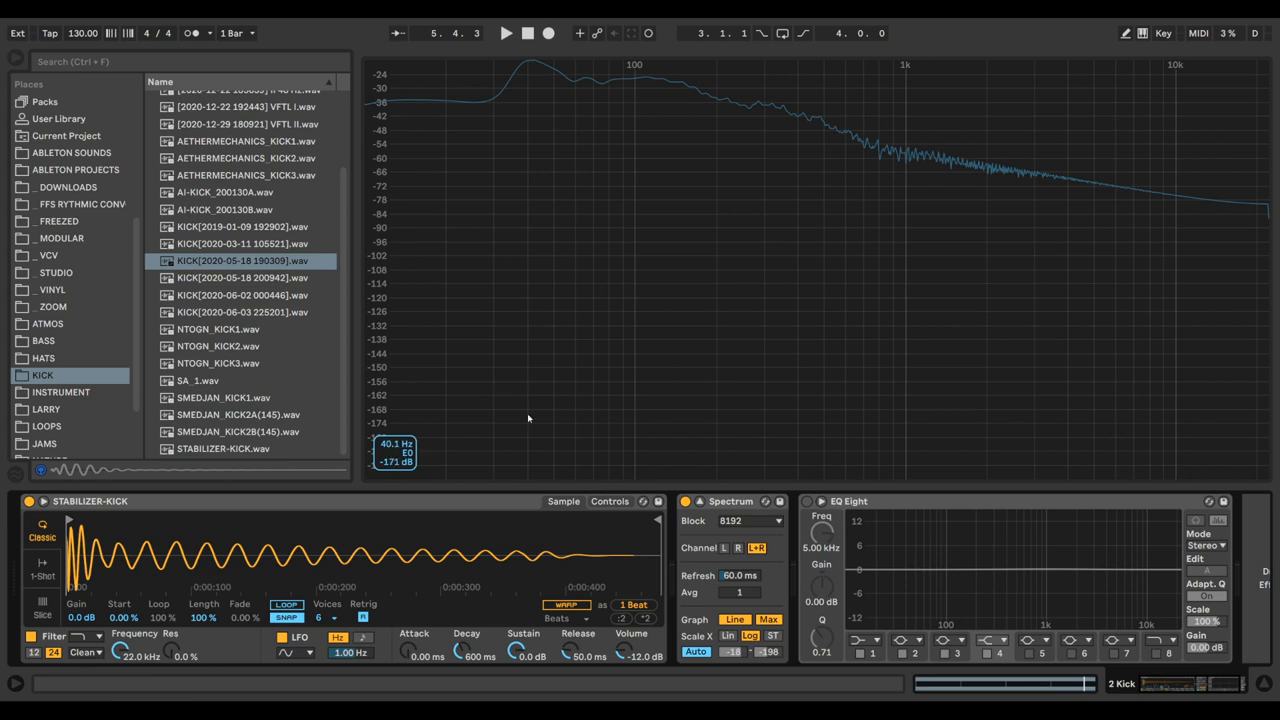
mouse_move(536, 76)
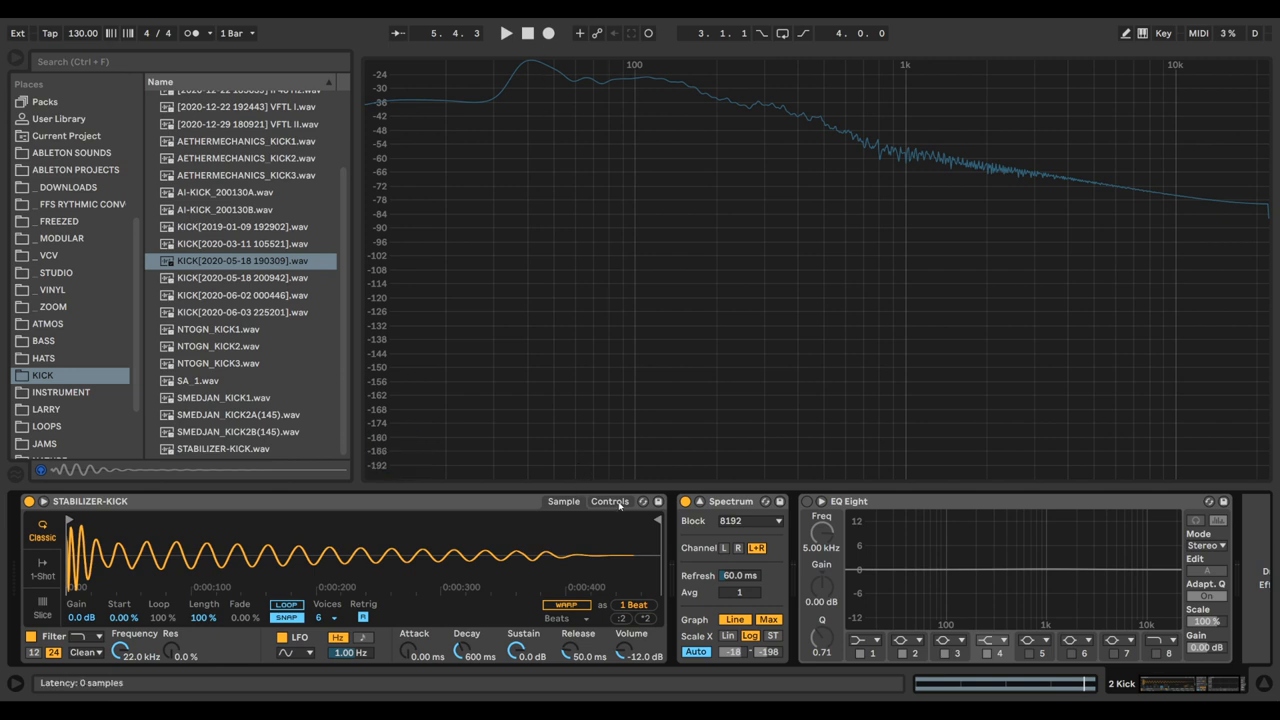
Transpose the kick Simpler up +3 st and collapse the expanded Spectrum view.
click(608, 500)
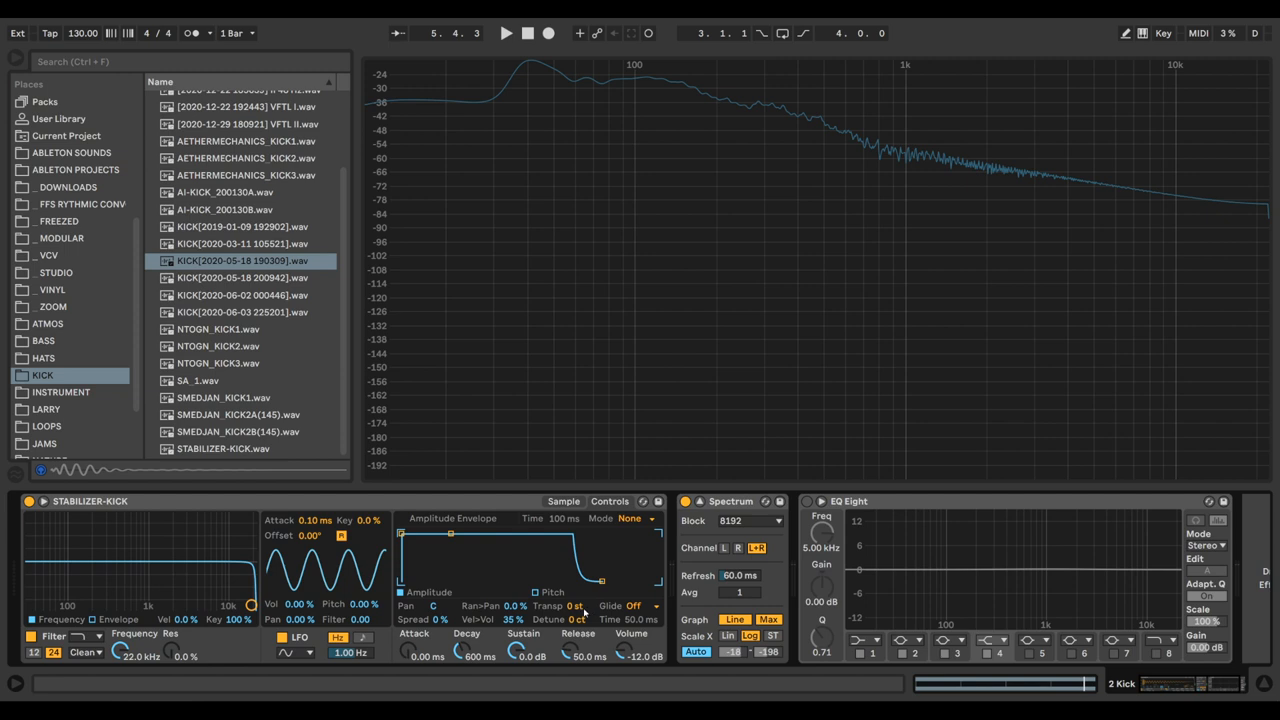
click(506, 32)
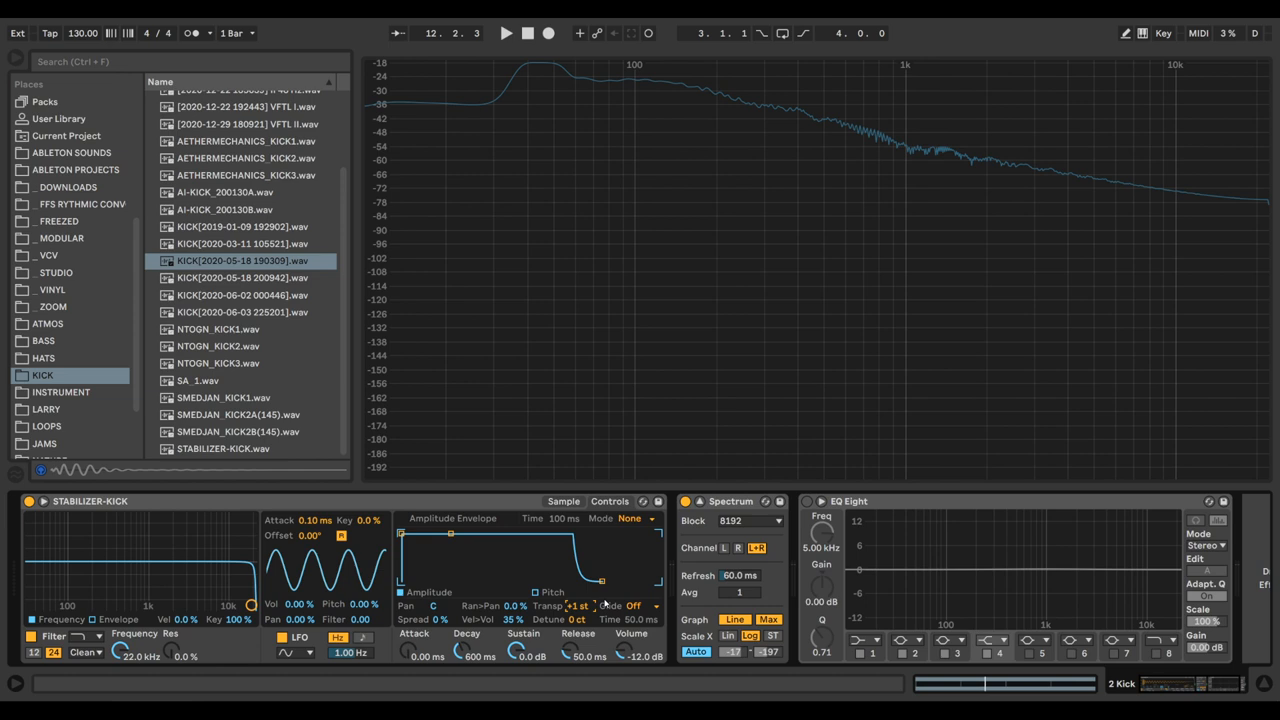
click(506, 32)
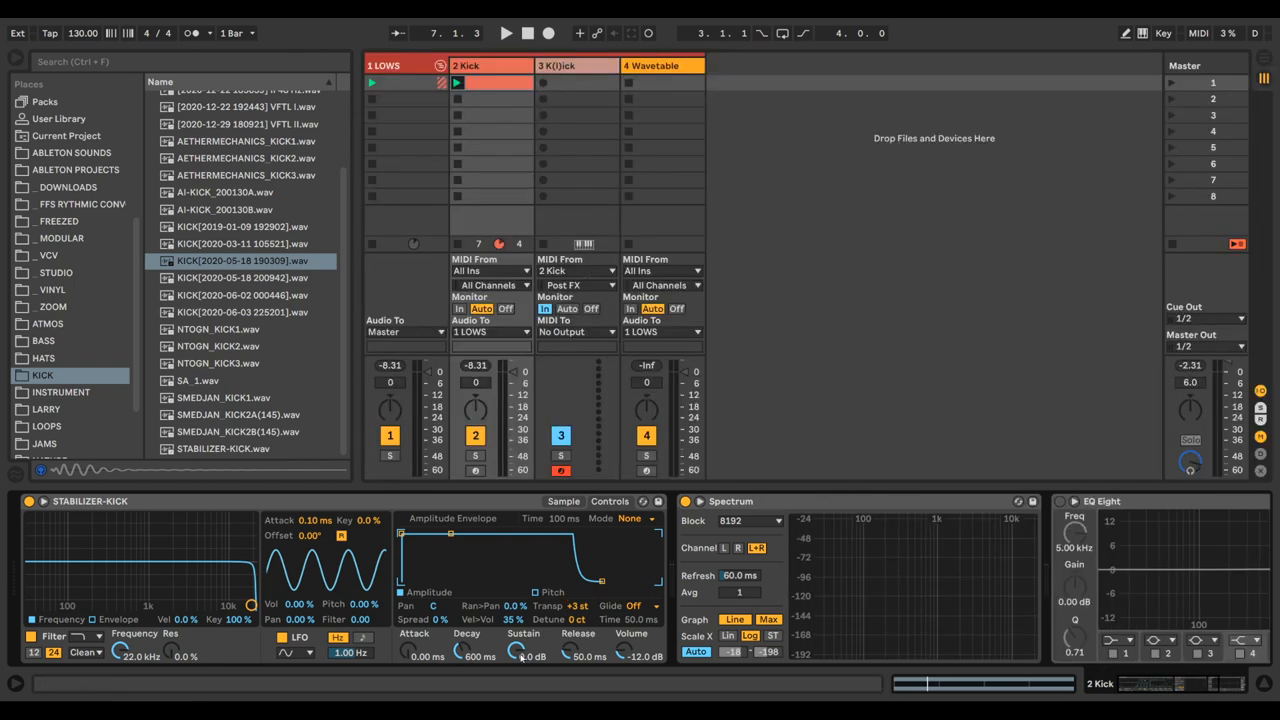
Audition the transposed kick against the Spectrum analyzer, then stop playback.
click(506, 32)
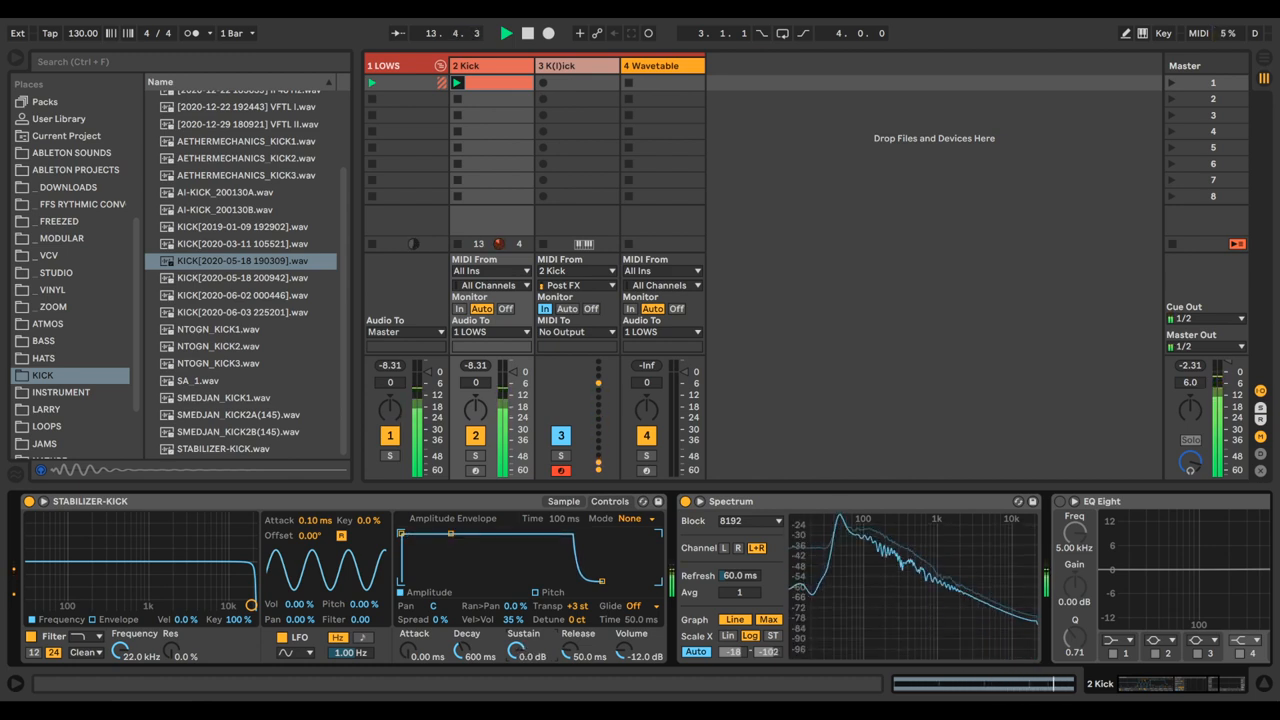
click(528, 32)
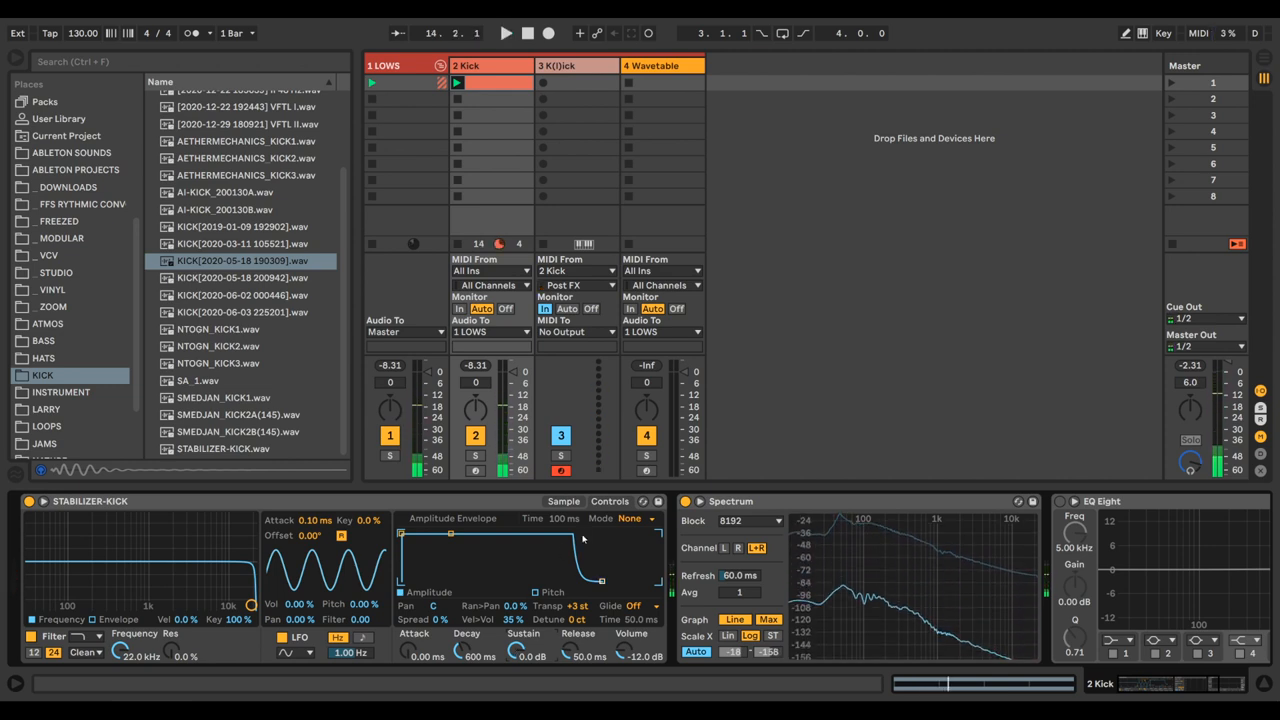
click(504, 32)
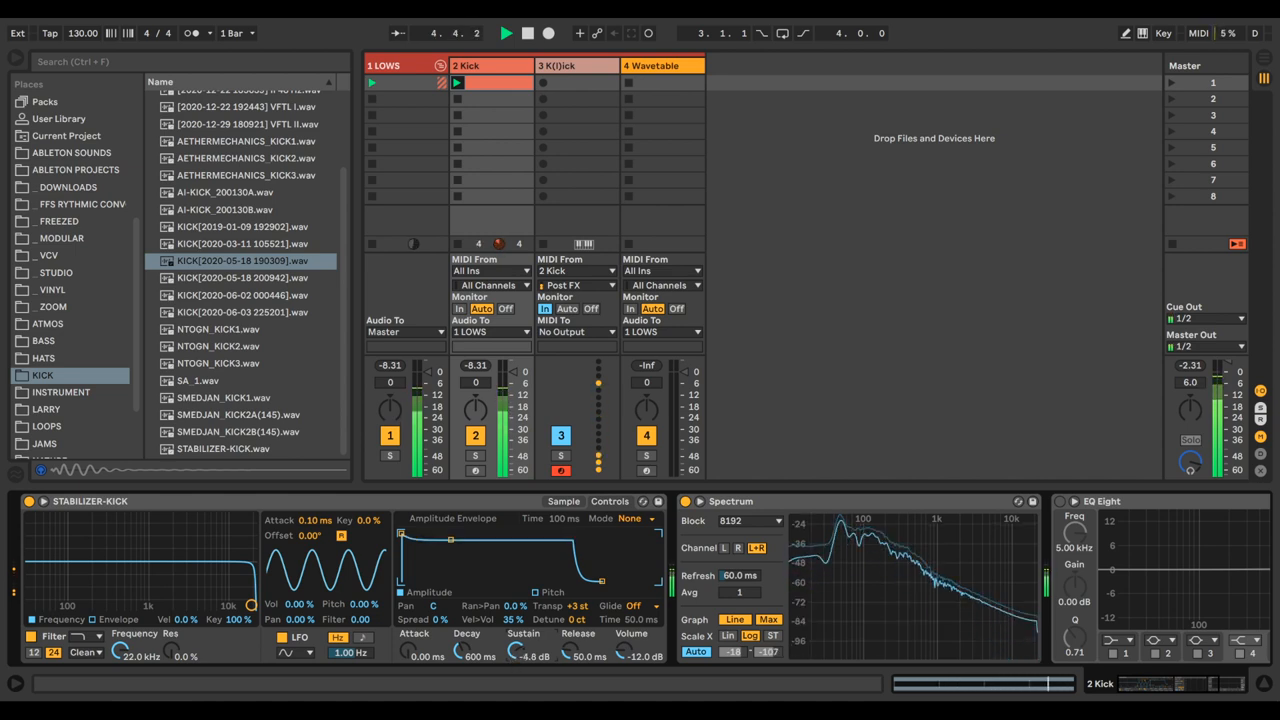
click(528, 32)
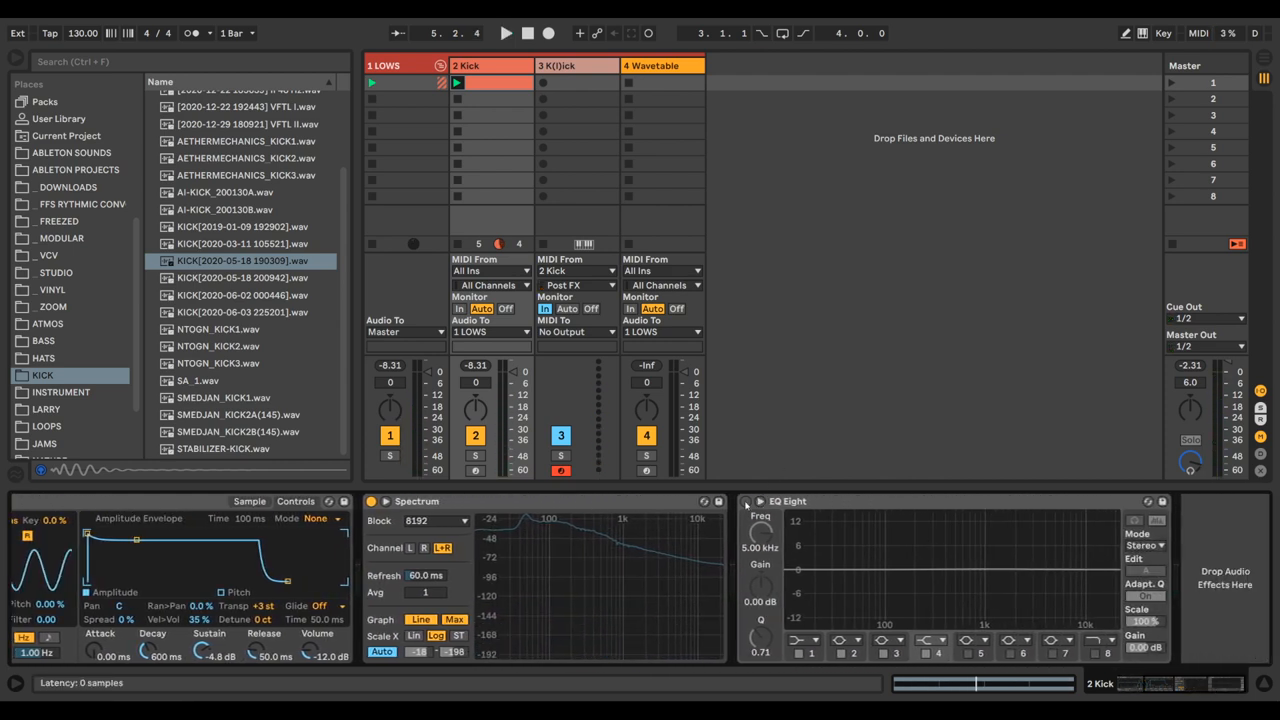
Enable EQ Eight's low cut near 44 Hz and dip band 2 to about 211 Hz, -2.1 dB.
click(506, 32)
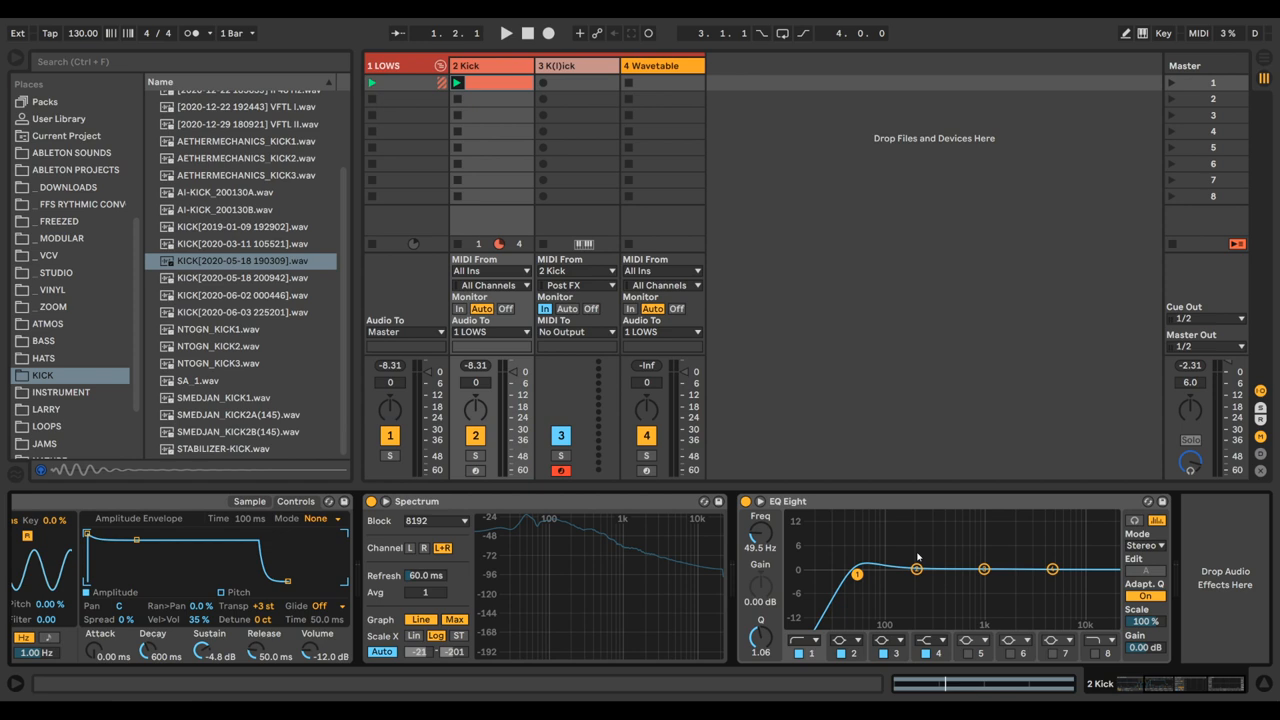
mouse_move(916, 570)
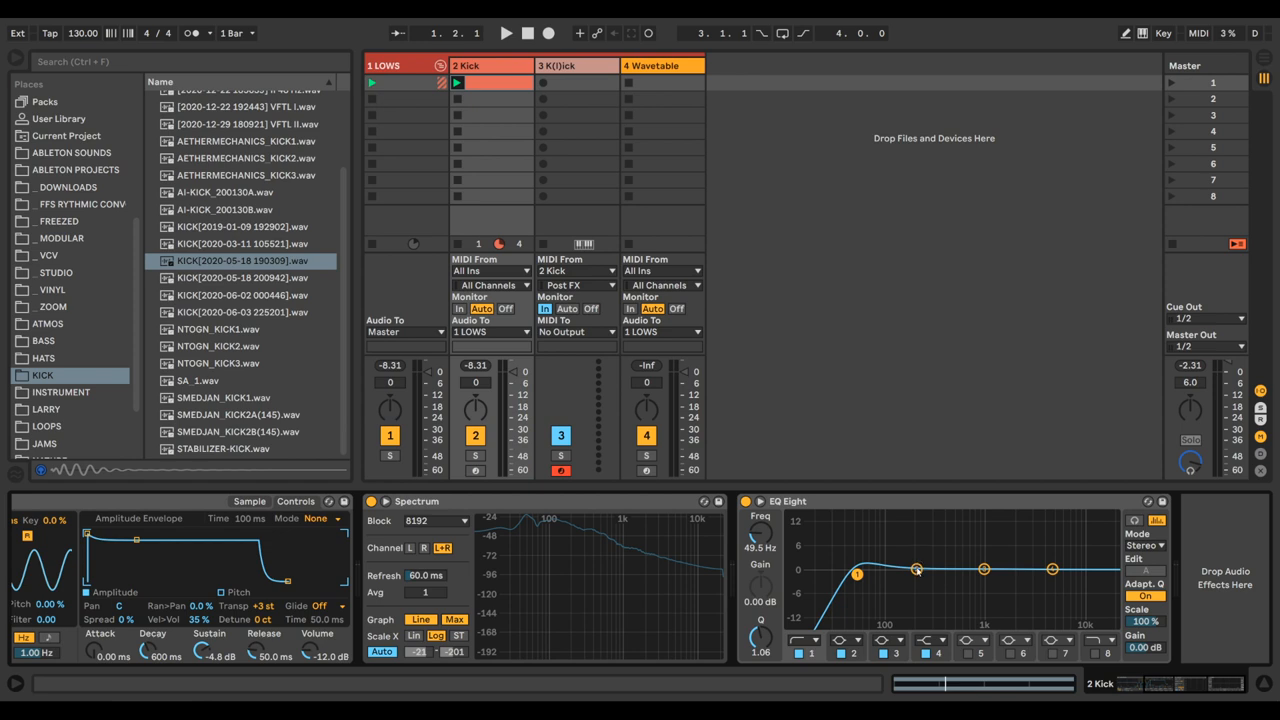
drag(916, 570, 916, 576)
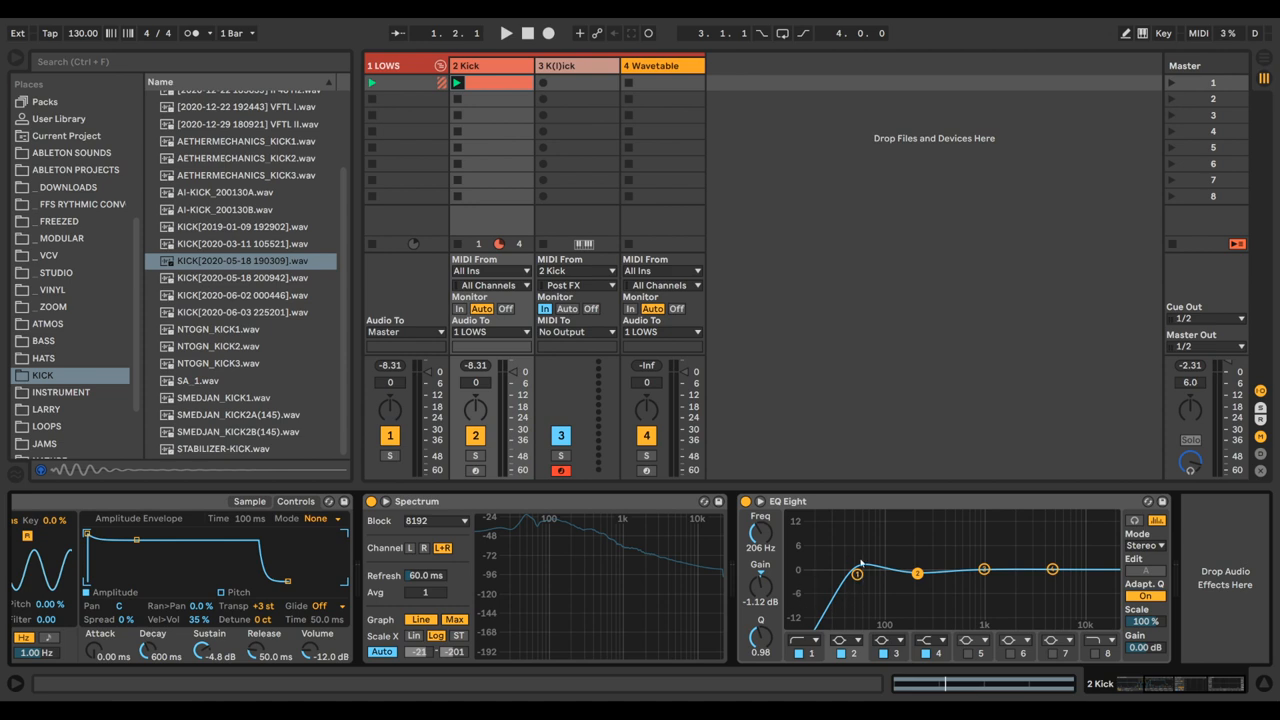
drag(856, 568, 856, 576)
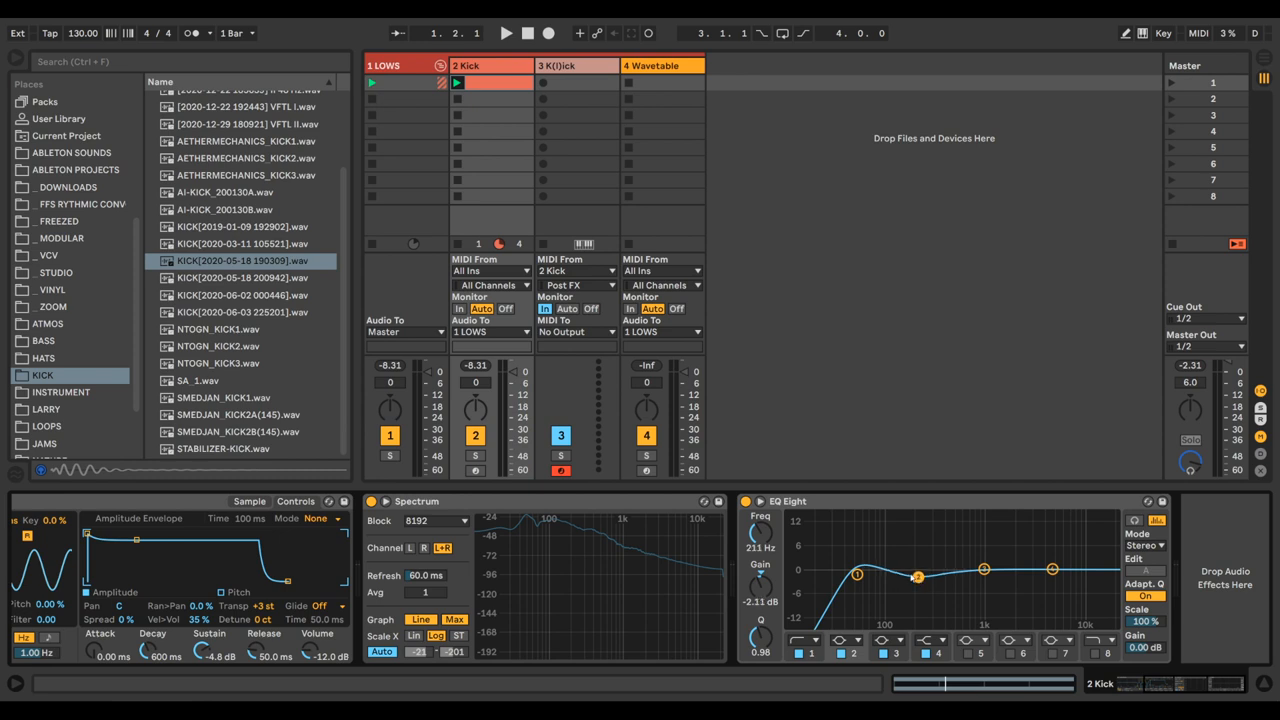
click(506, 32)
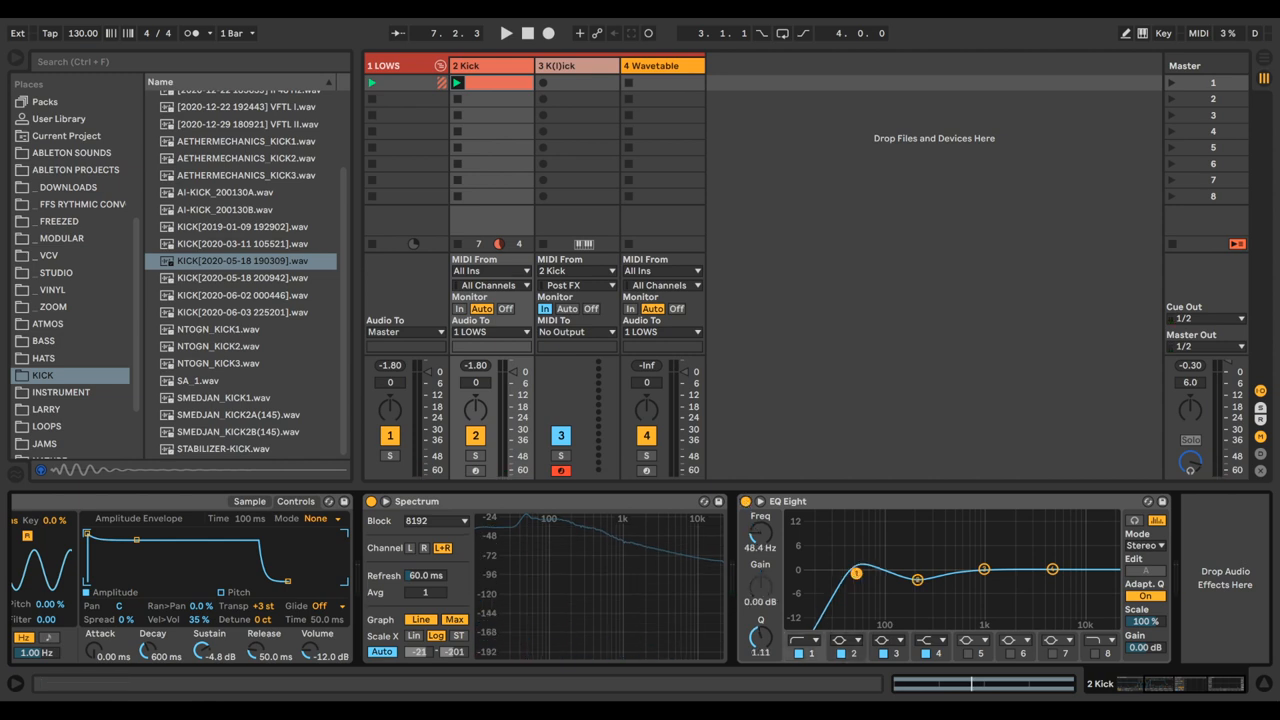
Move EQ Eight band 2 to roughly 198 Hz at about -2.6 dB.
click(506, 32)
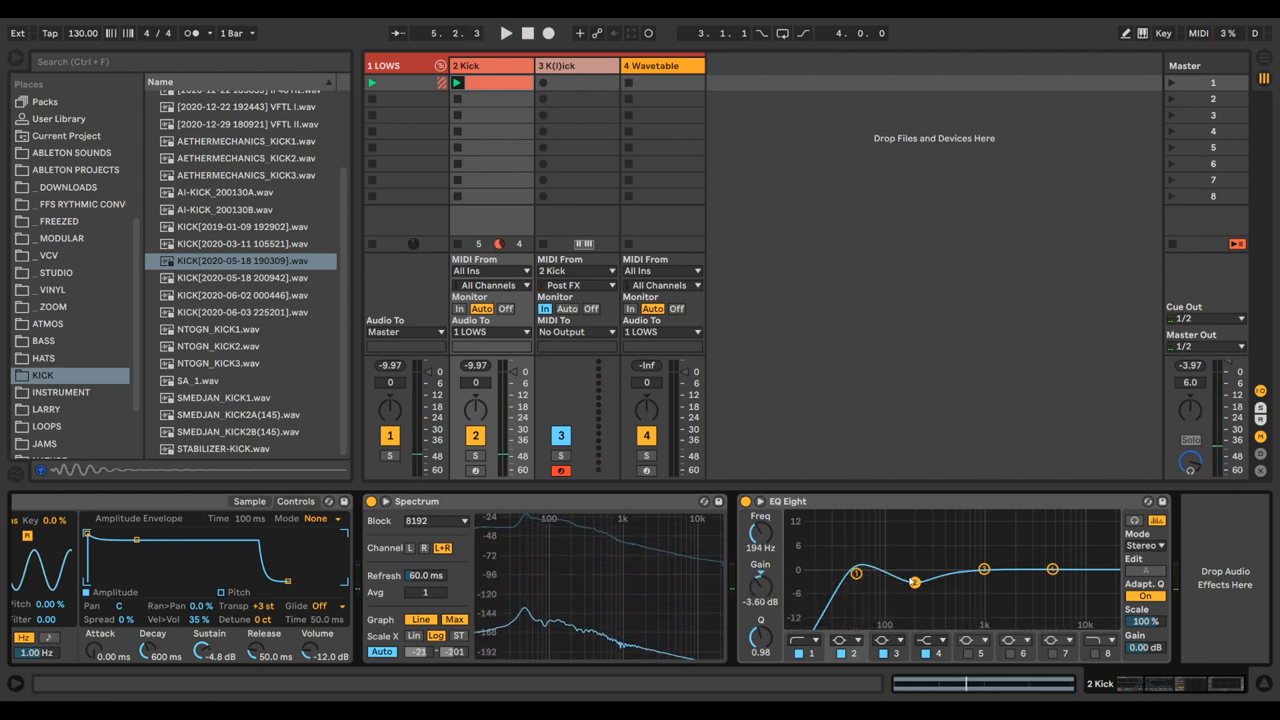
click(506, 32)
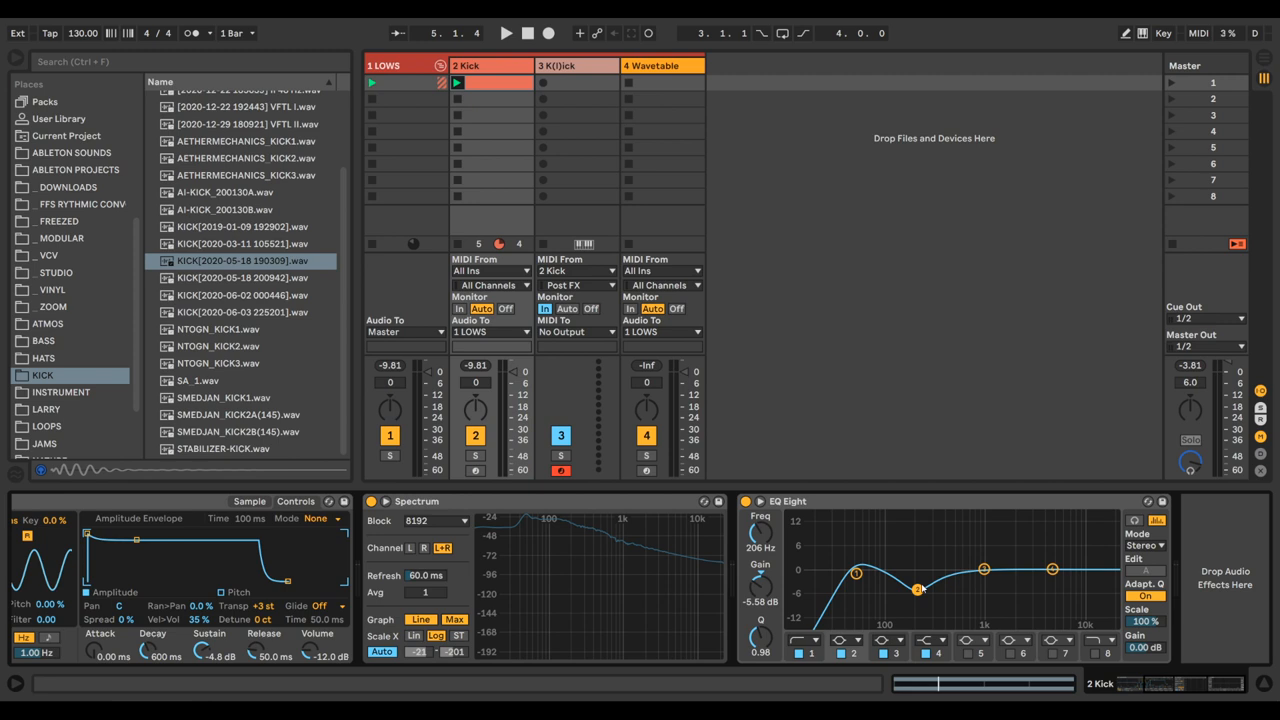
mouse_move(1016, 488)
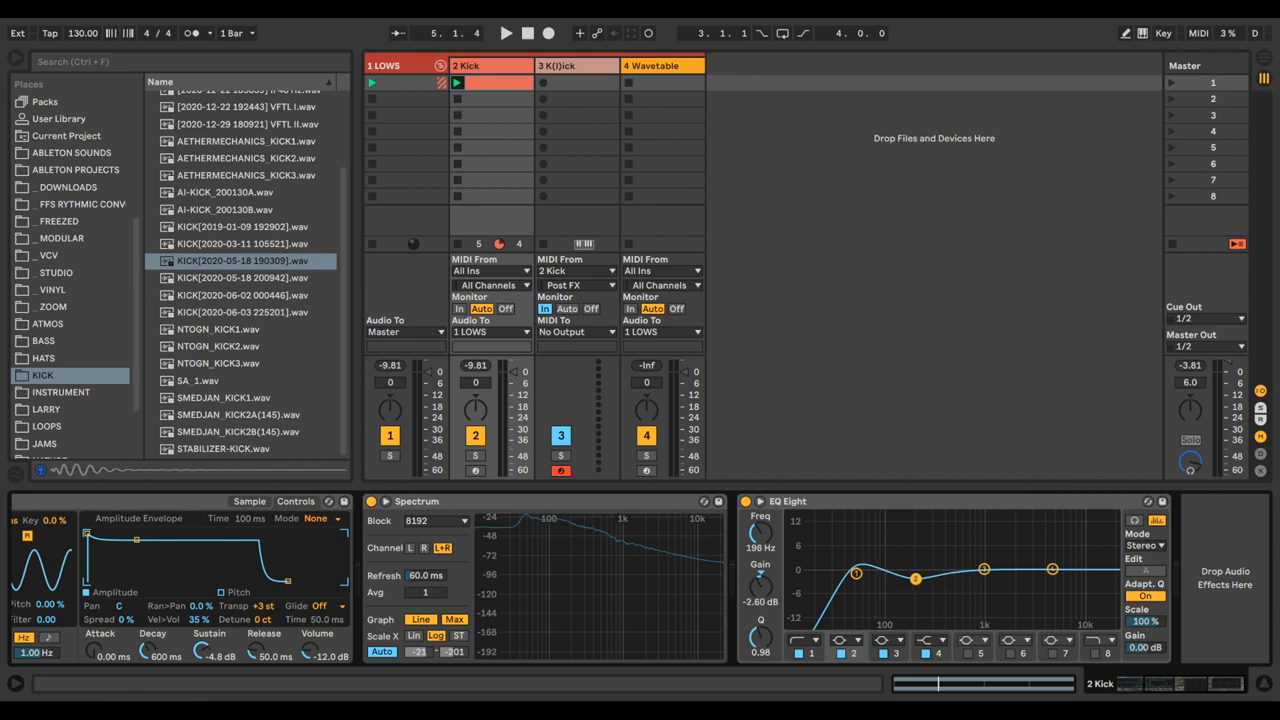
Deepen band 2 near 198 Hz to about -3.35 dB and audition the kick.
drag(916, 578, 916, 584)
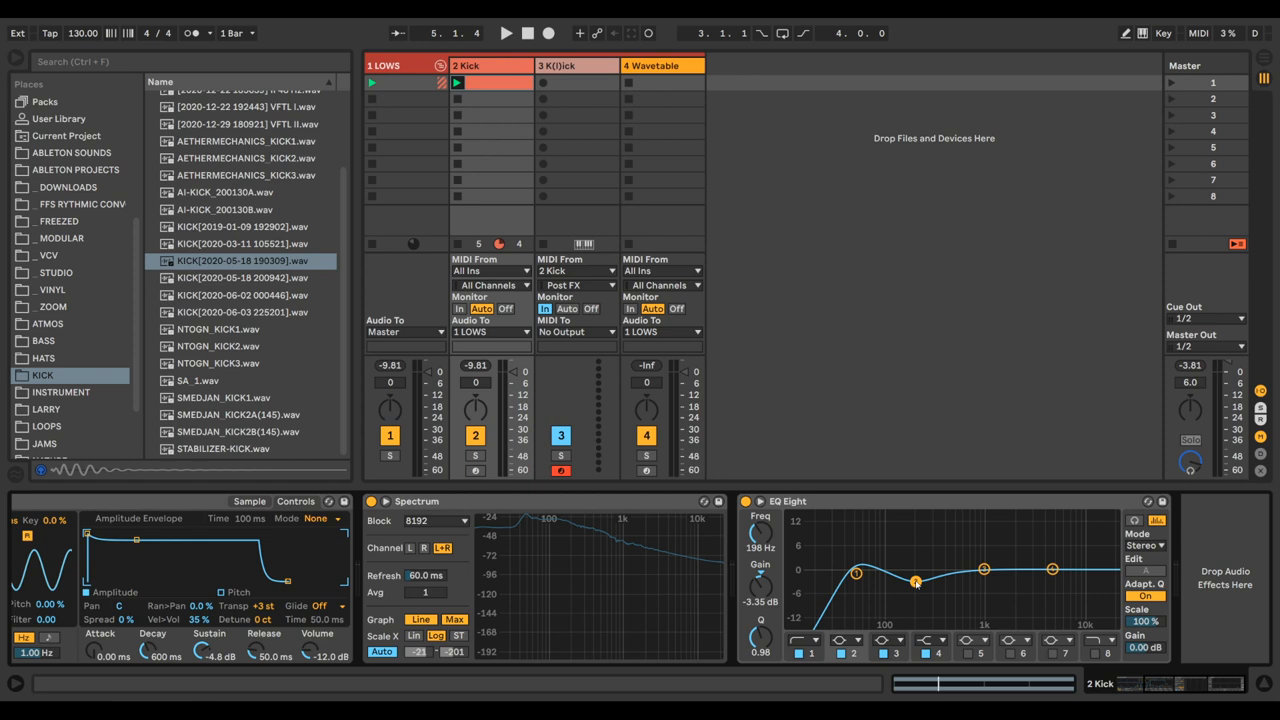
click(506, 32)
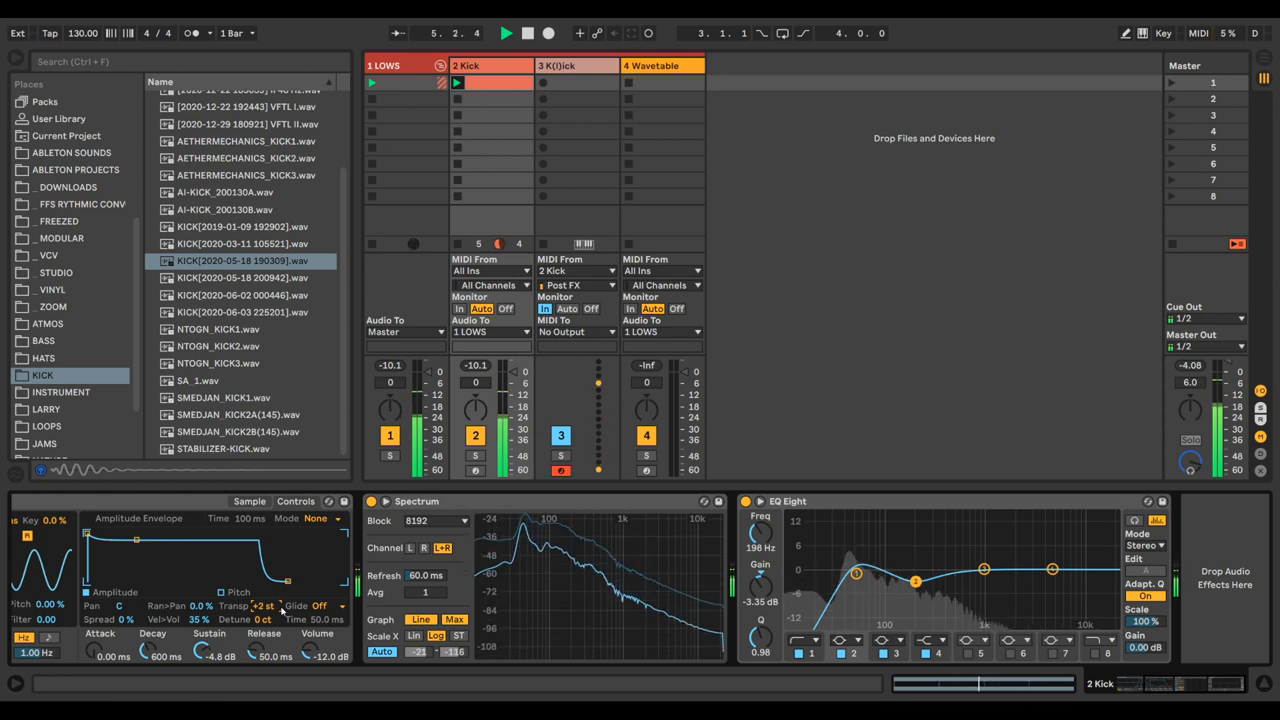
click(506, 32)
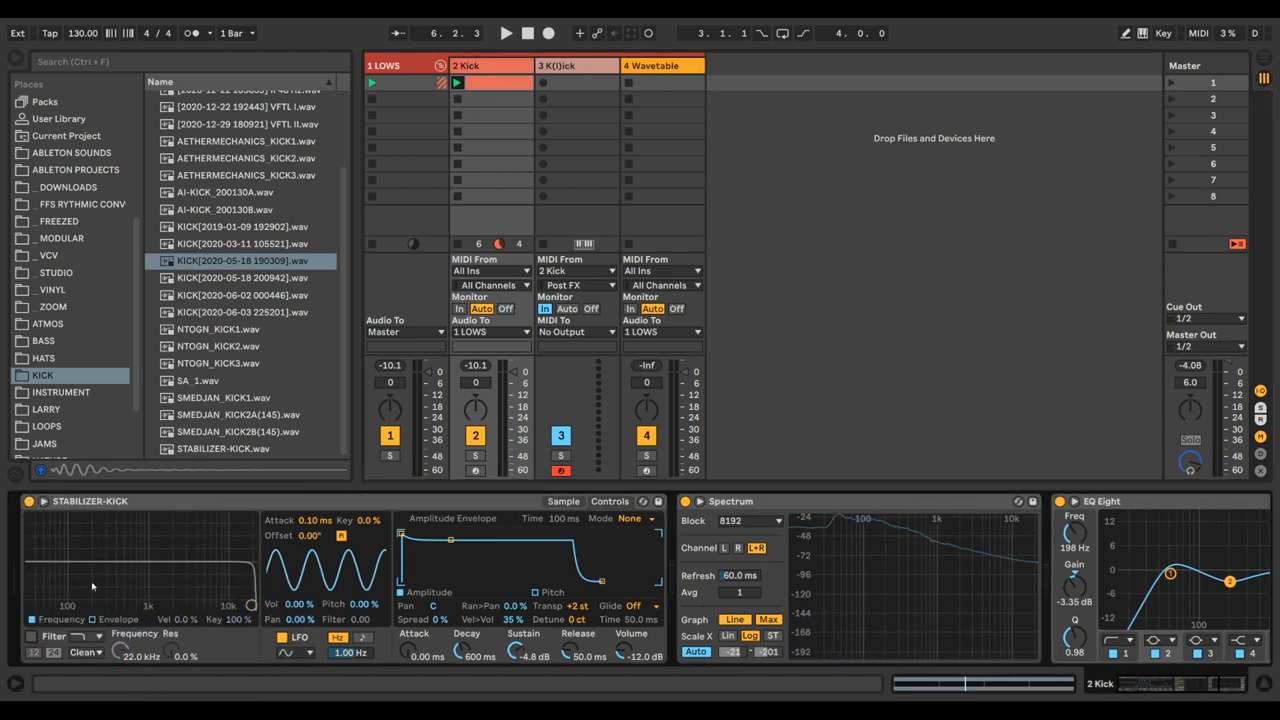
click(576, 64)
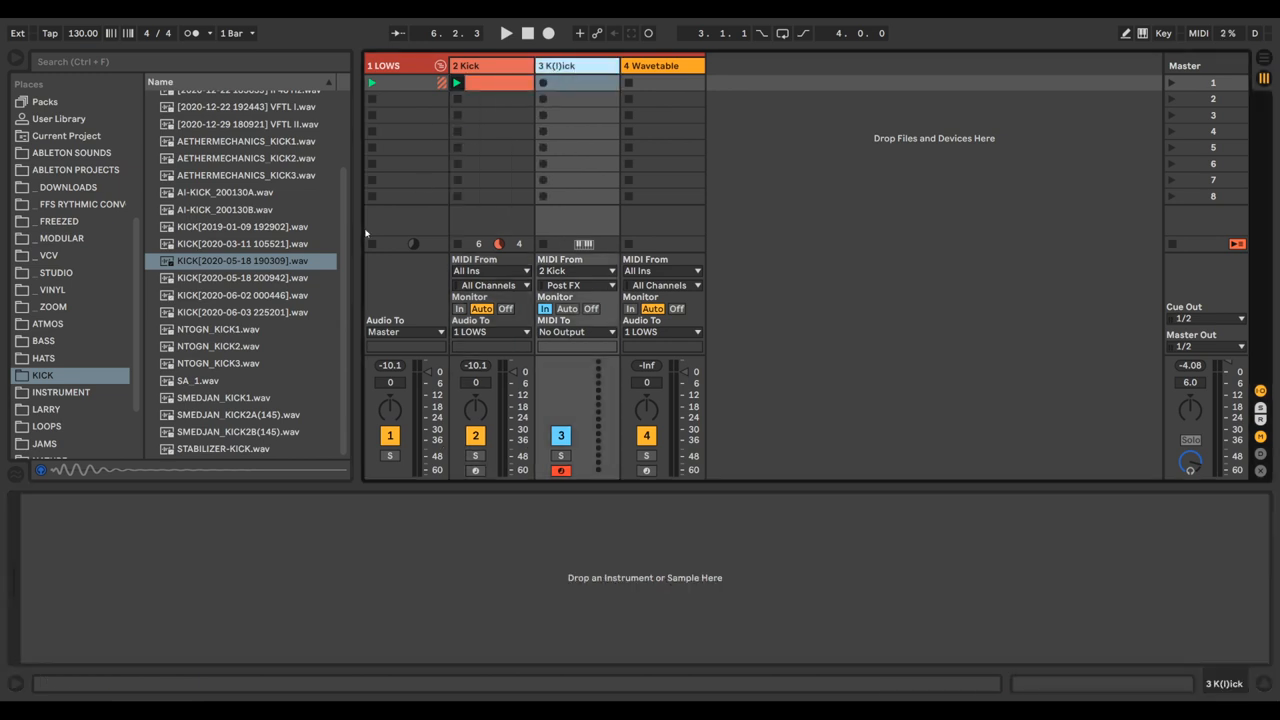
click(240, 226)
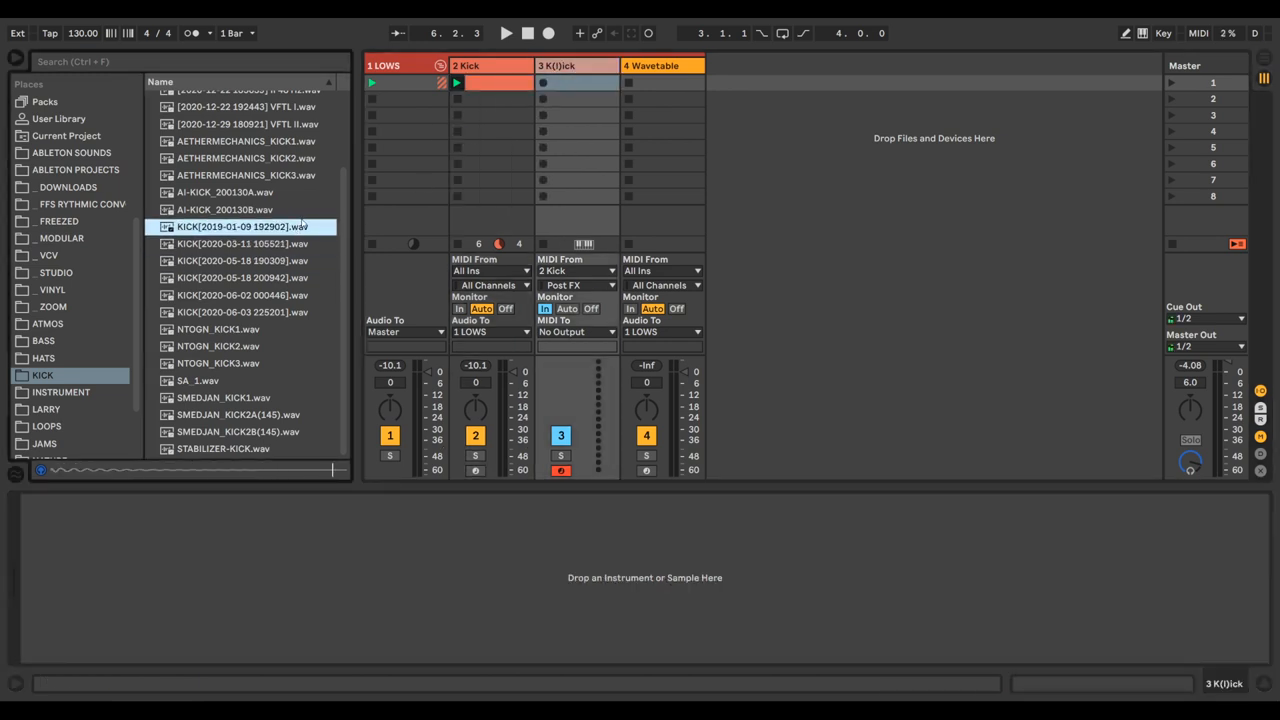
click(240, 260)
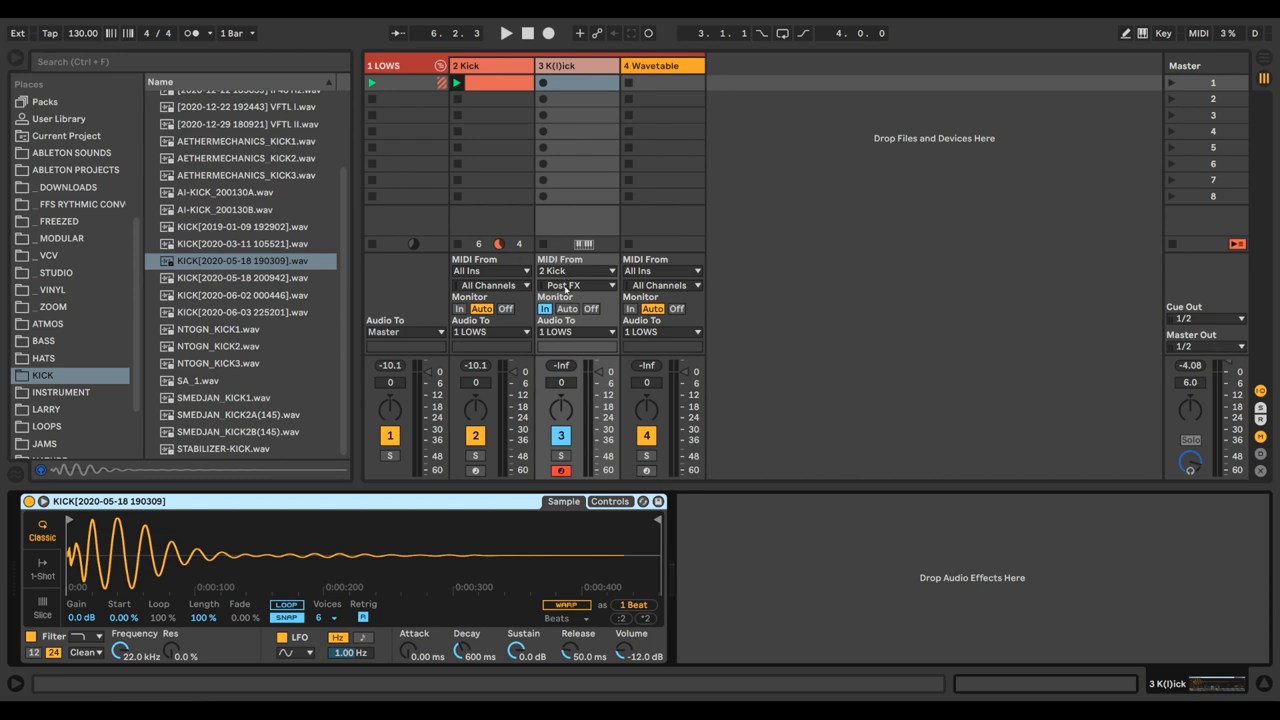
mouse_move(660, 464)
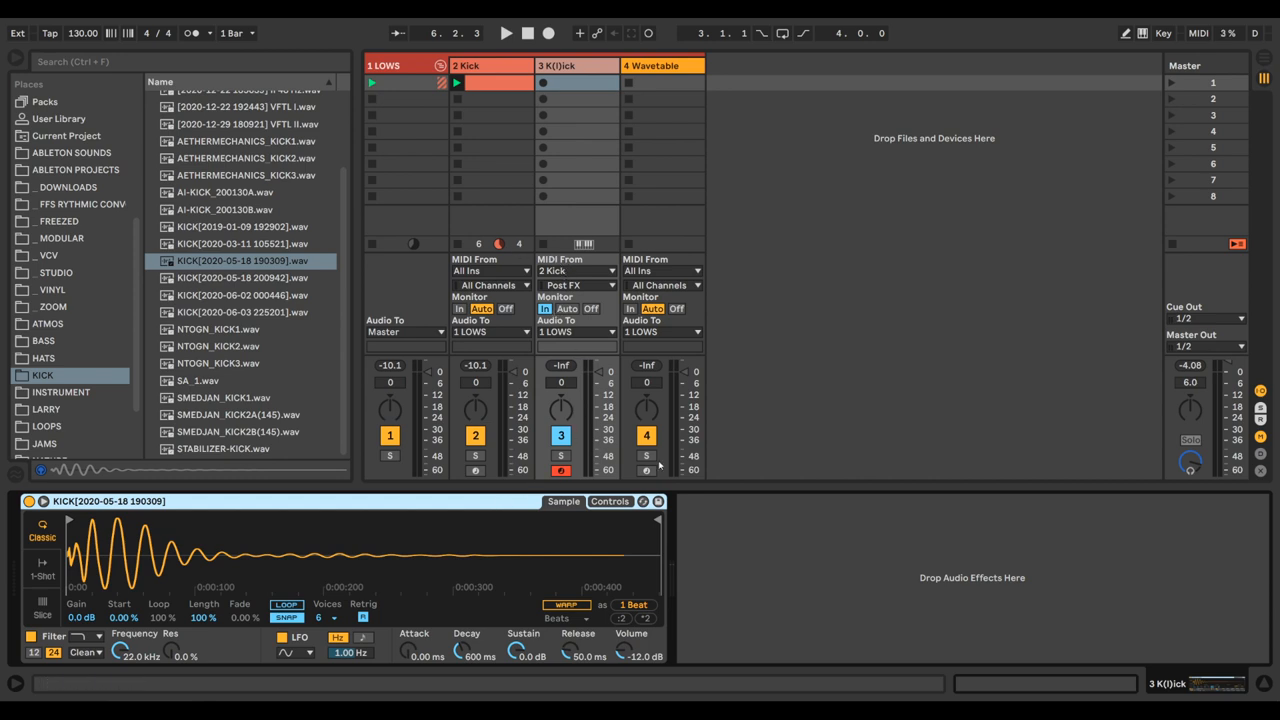
Play the song and solo the new kick track to hear it alone.
click(506, 32)
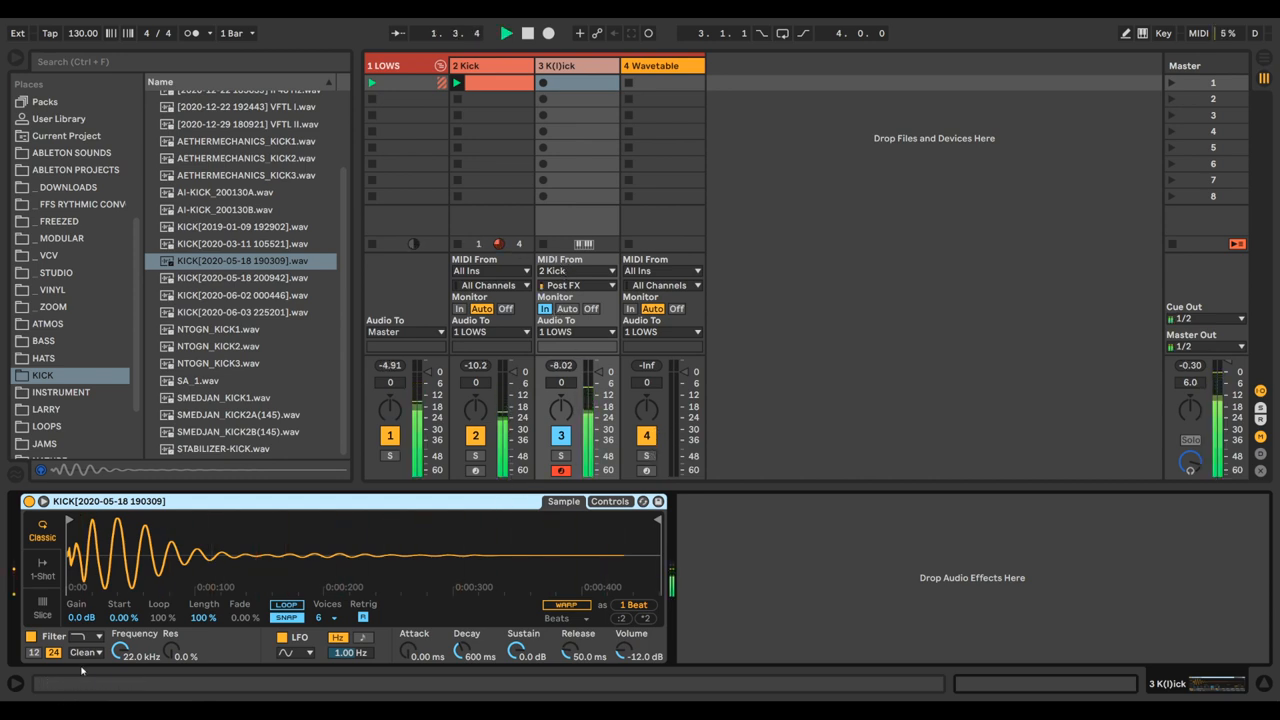
click(528, 32)
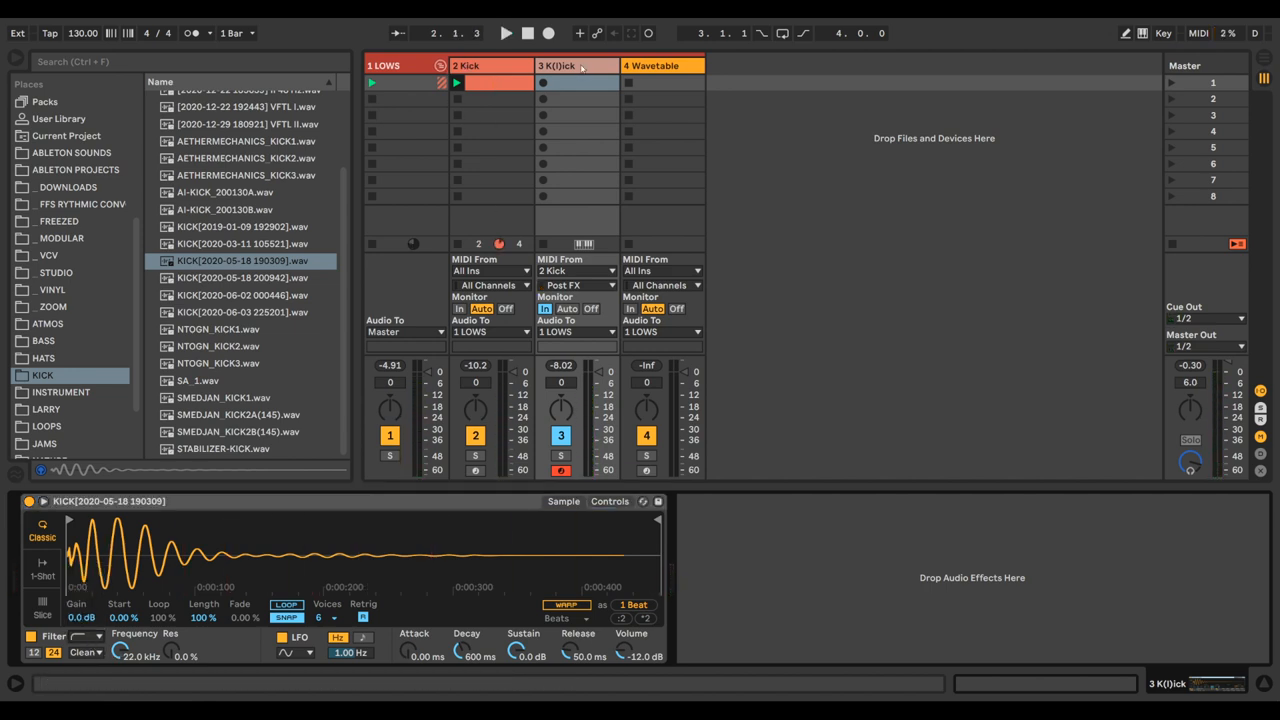
click(504, 32)
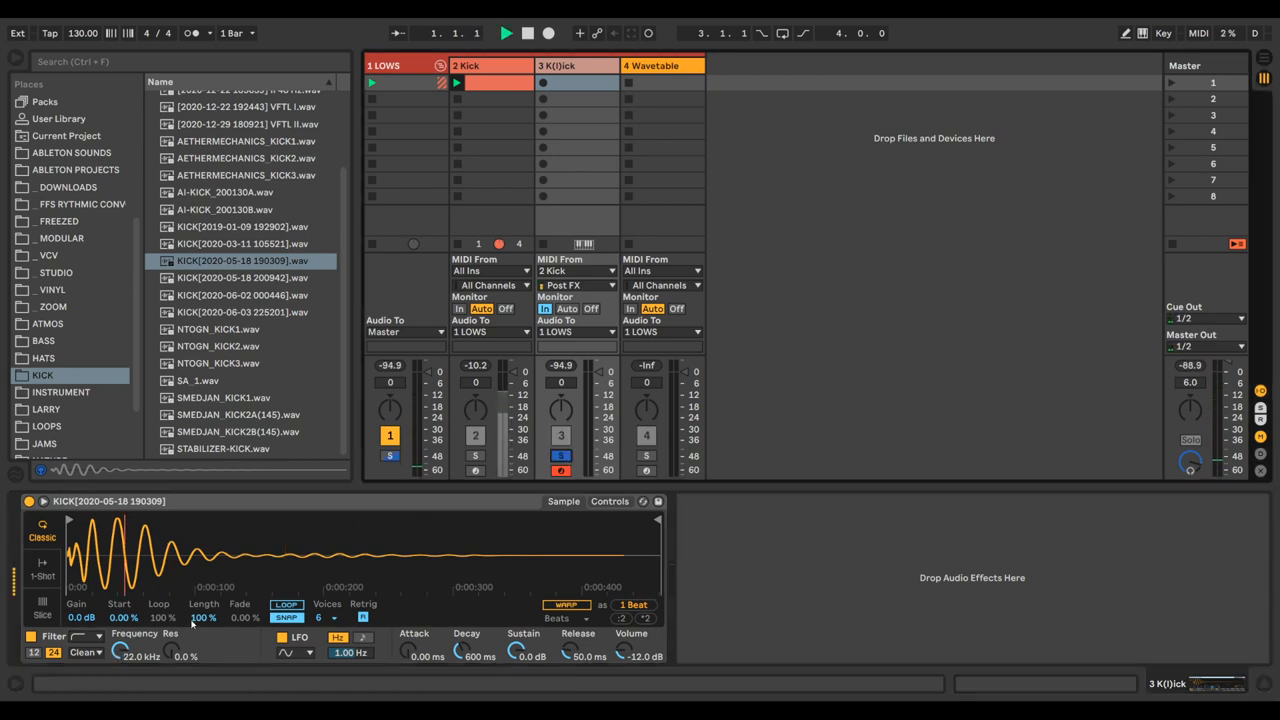
click(504, 32)
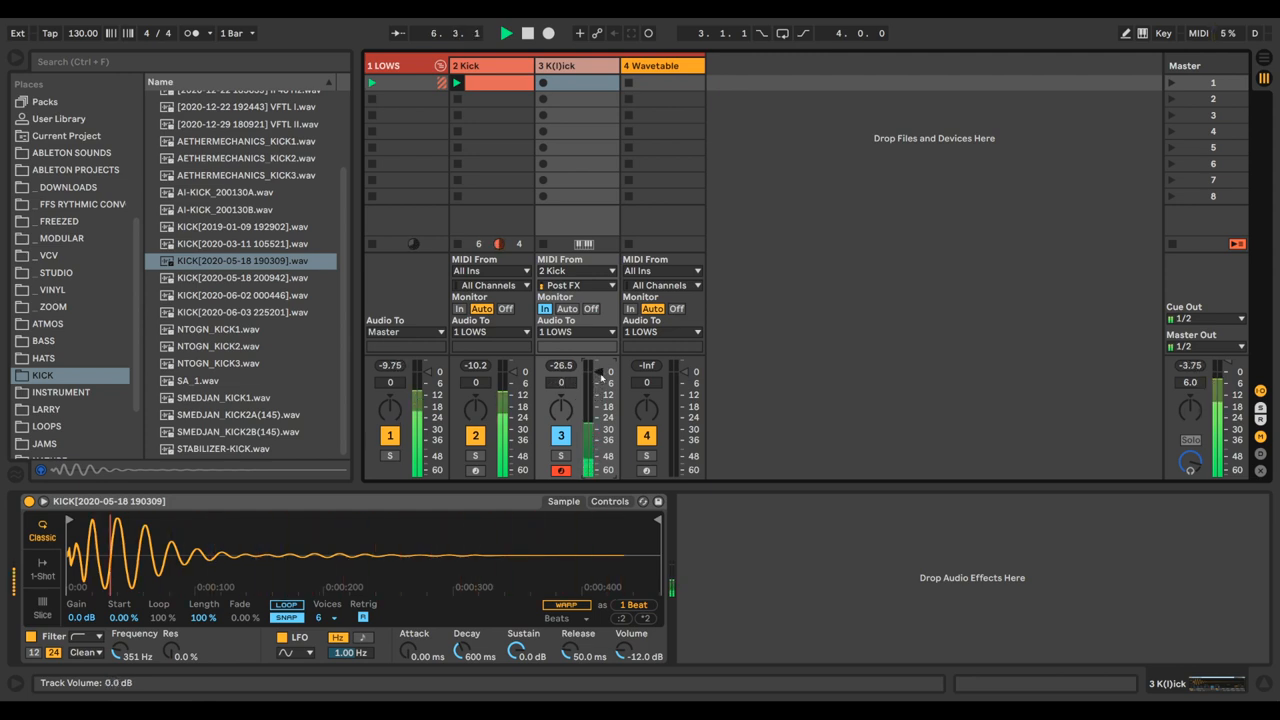
Set the new kick's Simpler filter near 351 Hz and lower its track volume.
drag(600, 376, 600, 384)
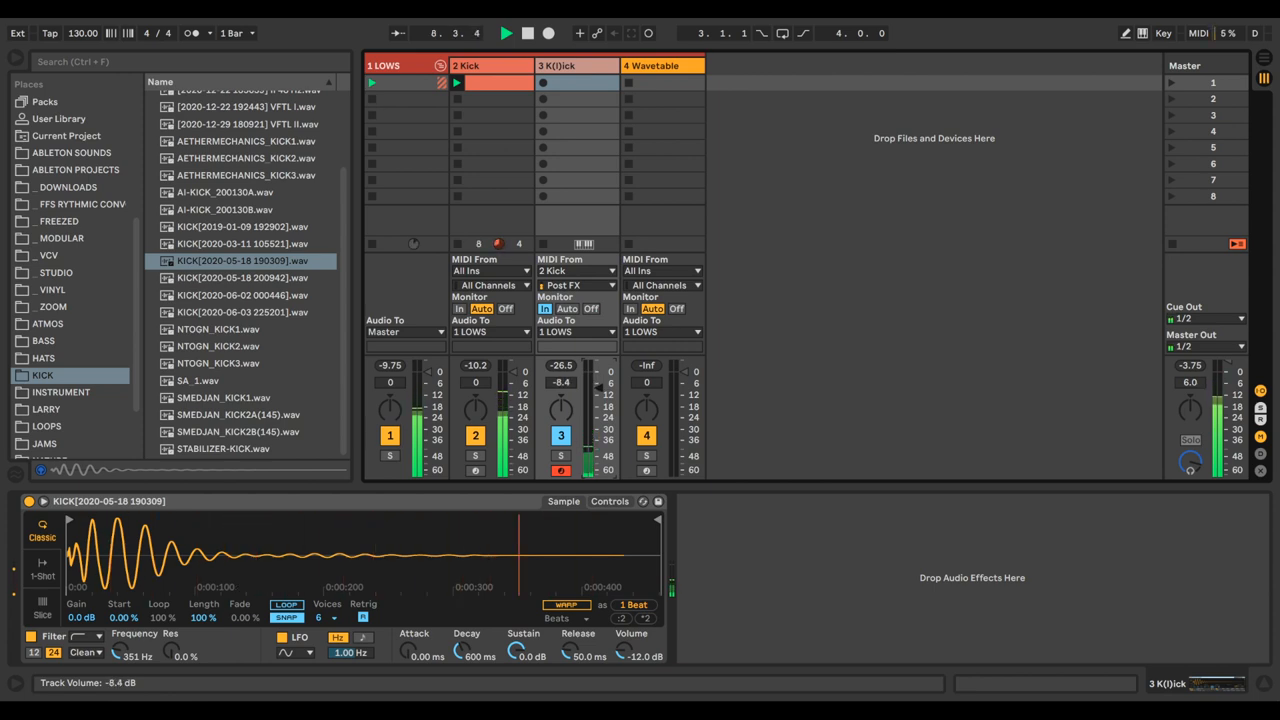
drag(588, 400, 588, 414)
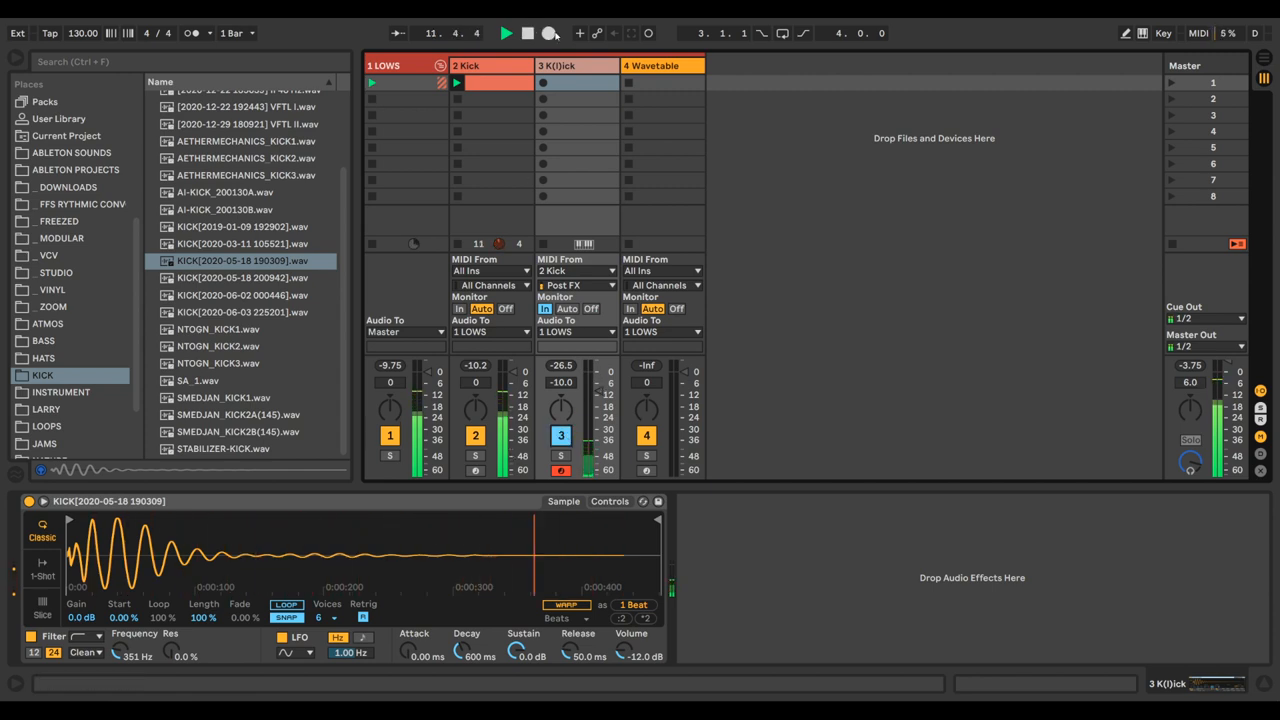
click(662, 82)
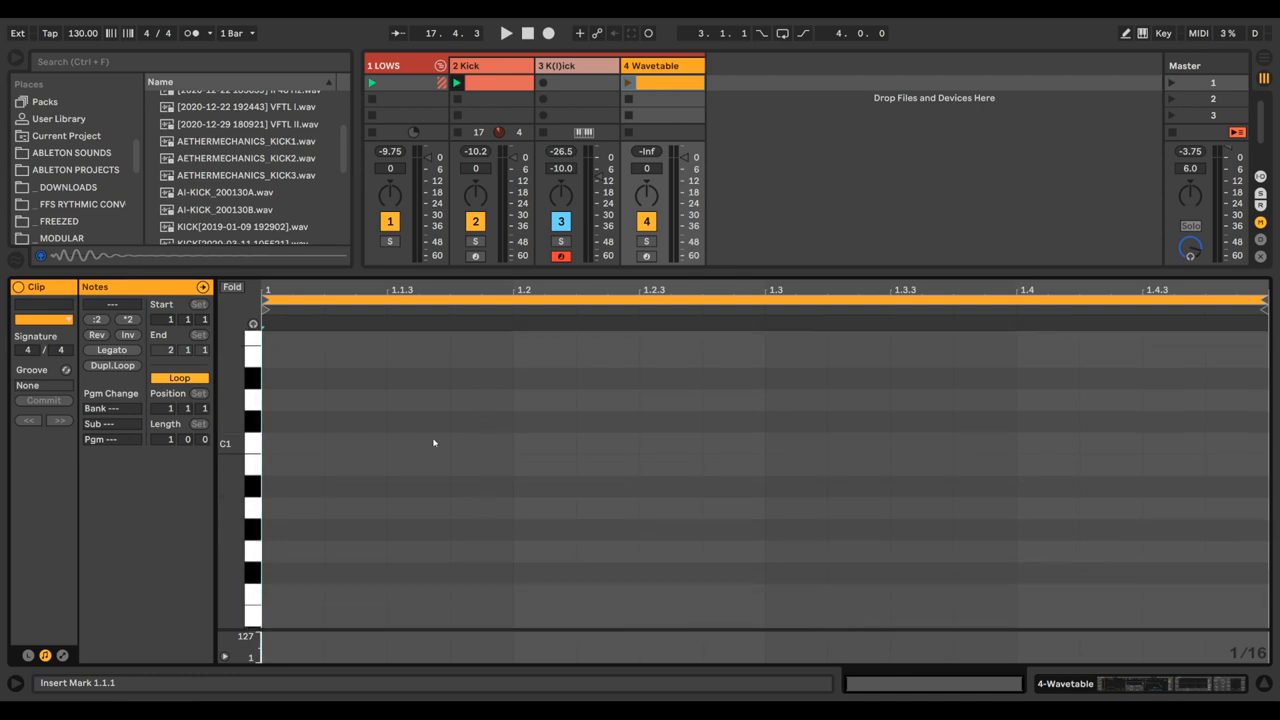
mouse_move(586, 158)
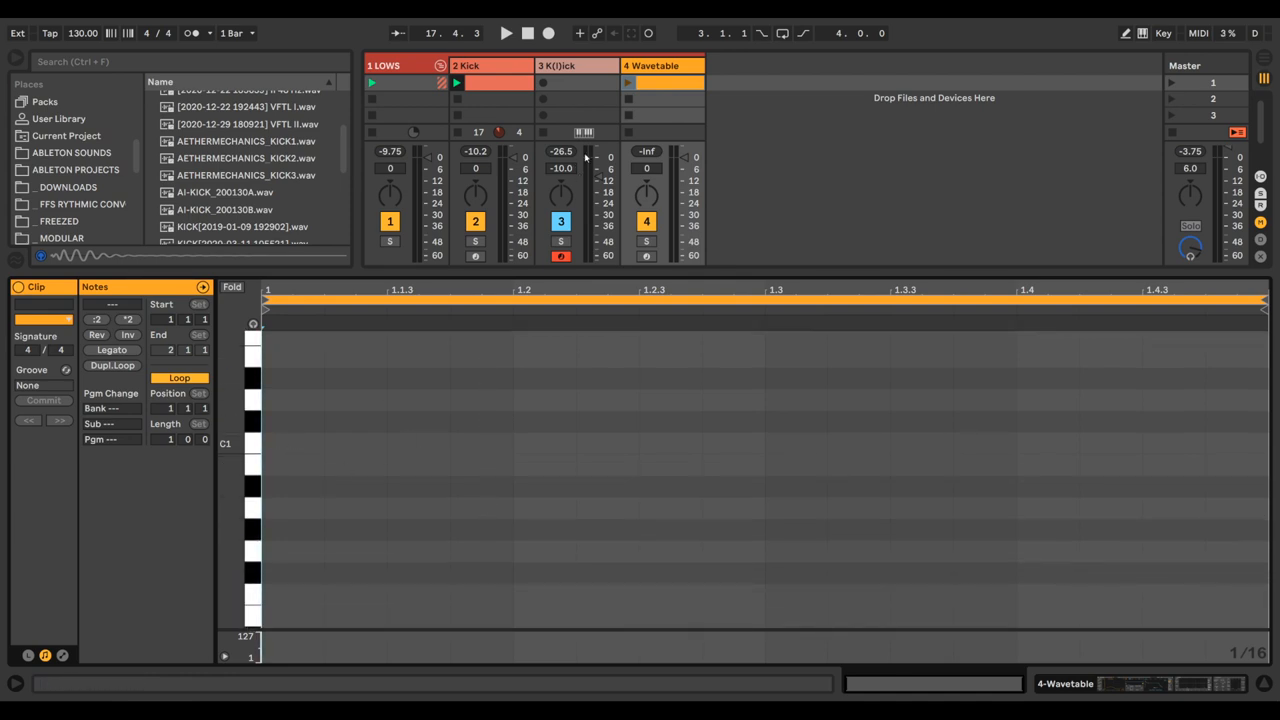
View the Kick clip beside the bass clip, then select the 4 Wavetable track's device chain.
click(490, 84)
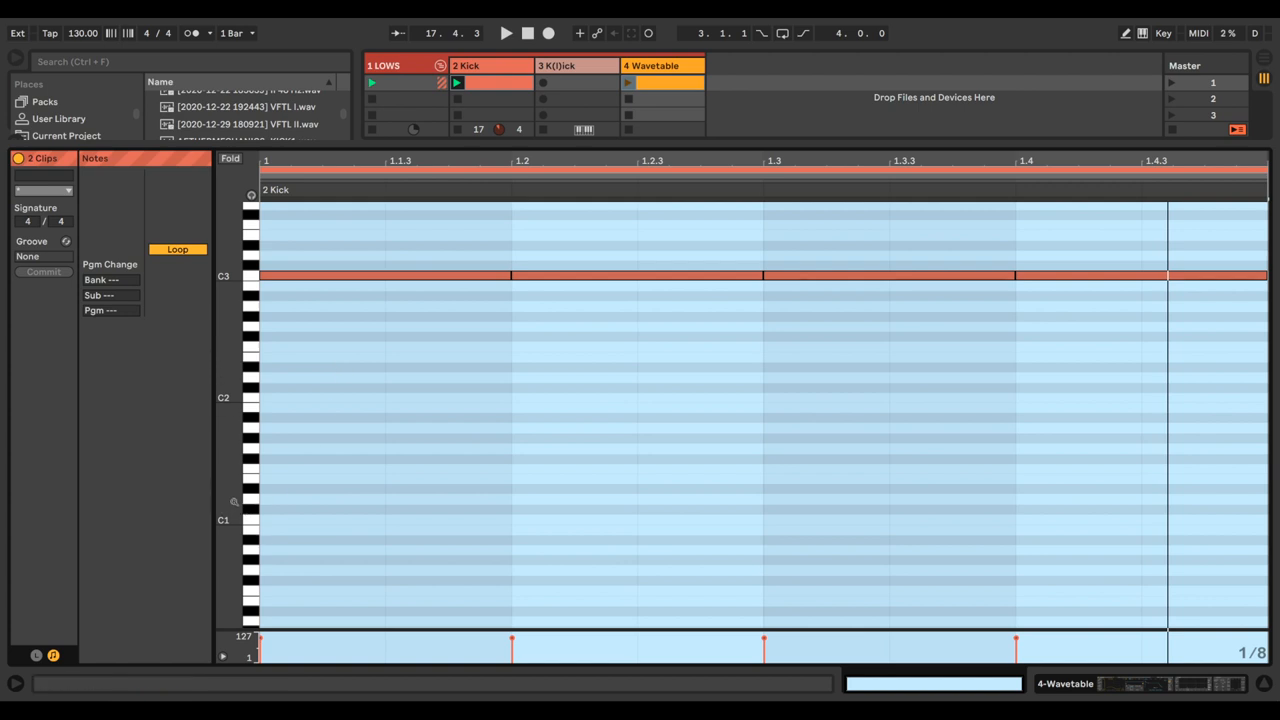
click(664, 84)
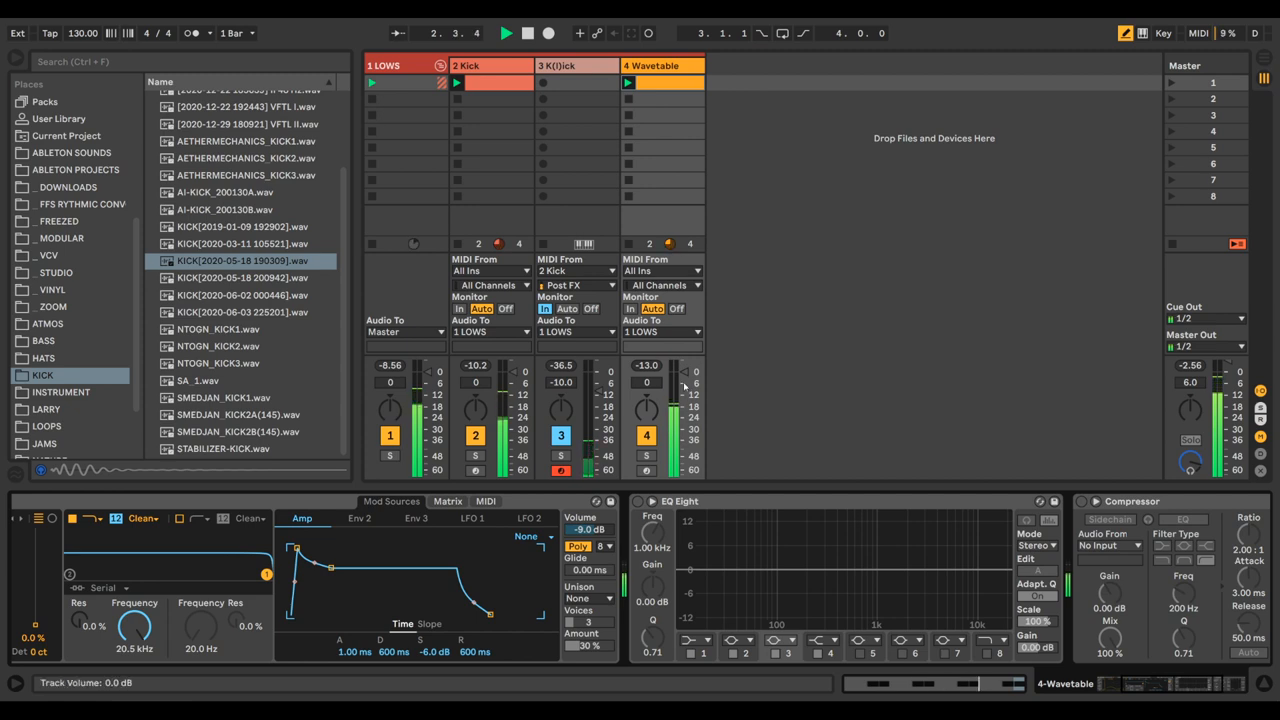
Lower the Wavetable track level and pull EQ Eight band 2 down to nearly -4 dB.
drag(646, 382, 646, 390)
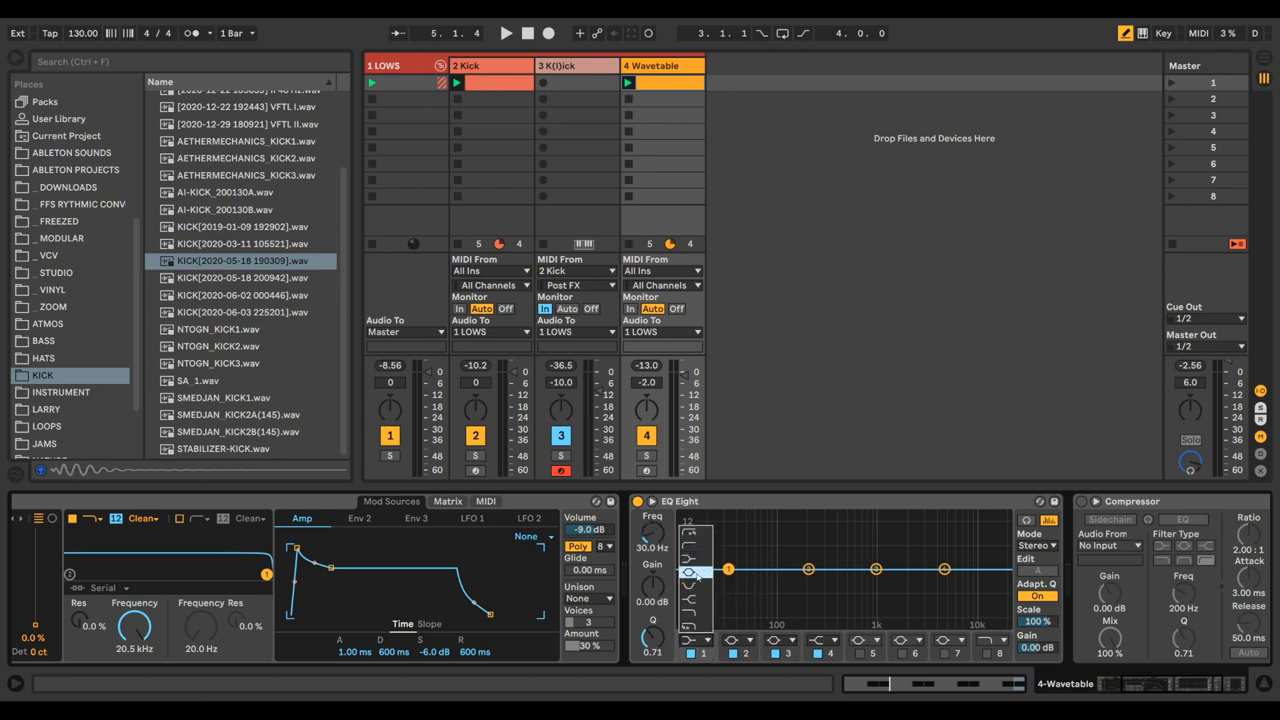
drag(728, 568, 732, 568)
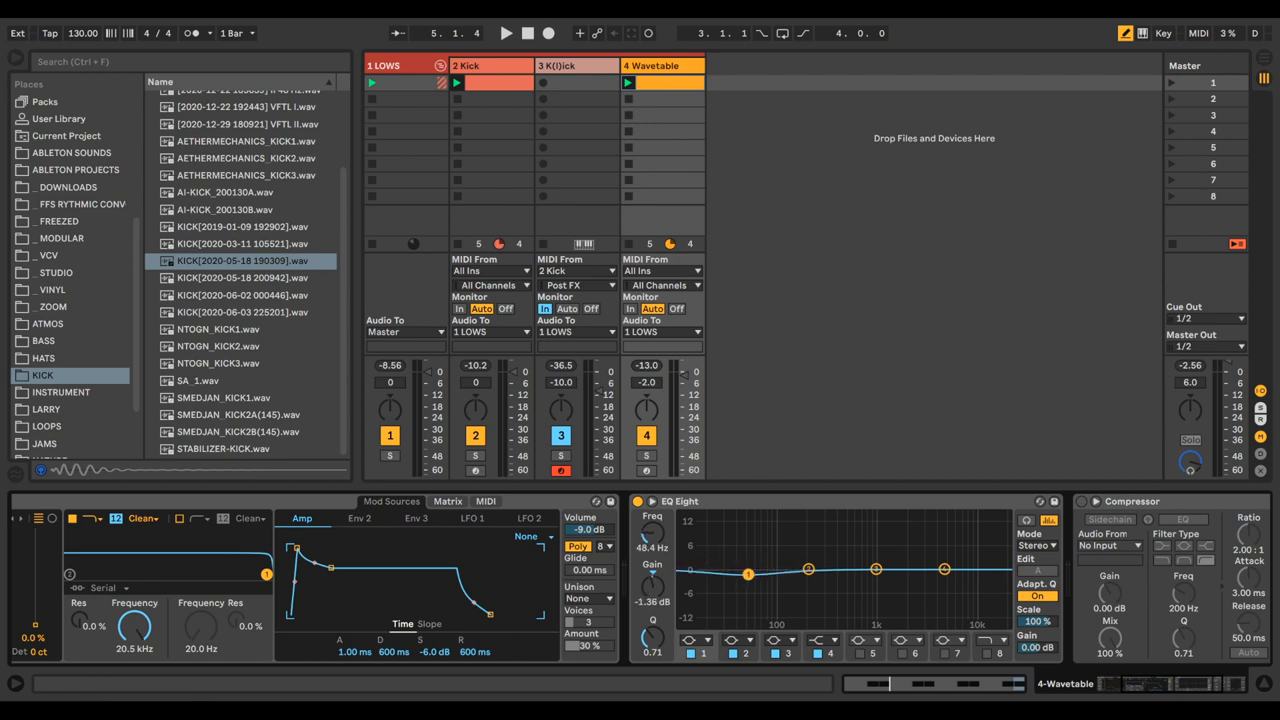
drag(748, 572, 748, 584)
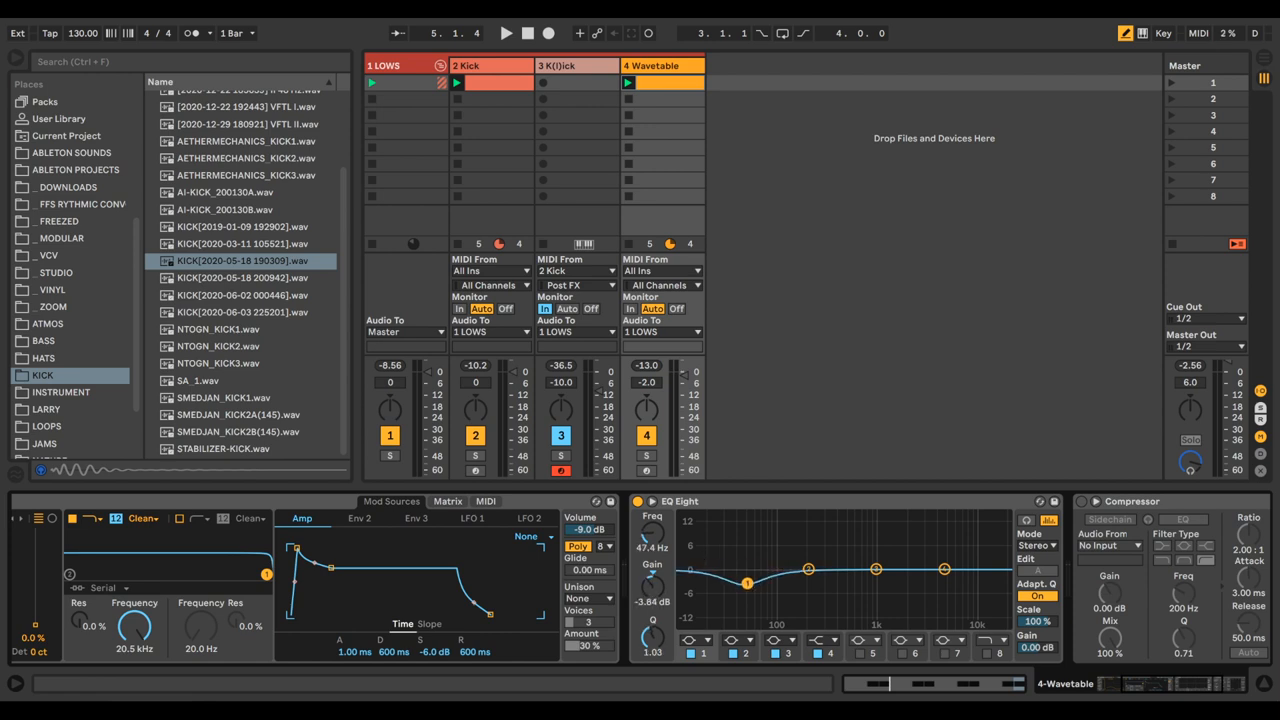
click(506, 32)
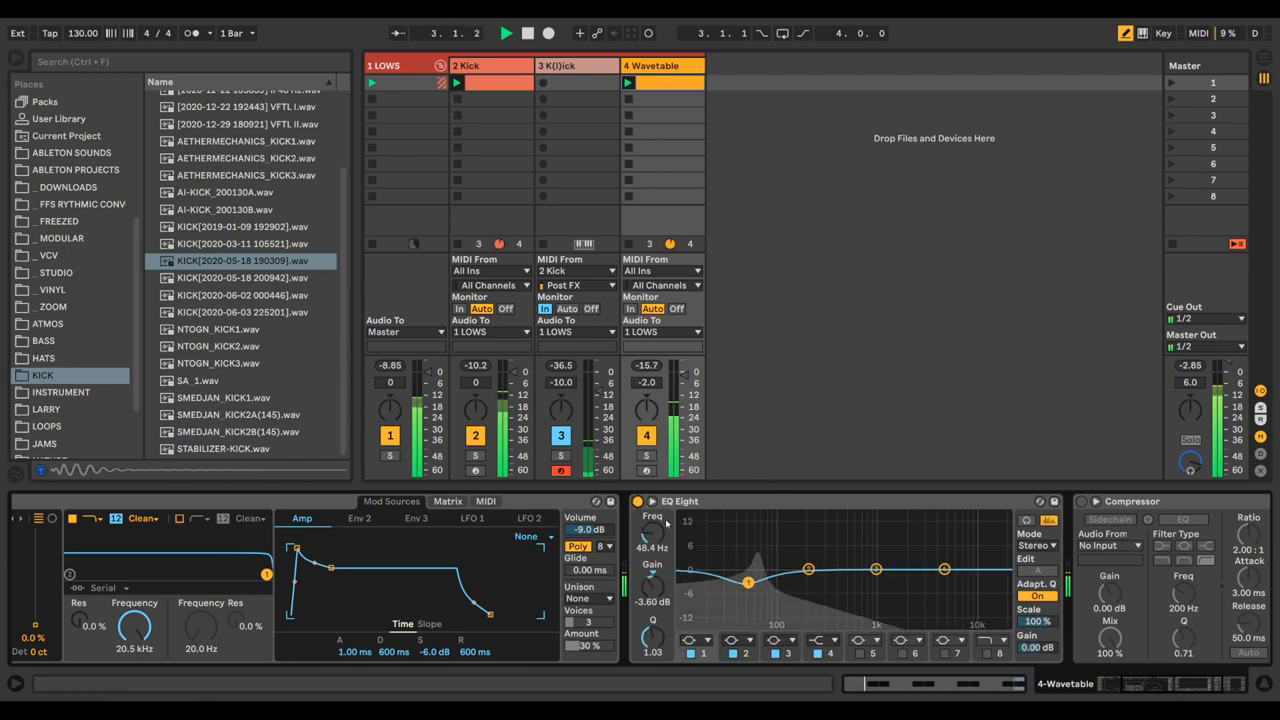
Shift the bass dip to about 46 Hz and deepen it to roughly -4.6 dB.
drag(748, 576, 748, 584)
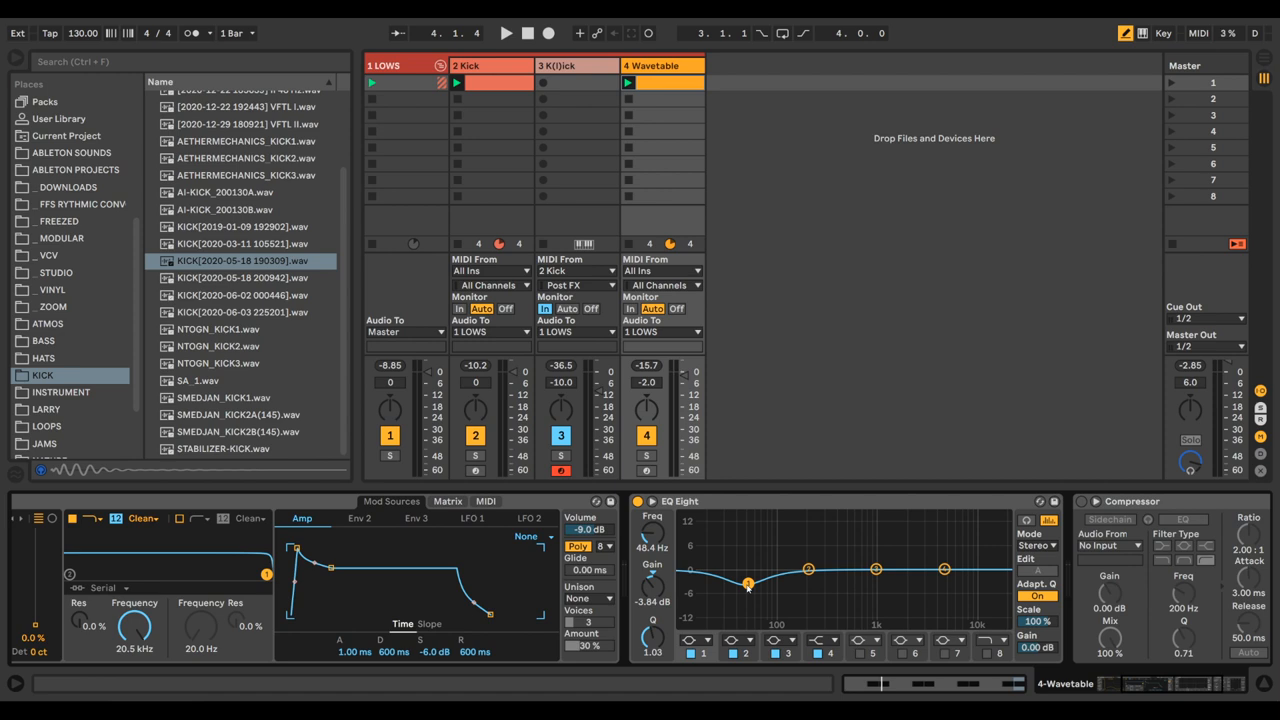
mouse_move(760, 584)
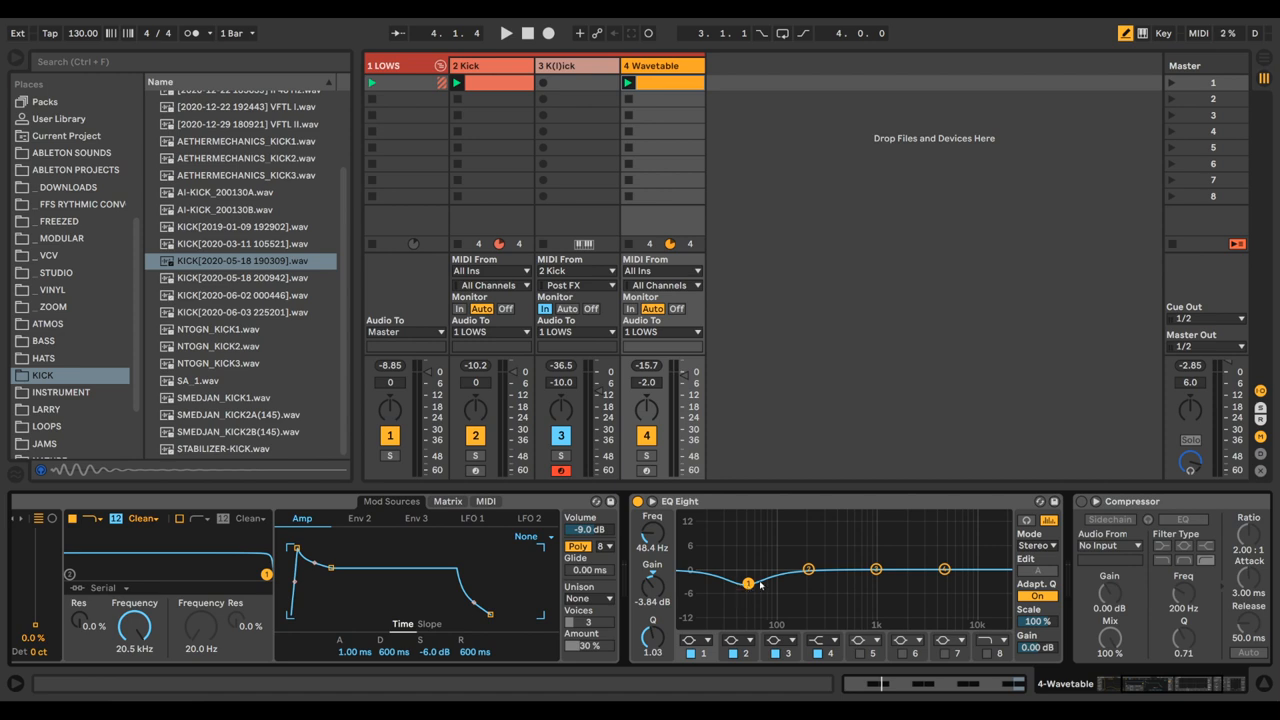
drag(748, 580, 748, 584)
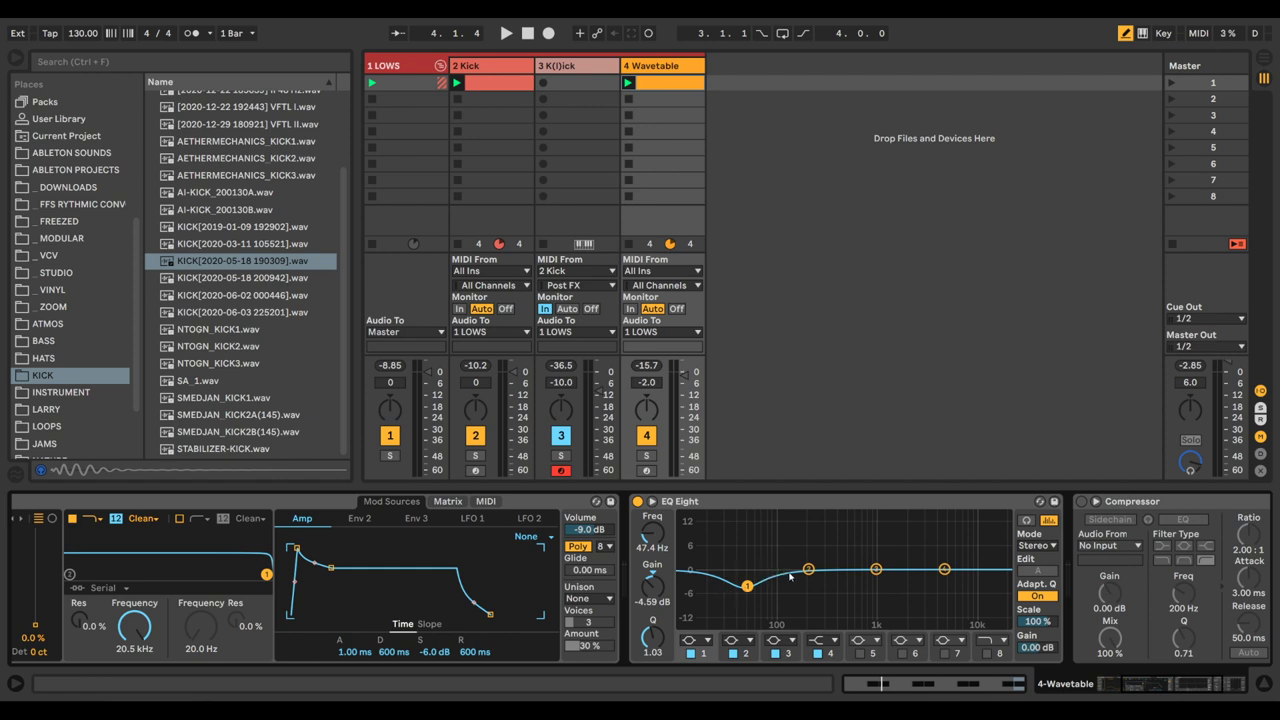
mouse_move(824, 590)
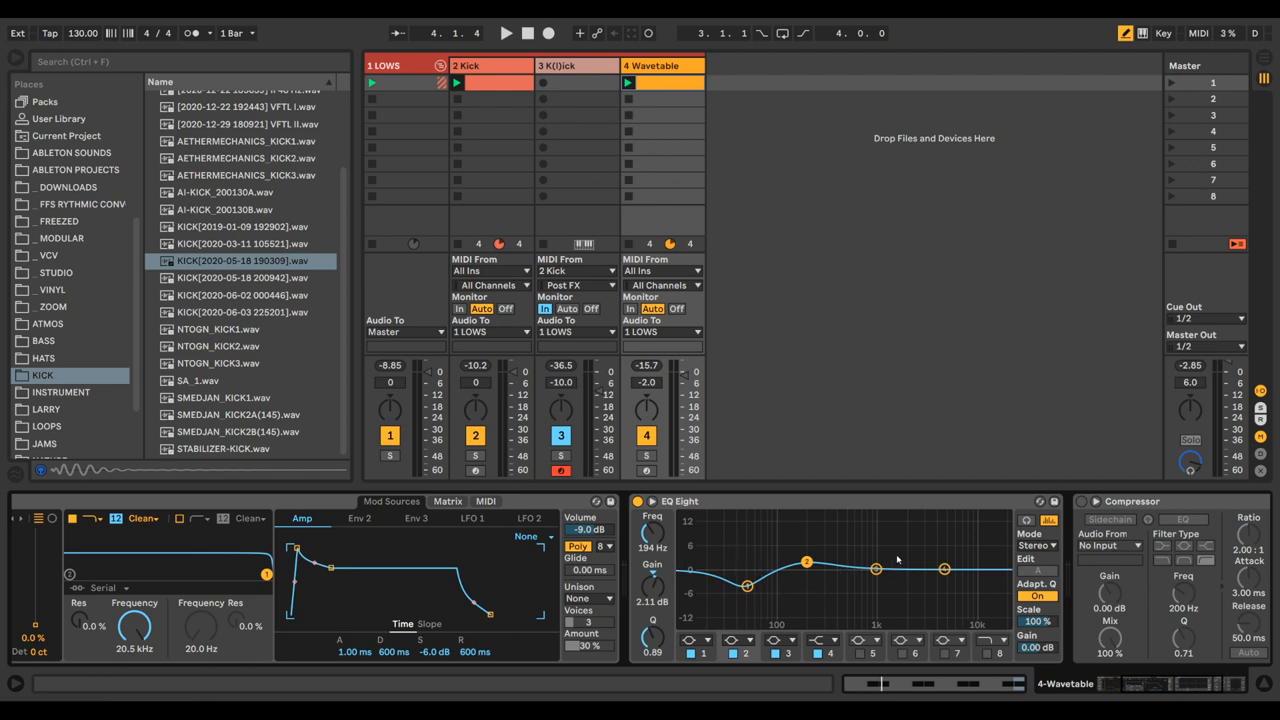
mouse_move(916, 552)
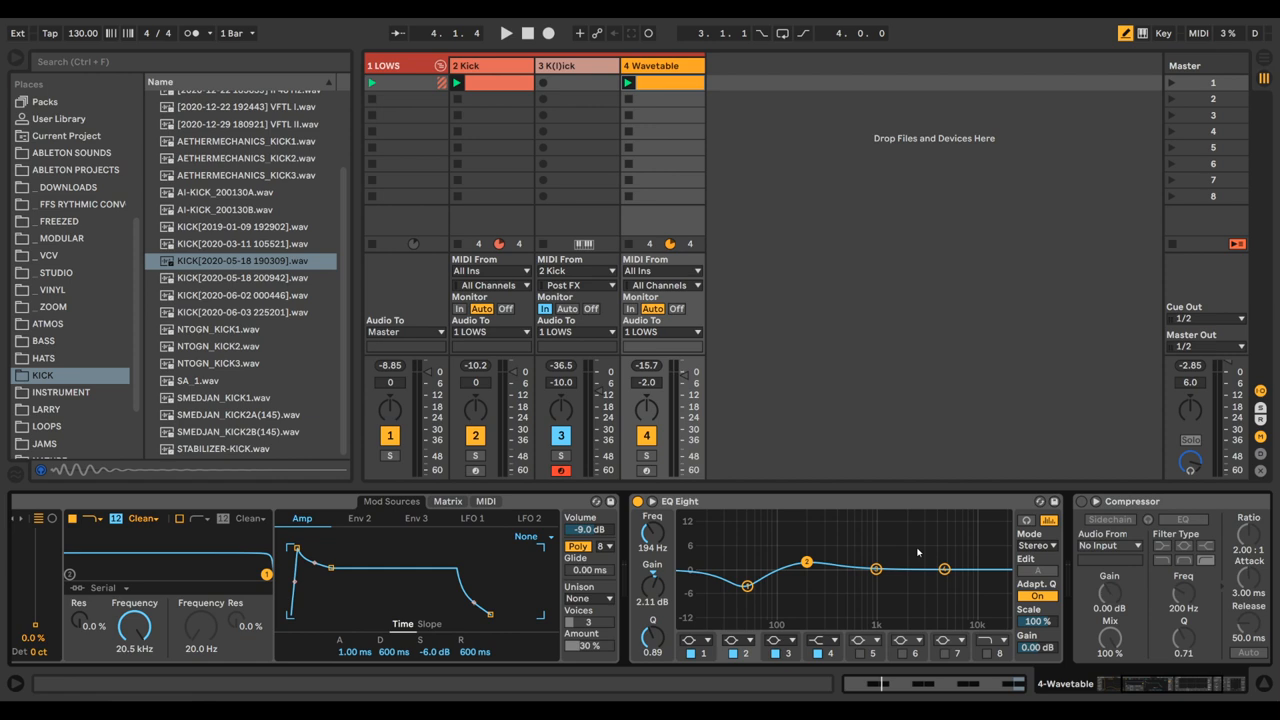
mouse_move(880, 556)
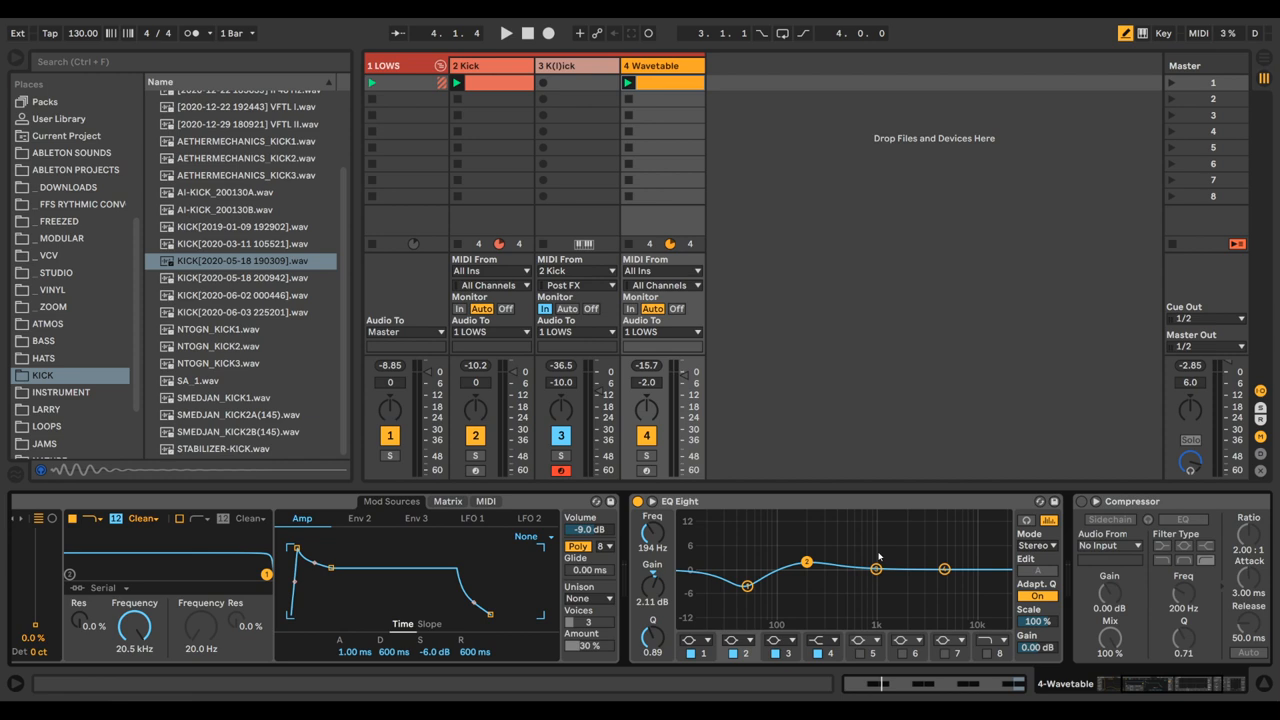
mouse_move(828, 448)
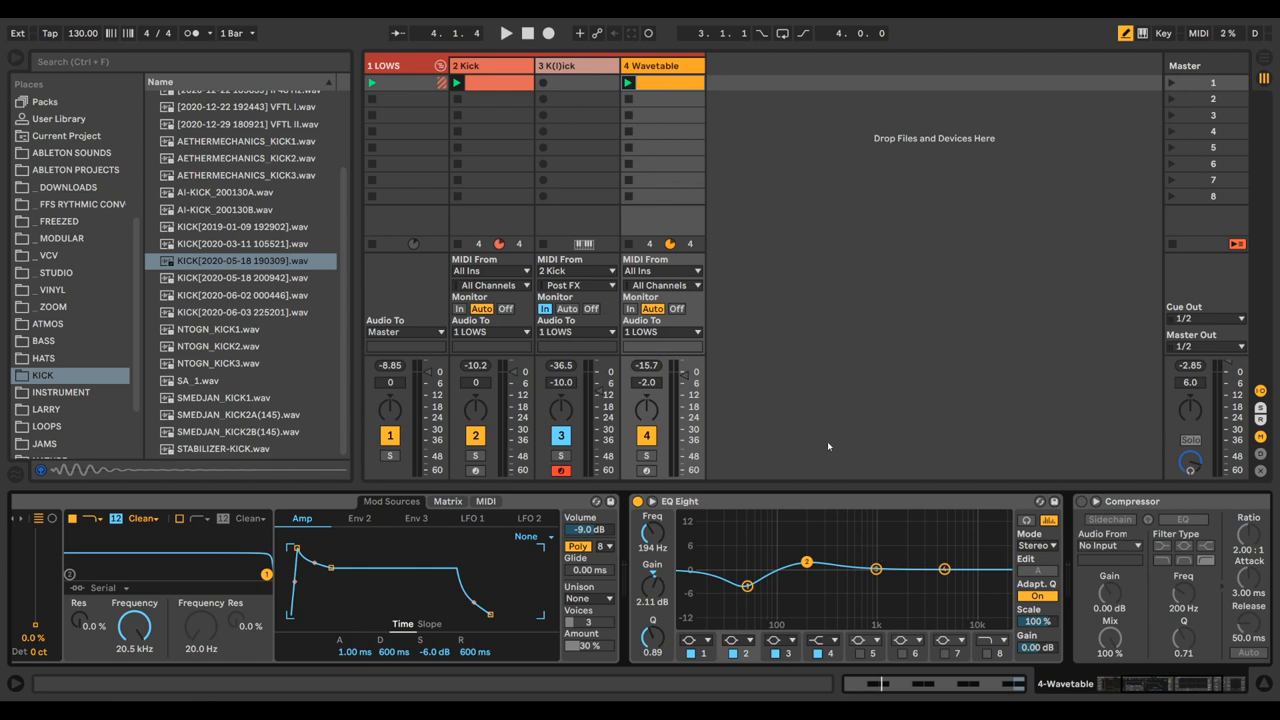
Restart playback to hear the reshaped bass EQ with its roughly 2 dB low-mid boost.
click(506, 32)
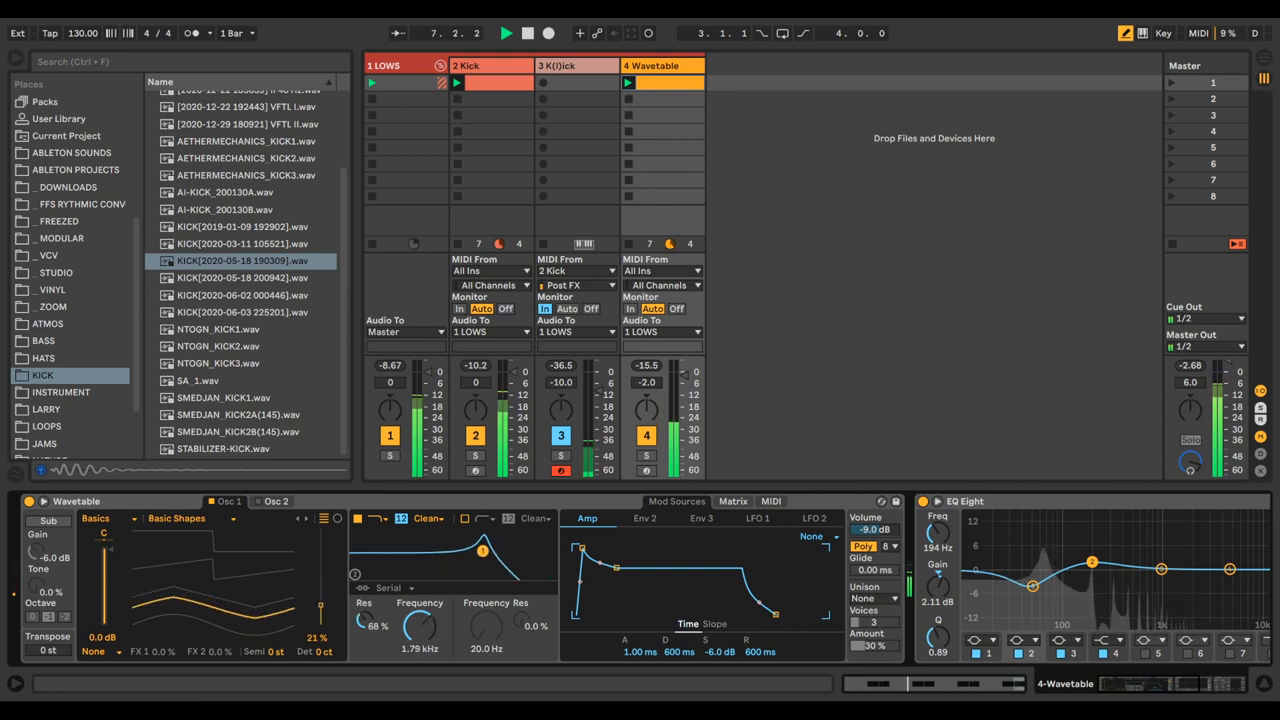
Switch on the bass Compressor's sidechain fed from the Kick track and show the Kick's devices.
drag(420, 622, 416, 628)
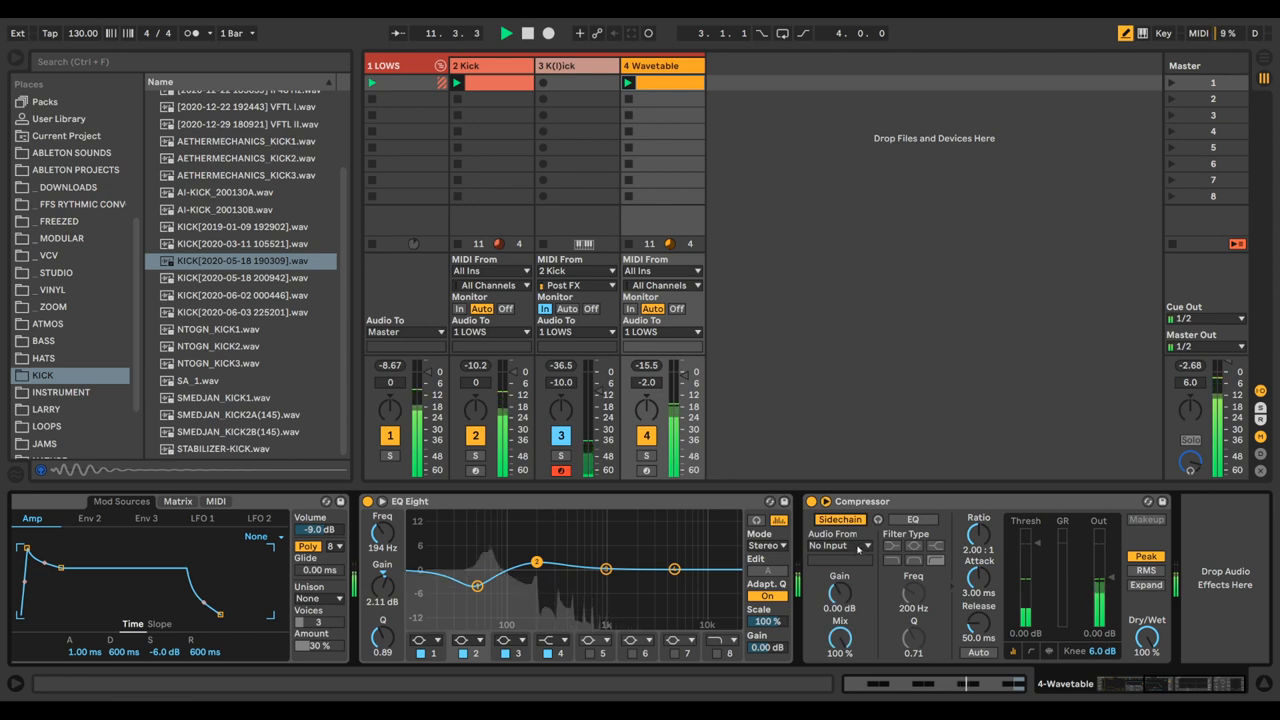
click(838, 544)
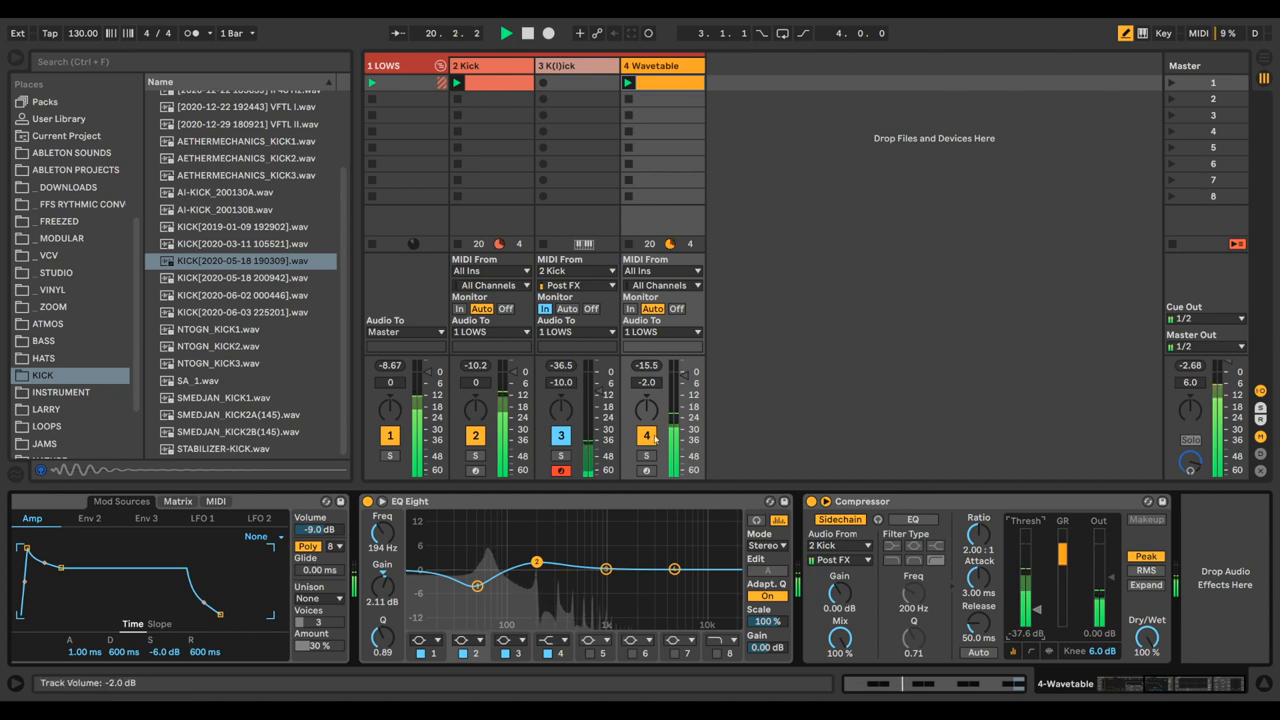
drag(476, 584, 476, 588)
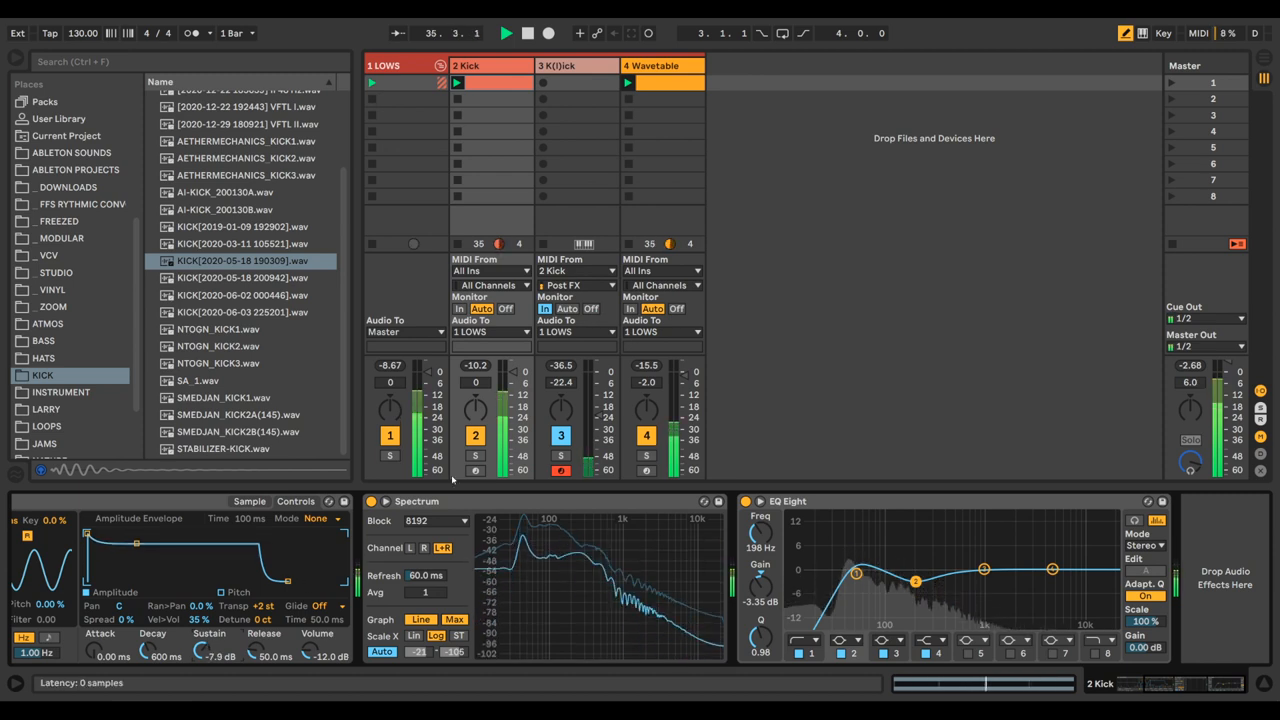
Select the 1 LOWS group track to reveal its Glue Compressor, Saturator, Amp and calculator chain.
click(660, 66)
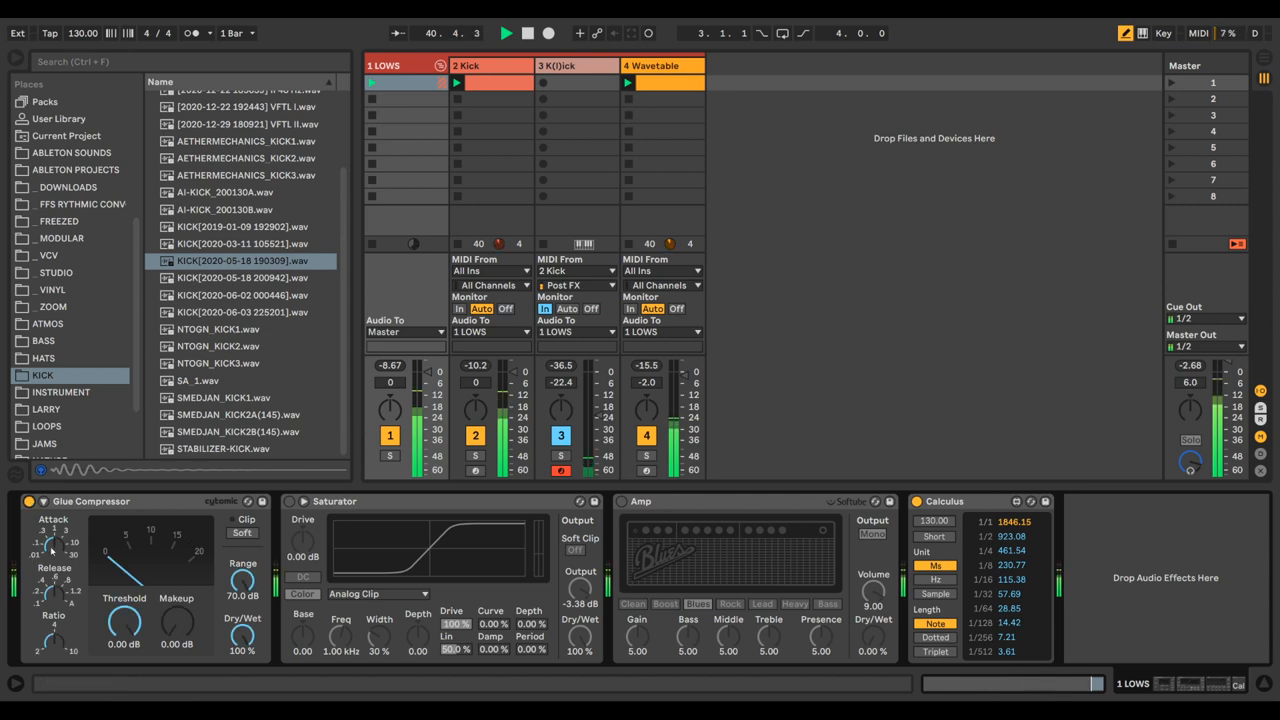
Lower the Glue Compressor threshold to -23.8 dB with makeup gain, and set Saturator to Soft Sine at 5 dB drive.
click(506, 32)
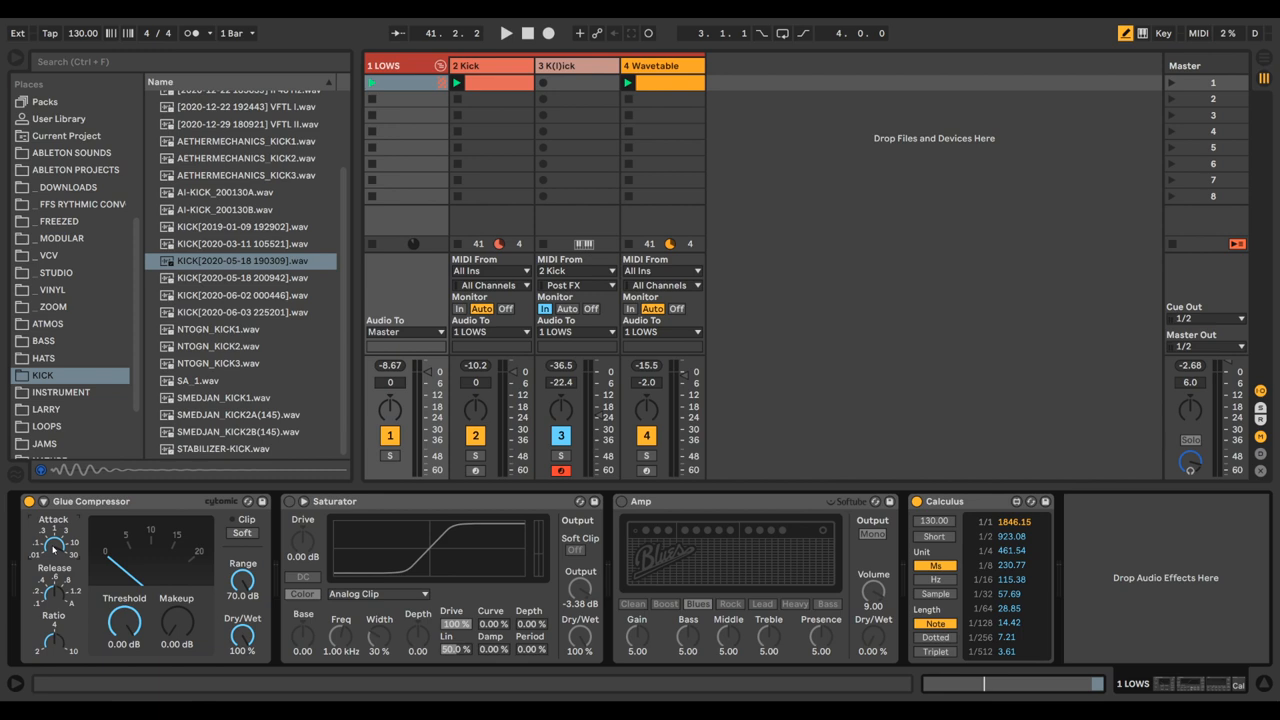
click(504, 32)
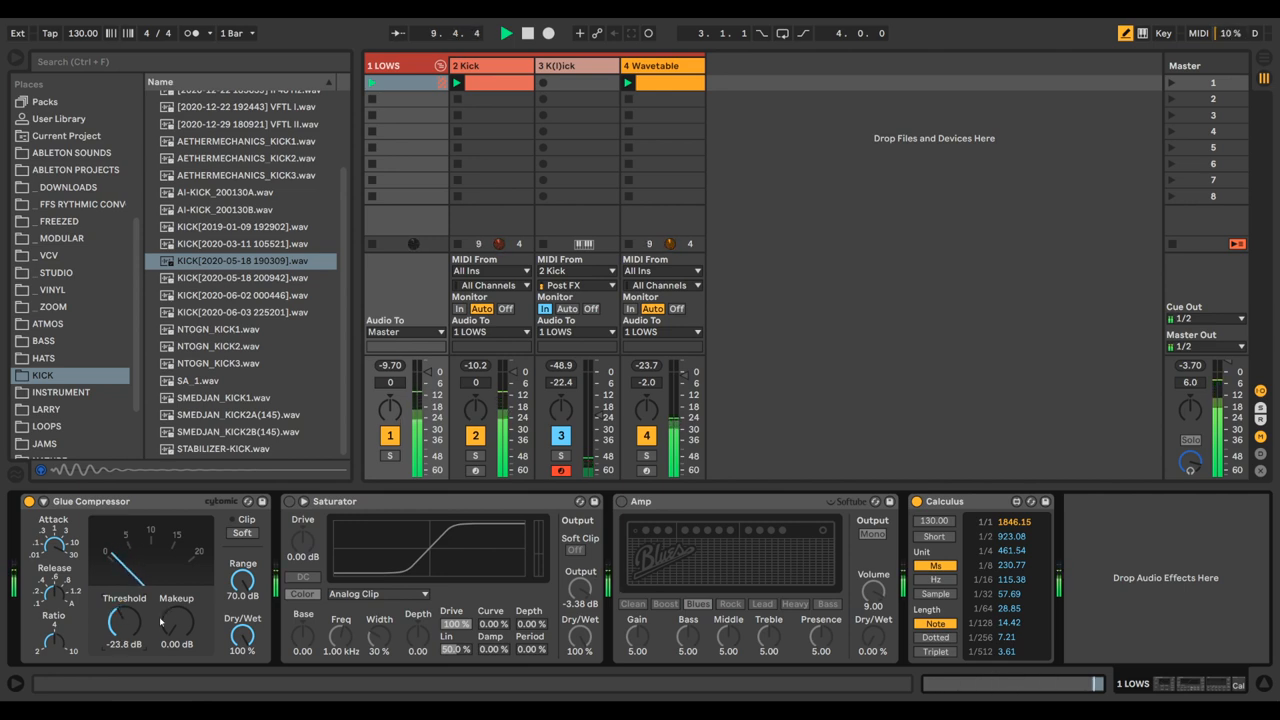
drag(176, 618, 176, 600)
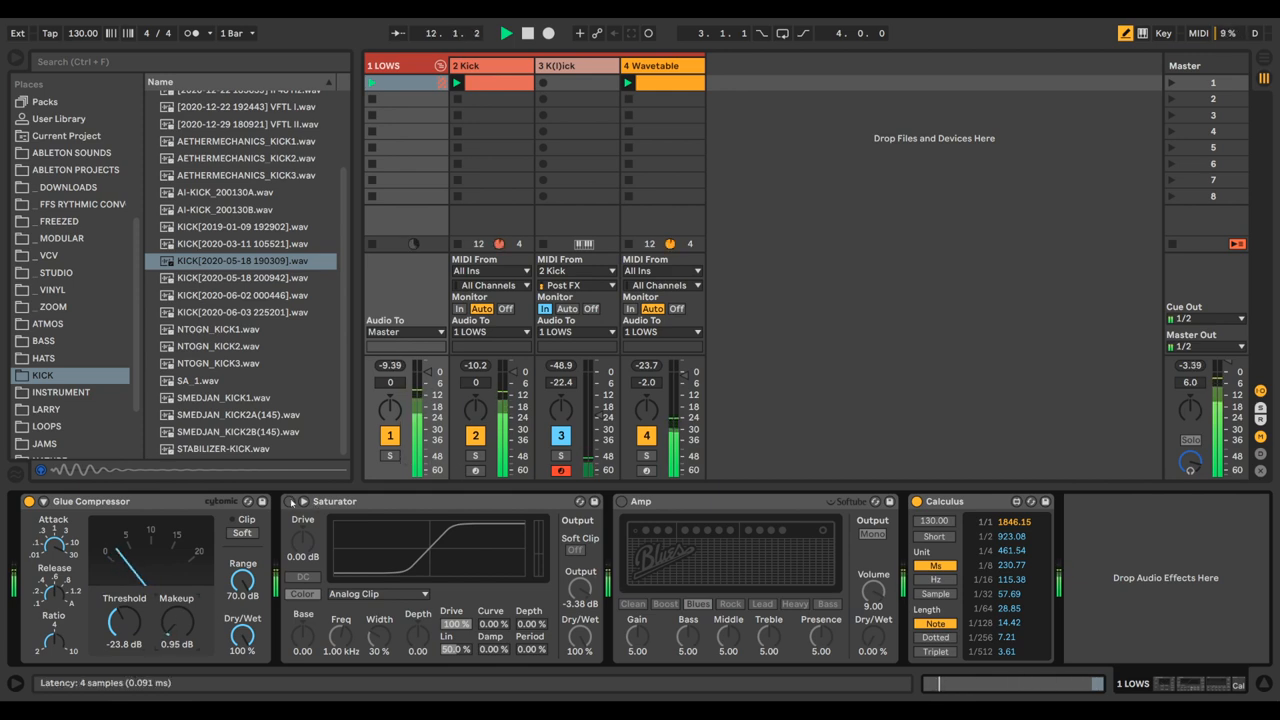
click(378, 592)
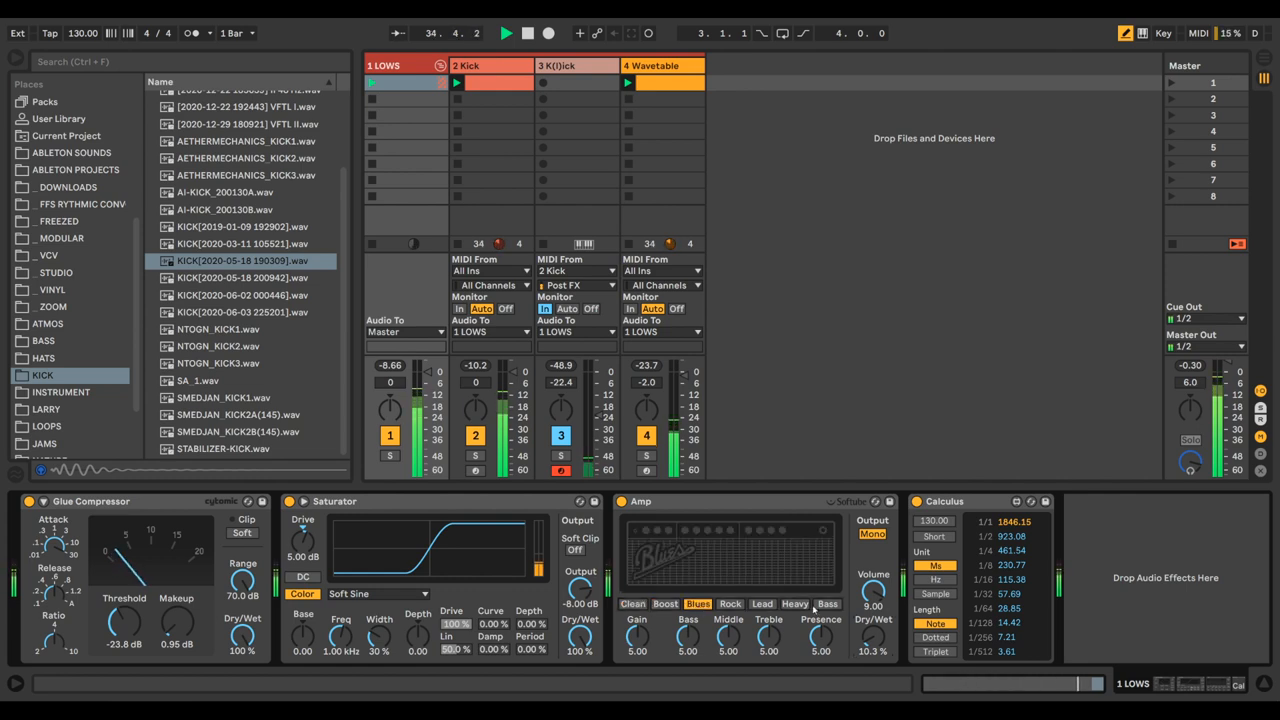
Audition Bass, Heavy and Lead amp types, then settle on Blues blended in at about 7.94%.
click(828, 604)
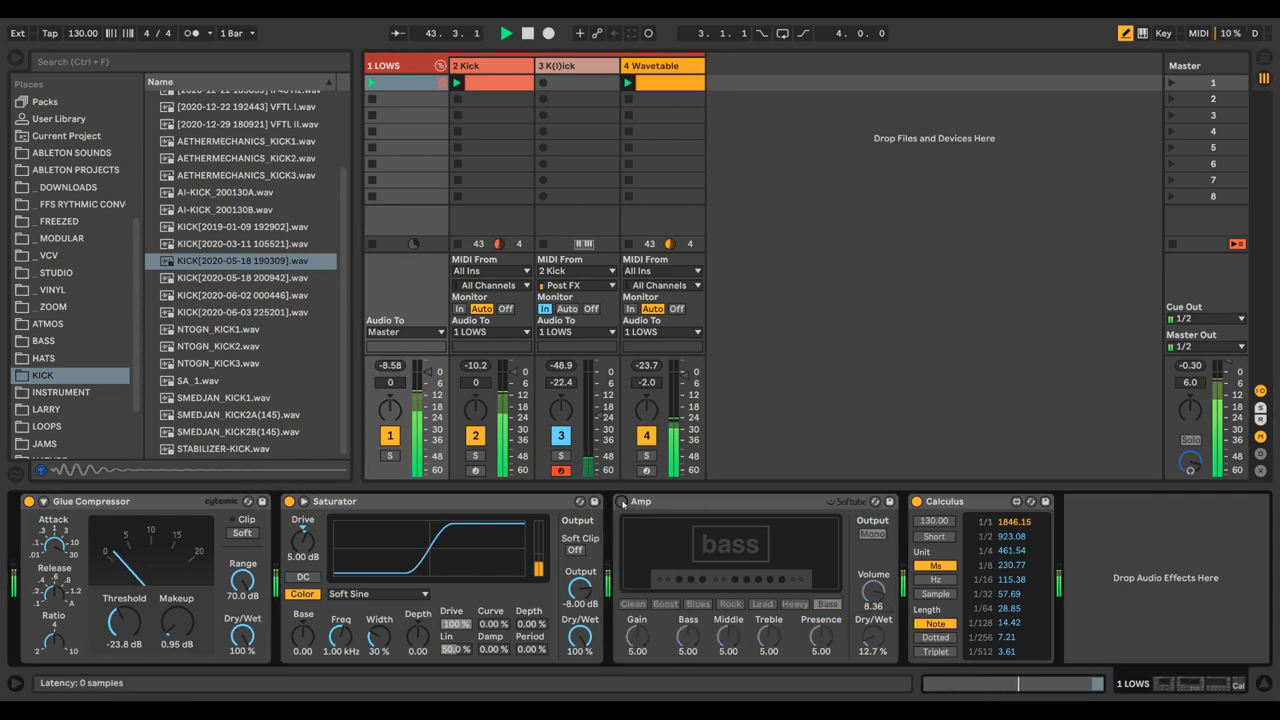
click(762, 604)
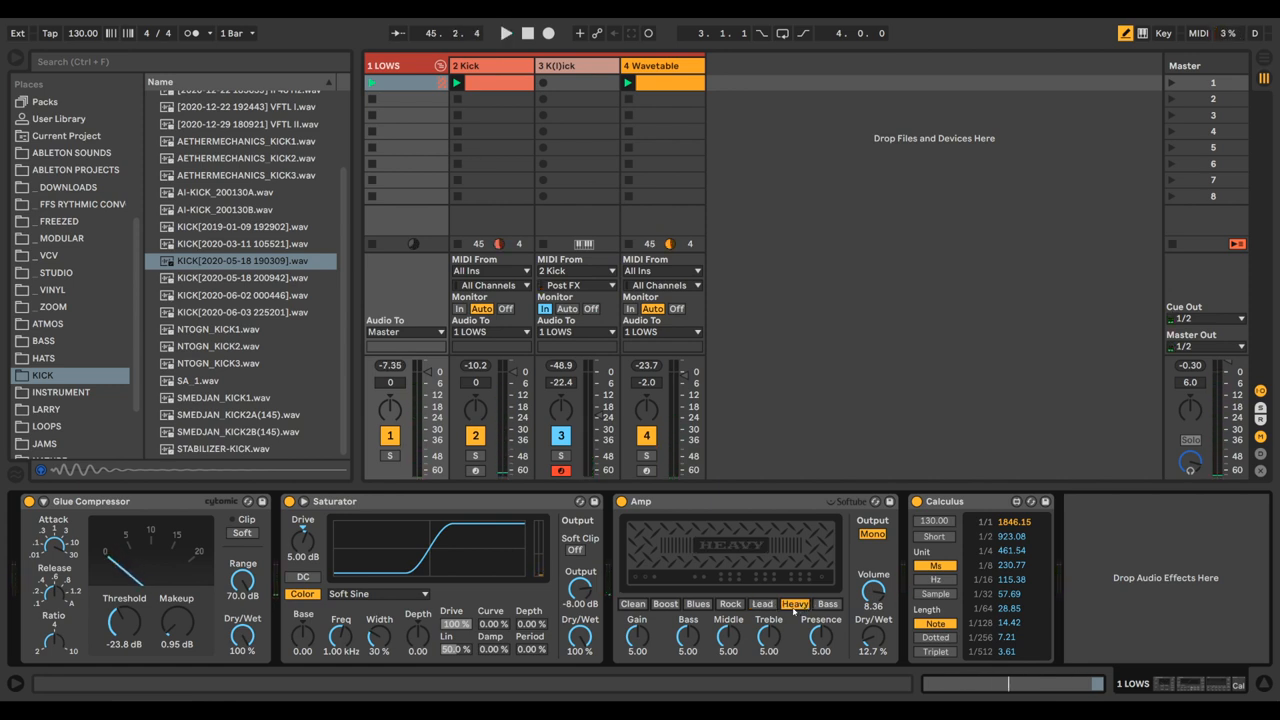
click(504, 32)
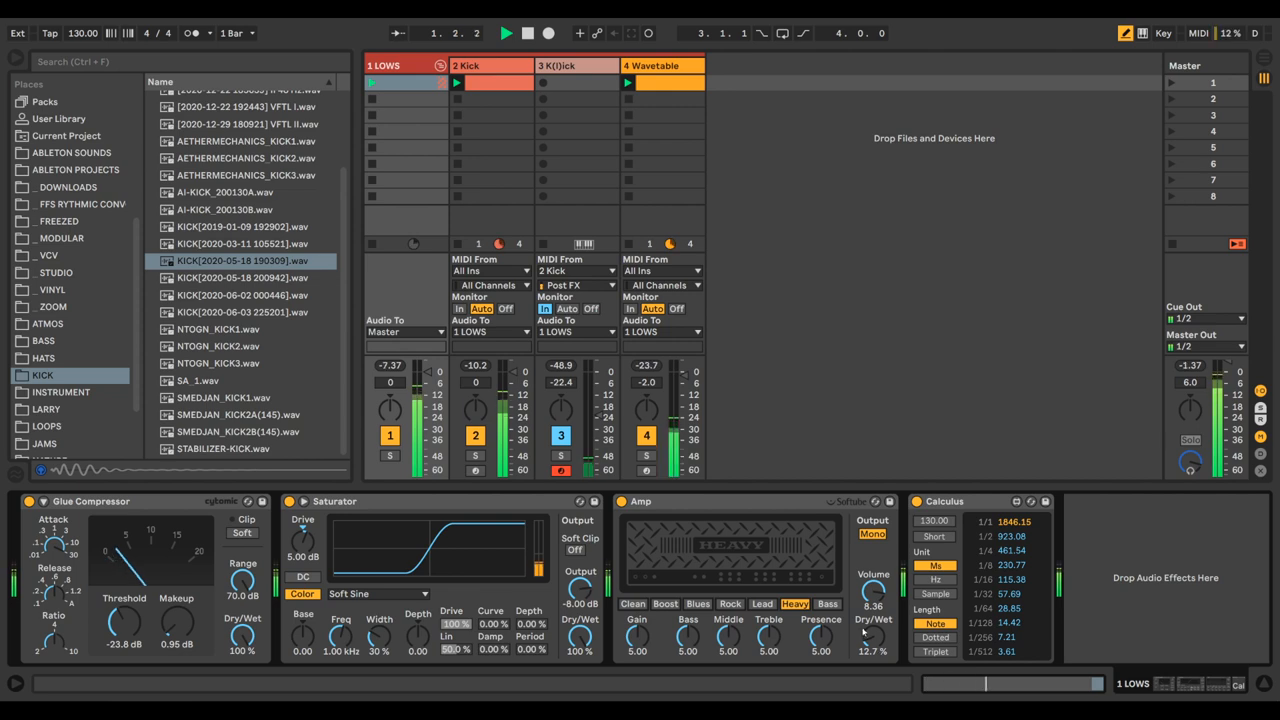
click(762, 604)
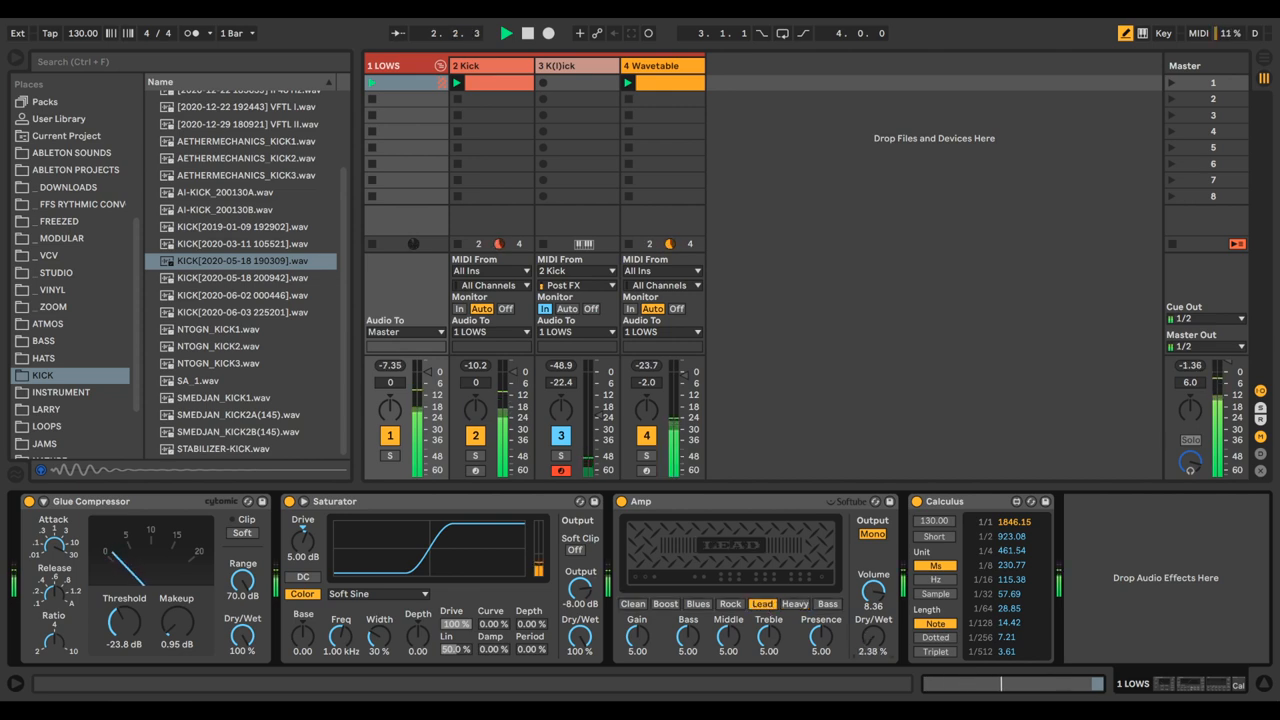
click(794, 604)
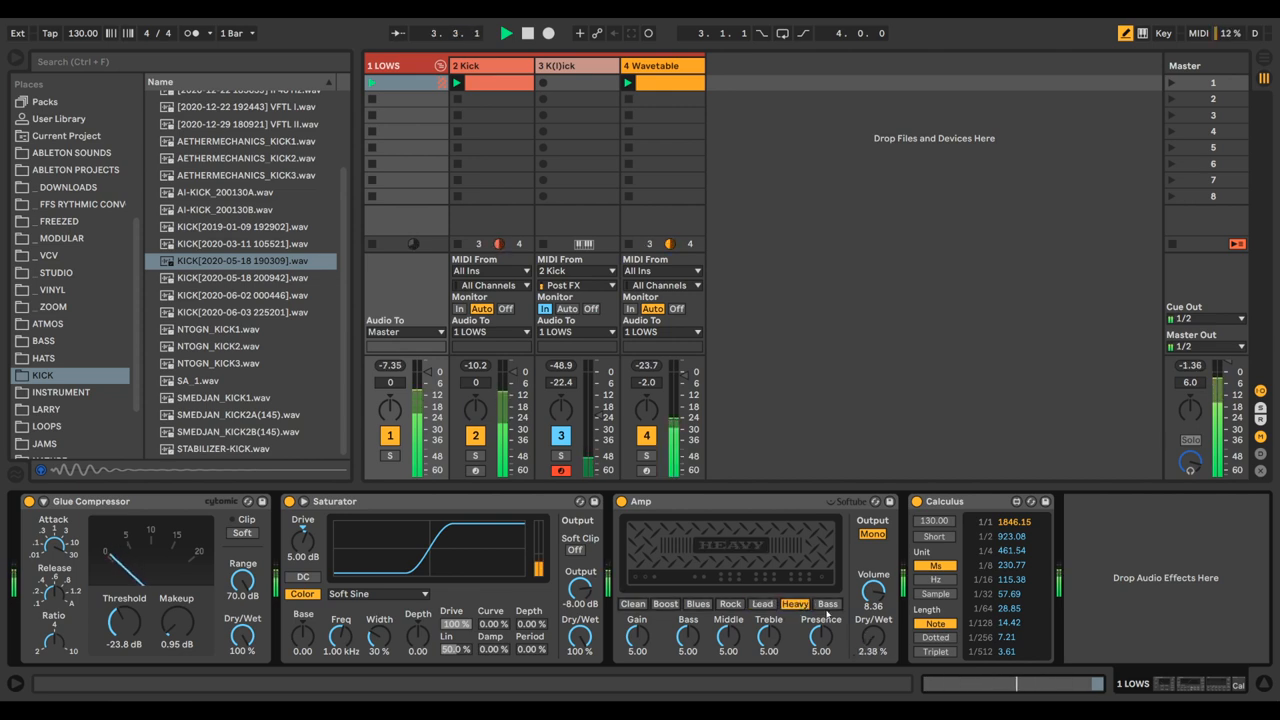
click(698, 604)
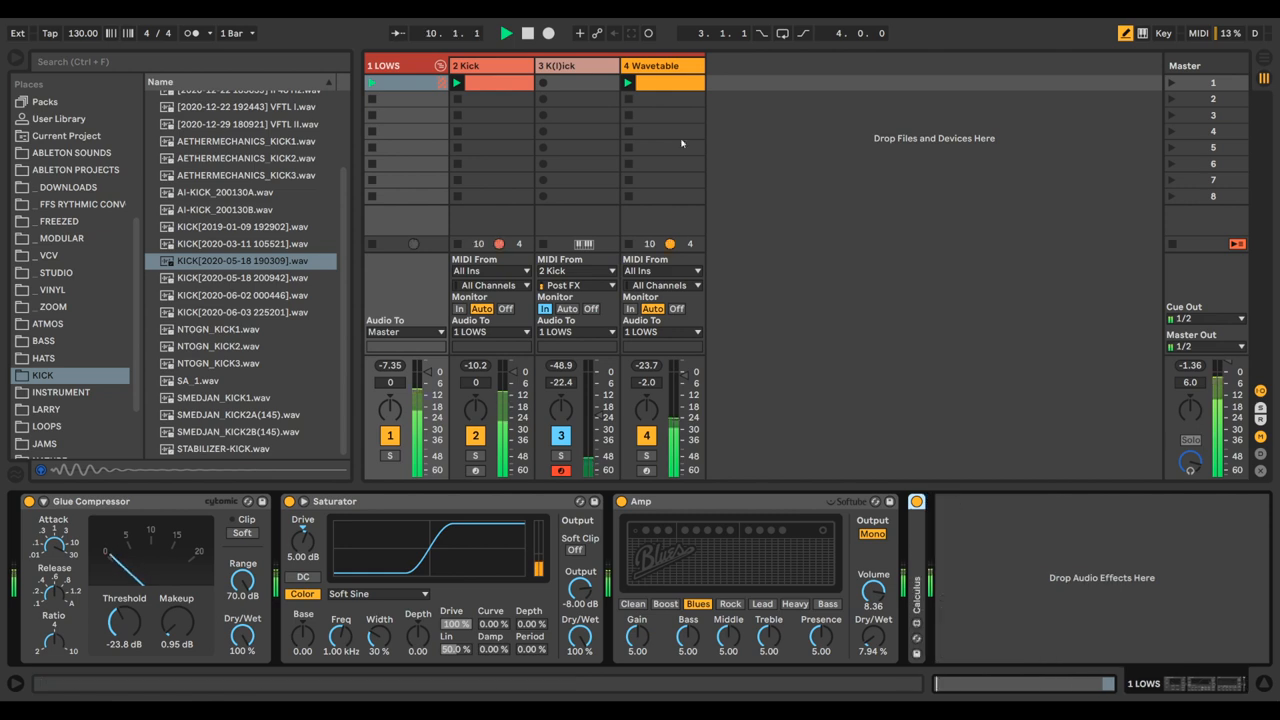
Inspect the Kick track's sampler chain, hop back to the LOWS bus, then return to the Kick devices.
click(490, 64)
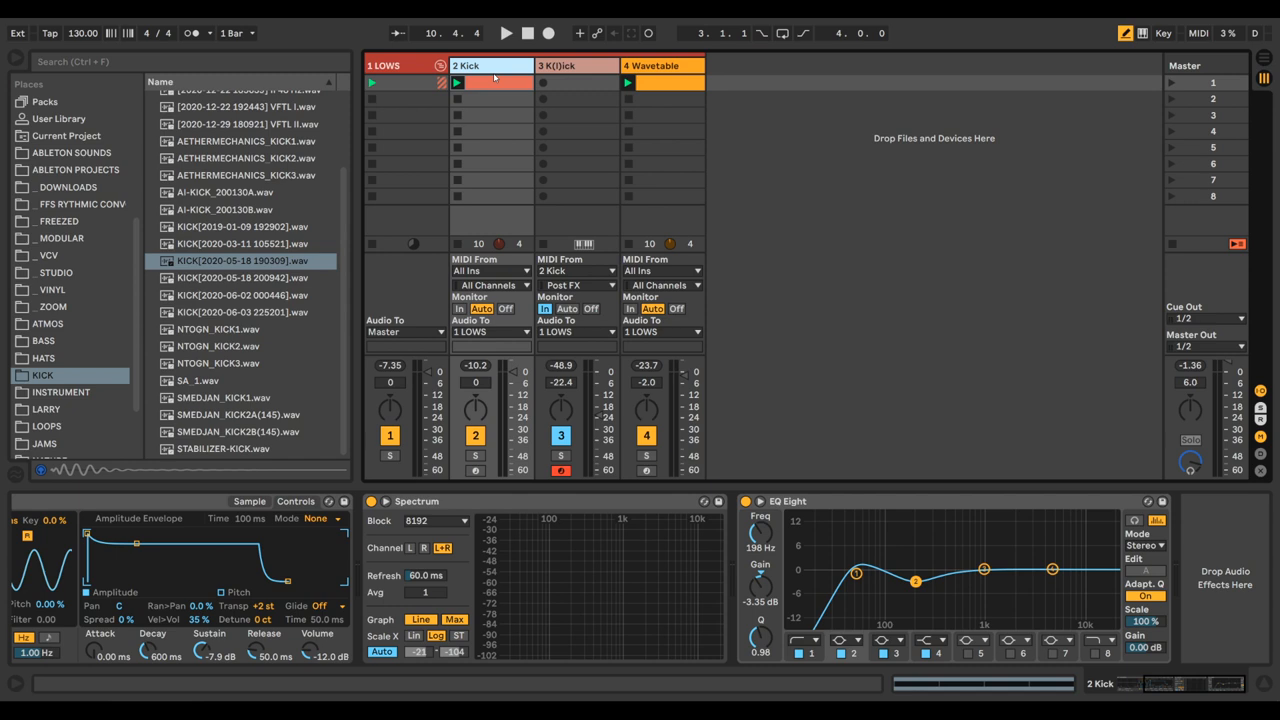
click(388, 64)
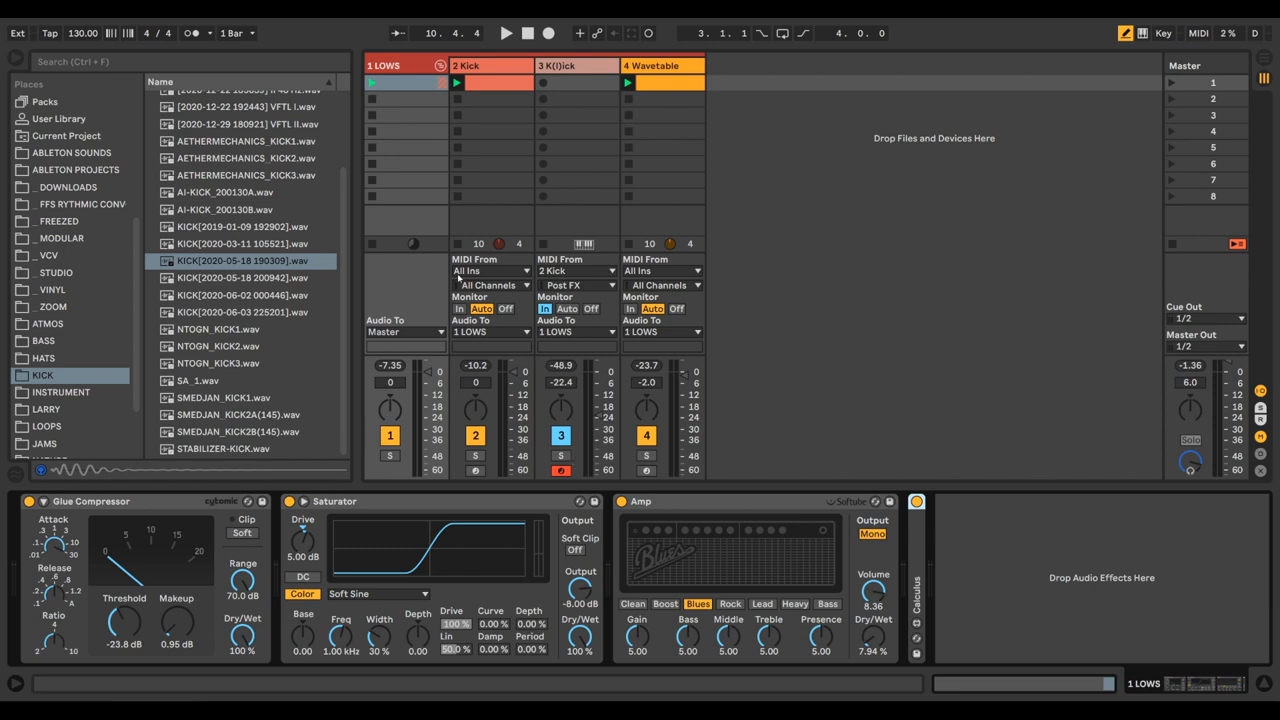
click(490, 64)
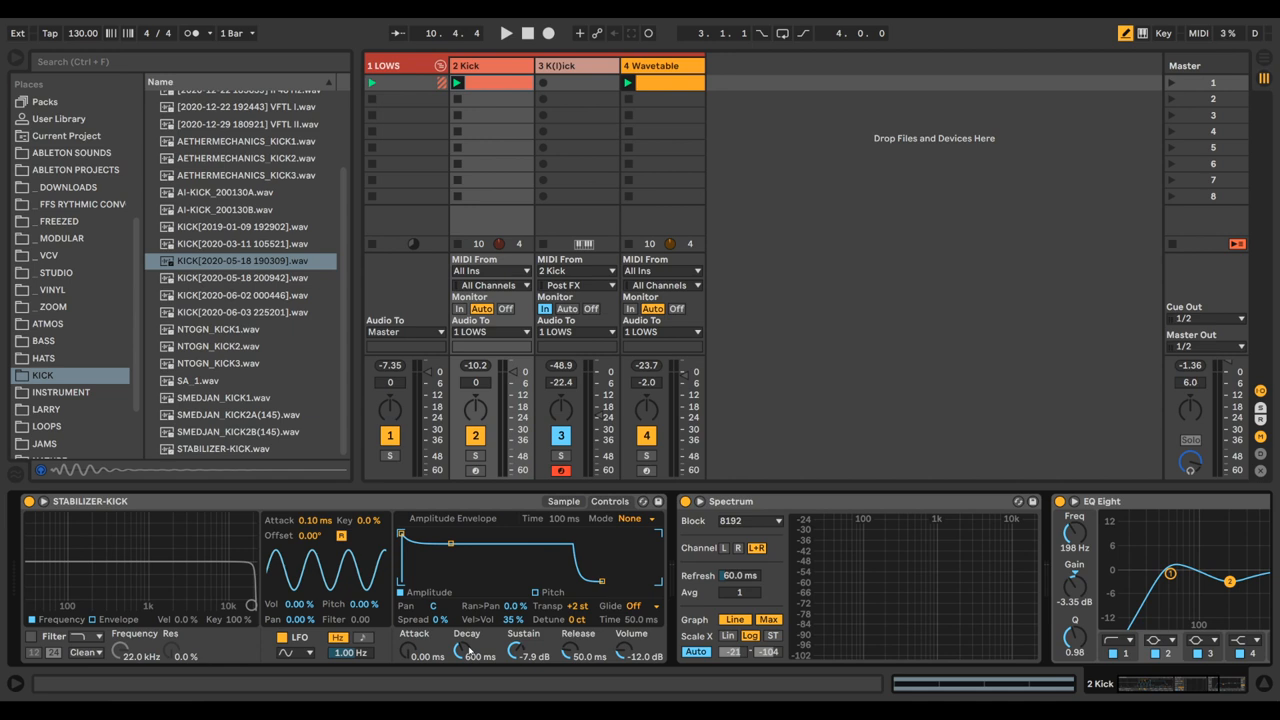
mouse_move(752, 348)
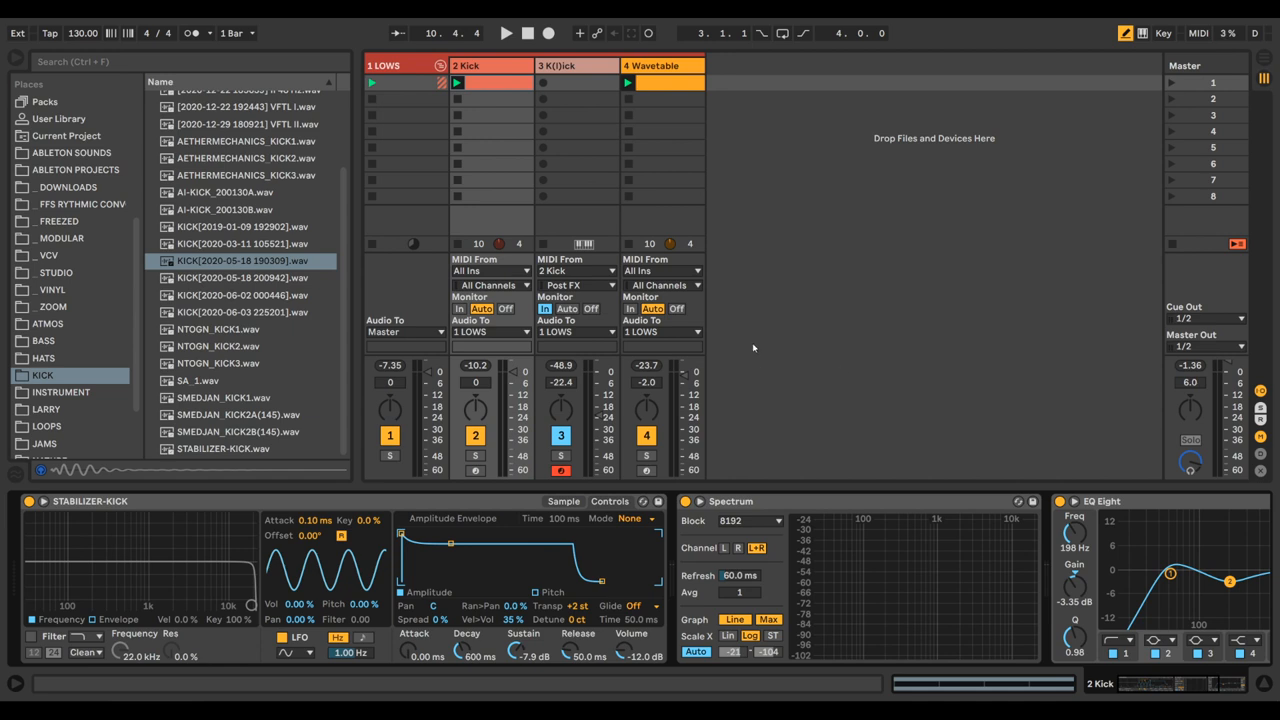
mouse_move(776, 290)
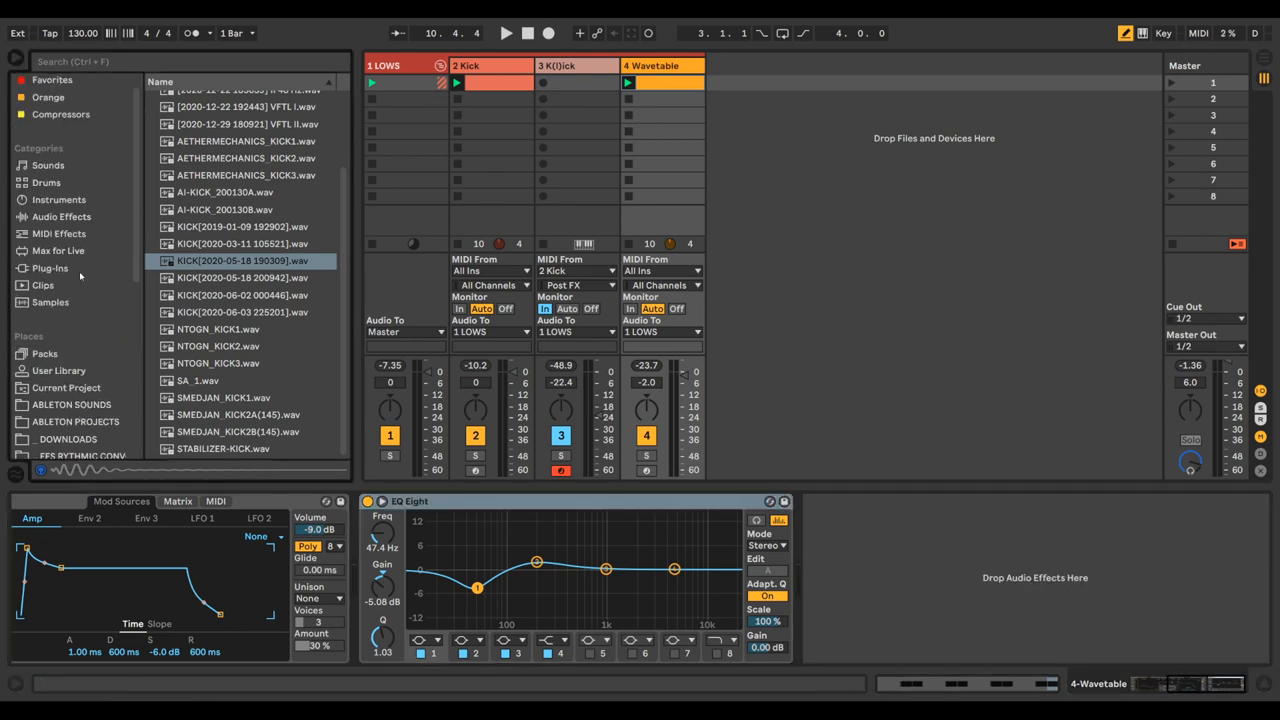
Load iZotope Neutron 2 Compressor after EQ Eight on the Wavetable bass and play the song.
click(60, 216)
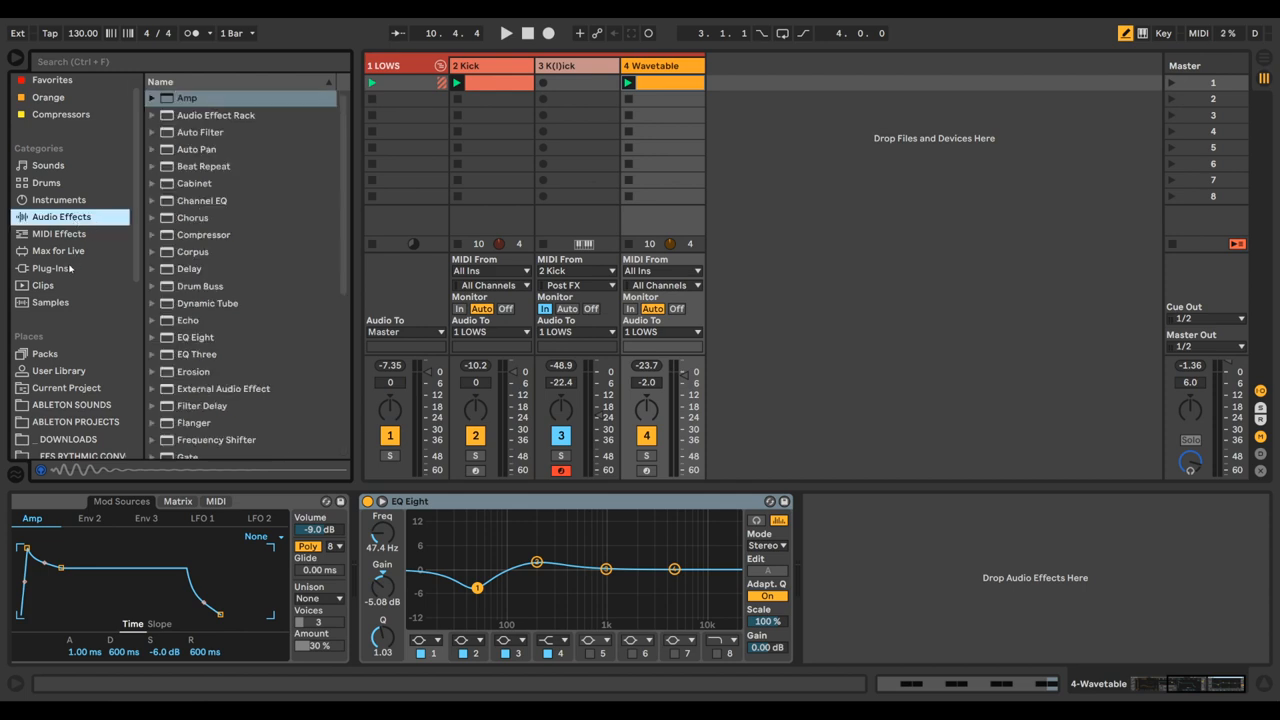
click(50, 268)
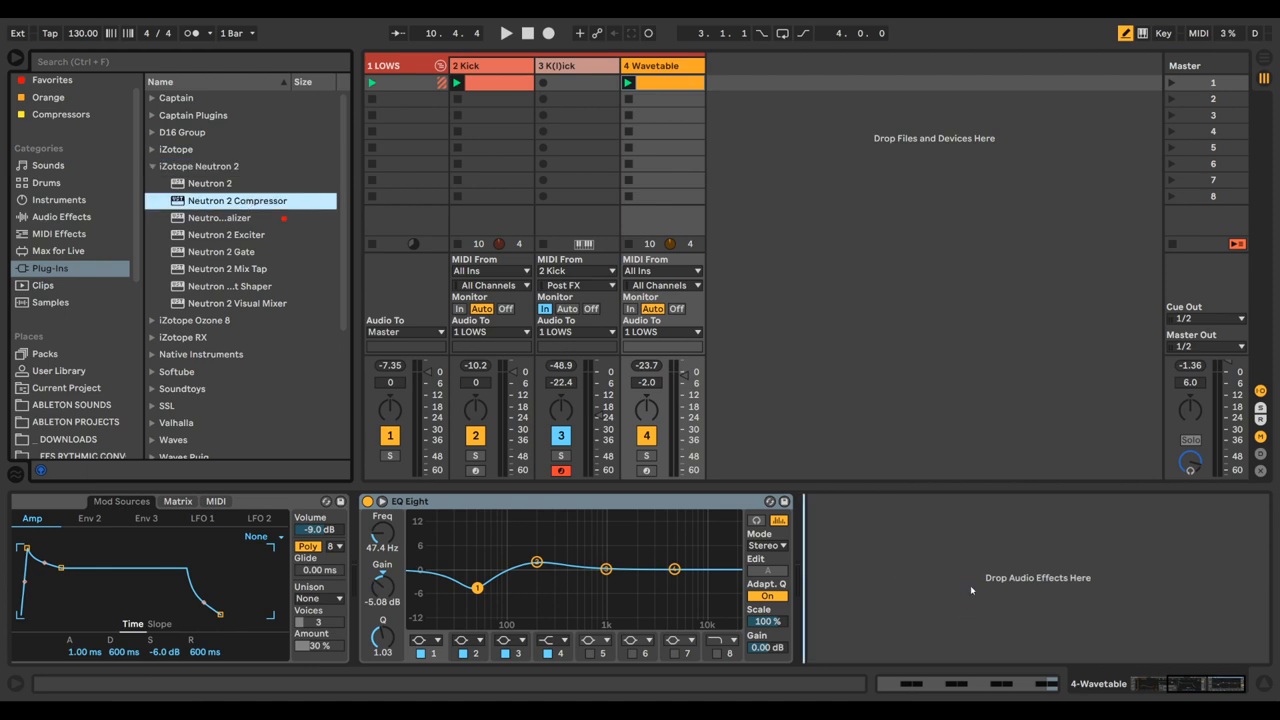
double_click(236, 200)
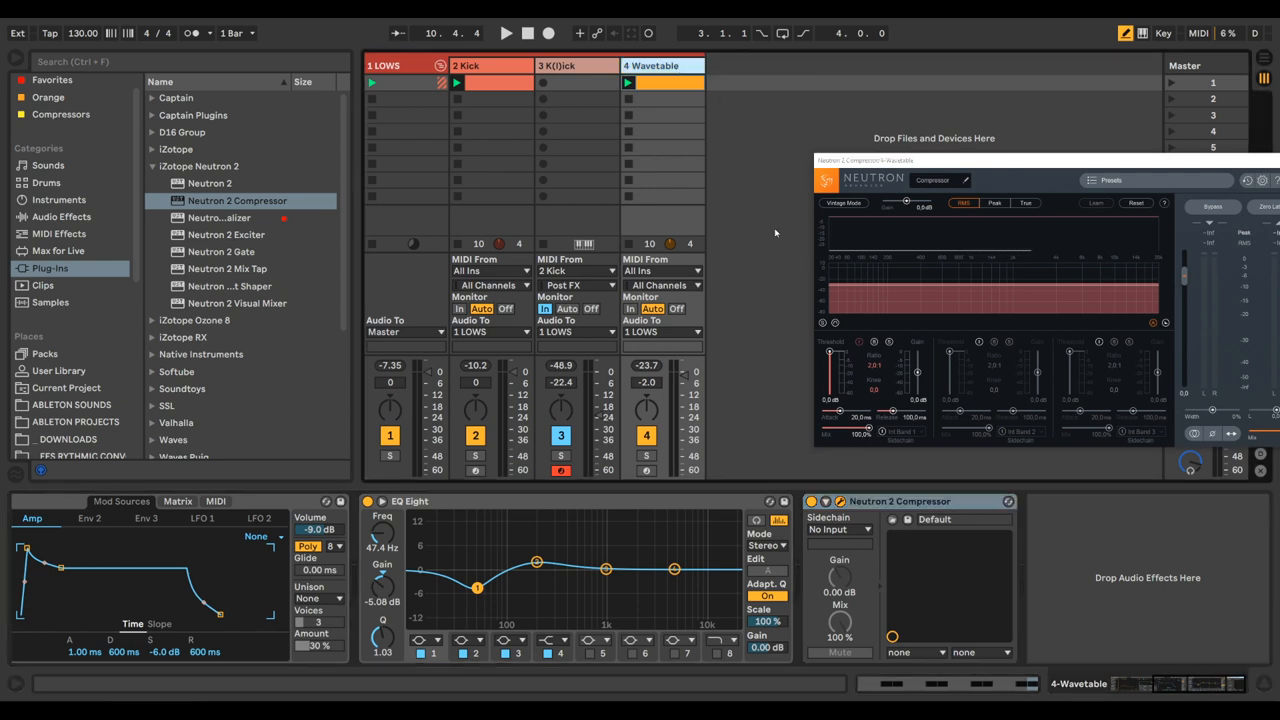
click(506, 32)
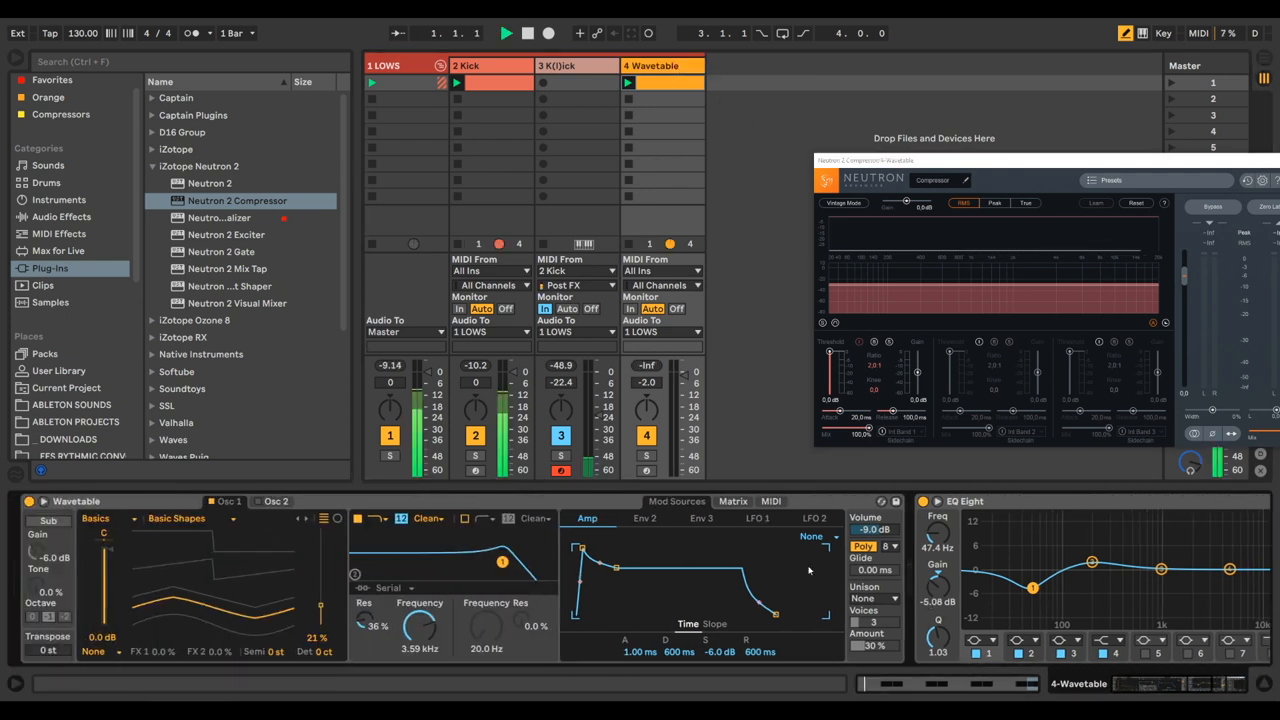
click(506, 32)
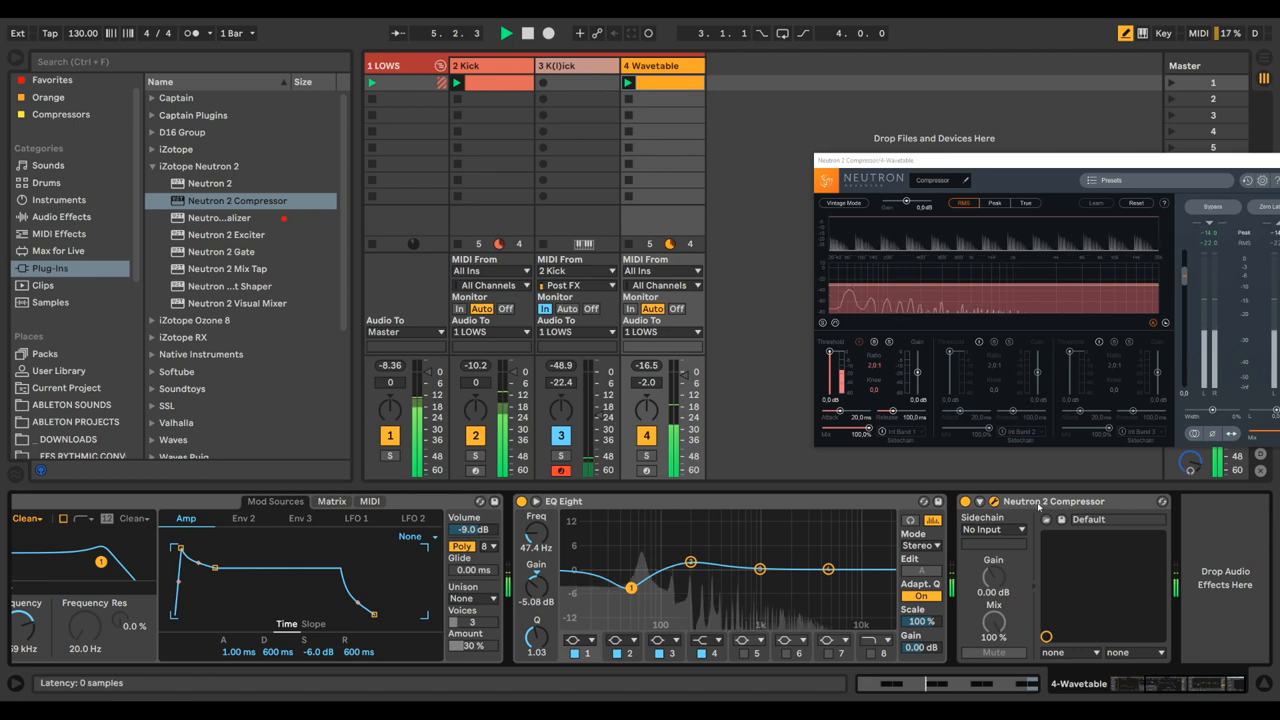
Try a stock Compressor on the bass from Audio Effects, then remove it again.
click(62, 216)
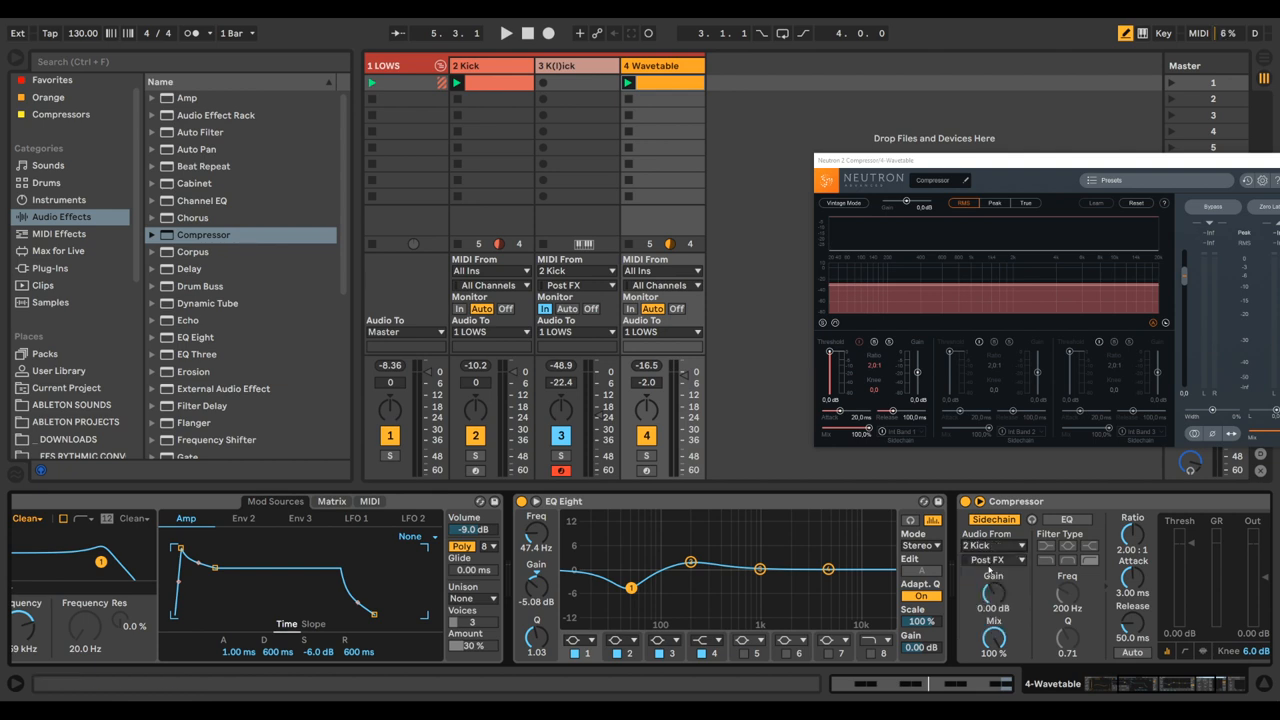
click(504, 32)
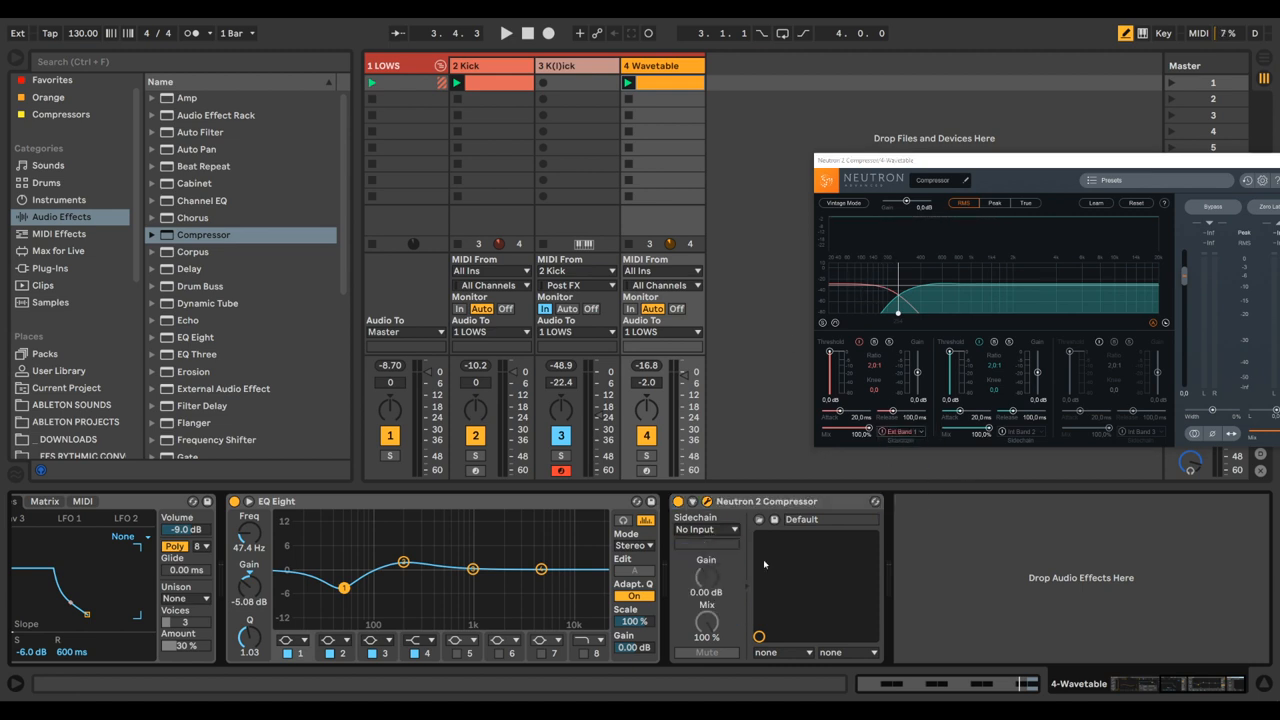
Add a Compressor before Neutron, sidechain both to 2 Kick, and set the ratio to 3.86:1.
click(504, 32)
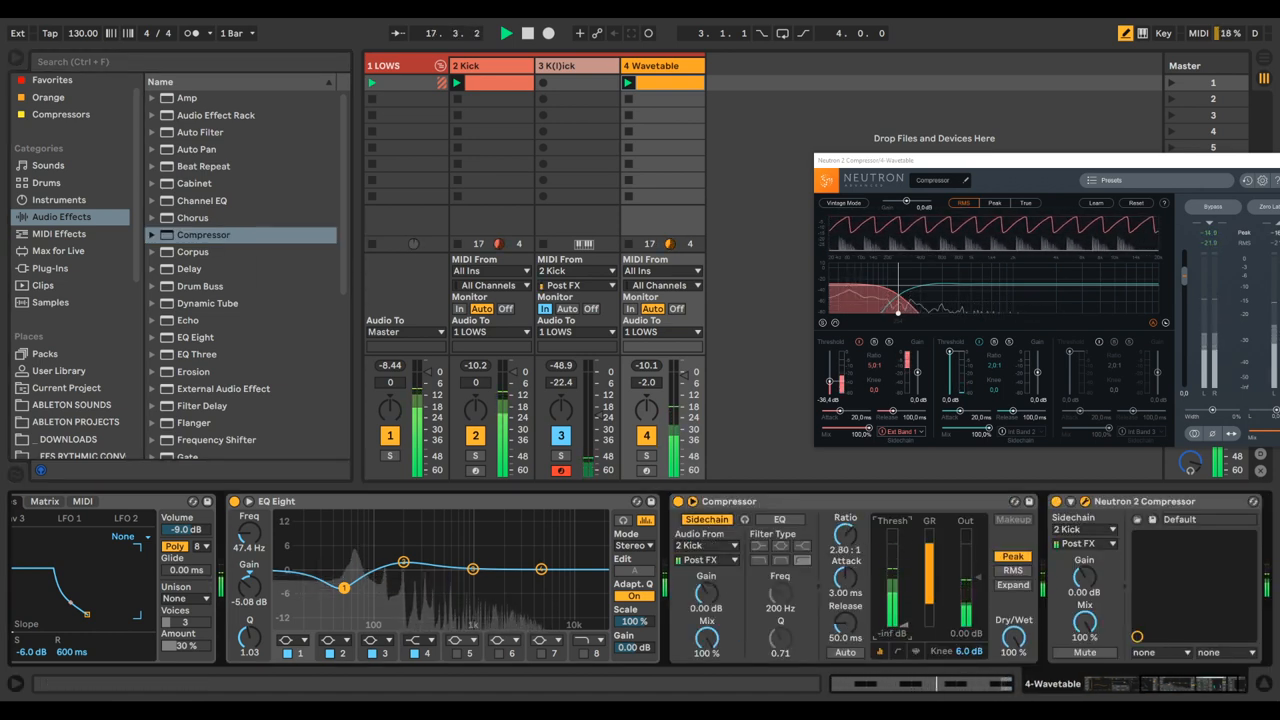
click(680, 500)
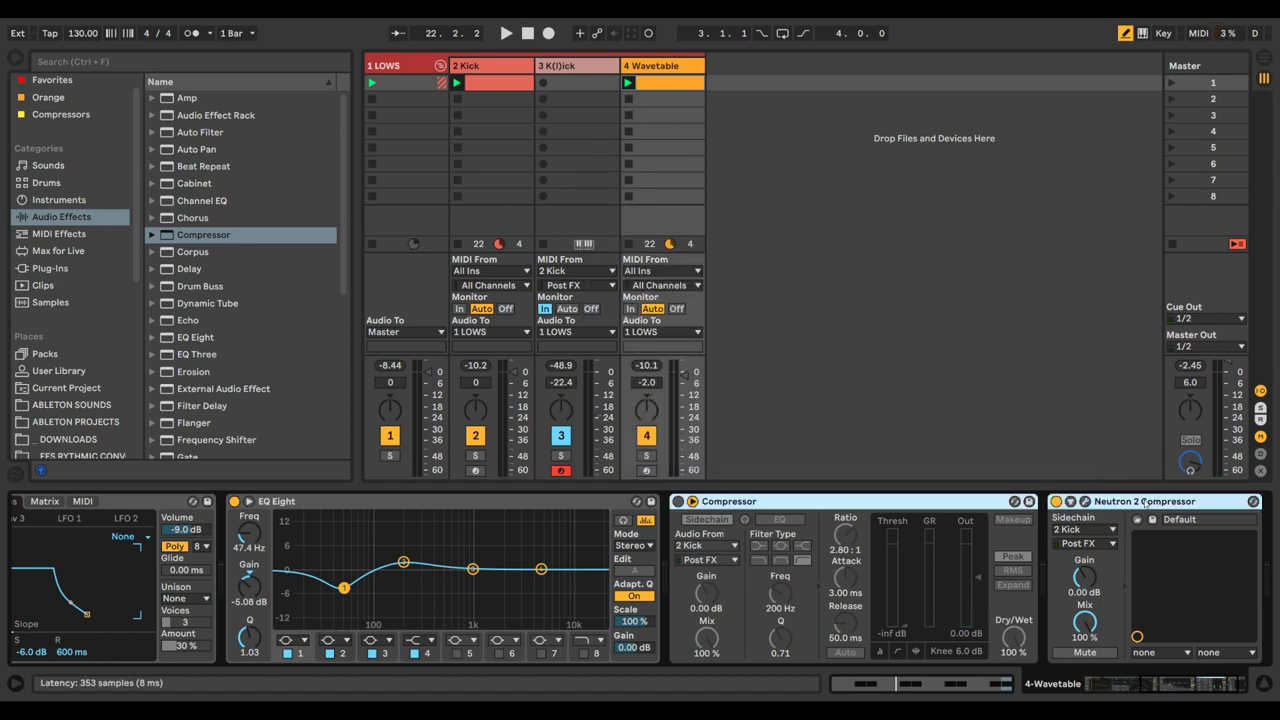
Load the Neutron 2 Equalizer plug-in onto the Wavetable bass track after EQ Eight.
click(50, 268)
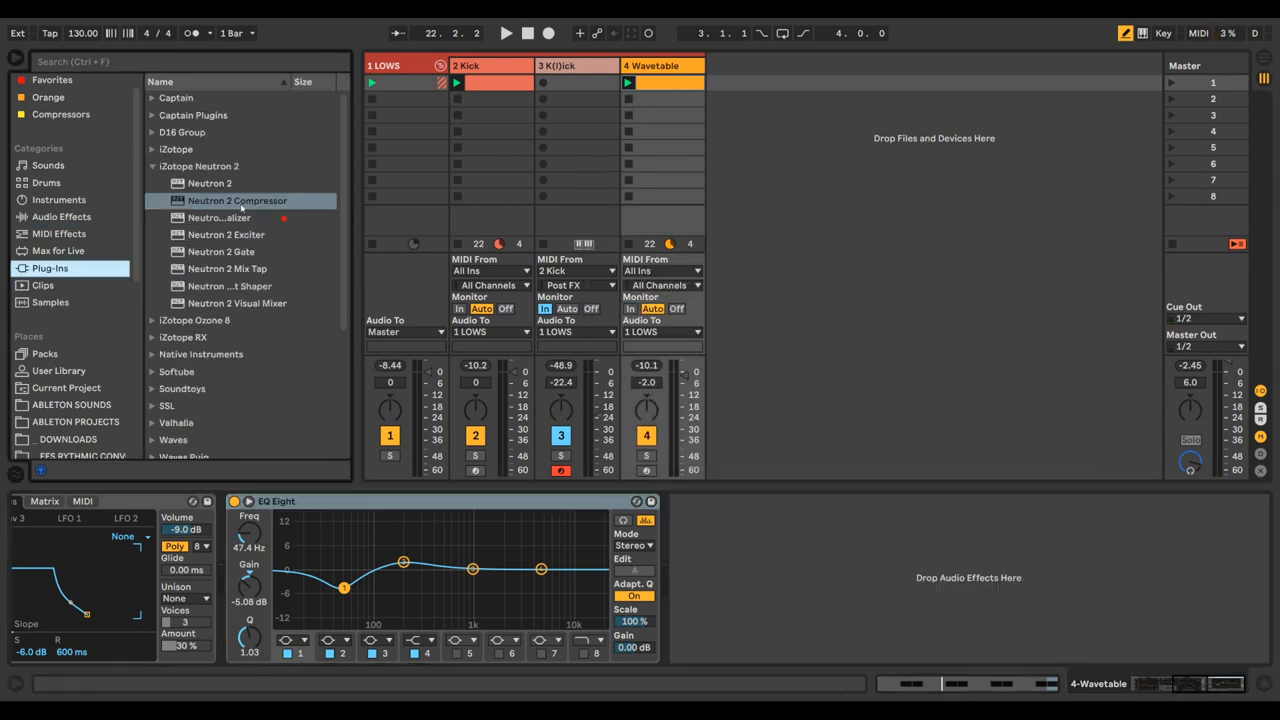
click(220, 216)
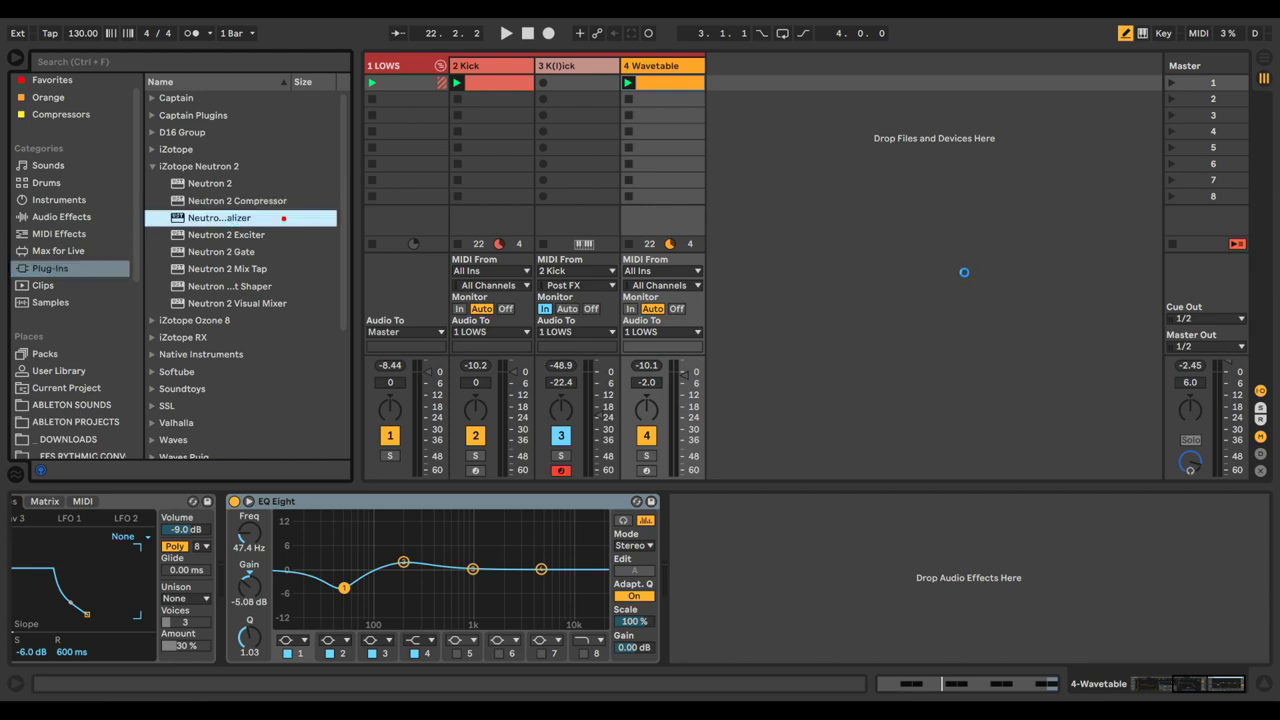
double_click(218, 216)
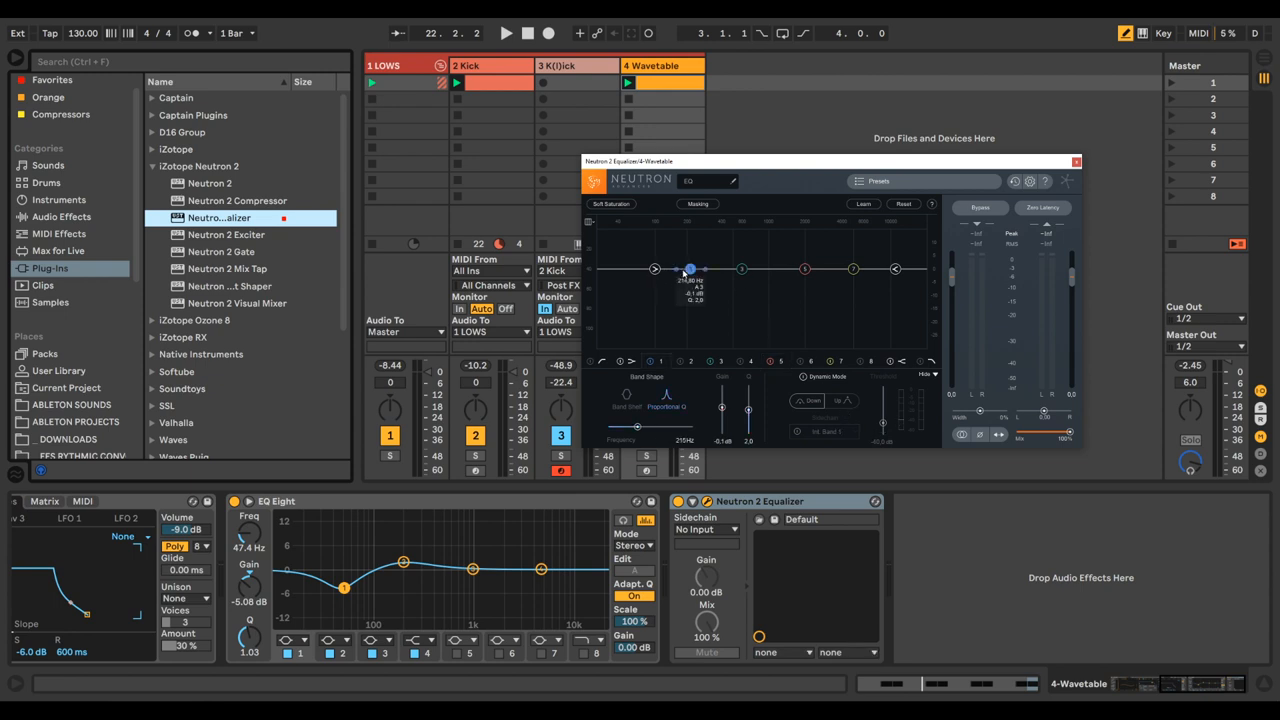
Drag Neutron's first EQ band into the low frequencies and pull it down into a cut, then reach the sidechain sources.
drag(688, 268, 630, 290)
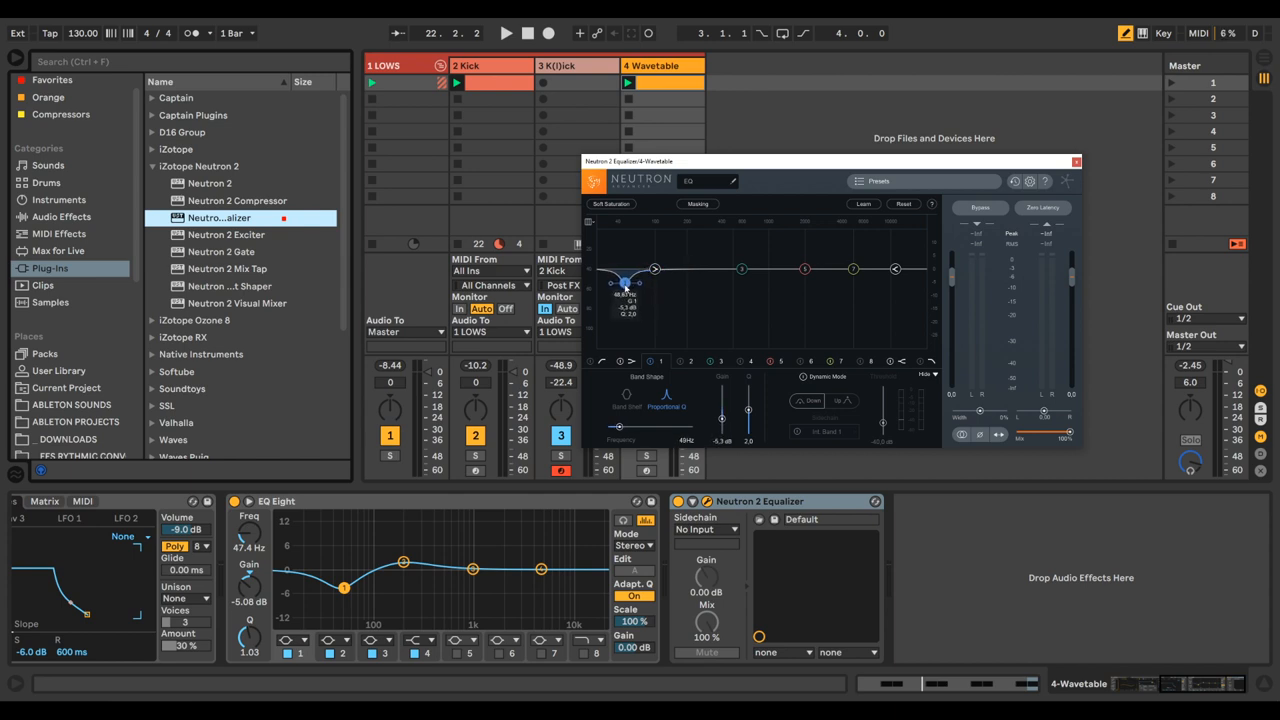
drag(624, 284, 628, 290)
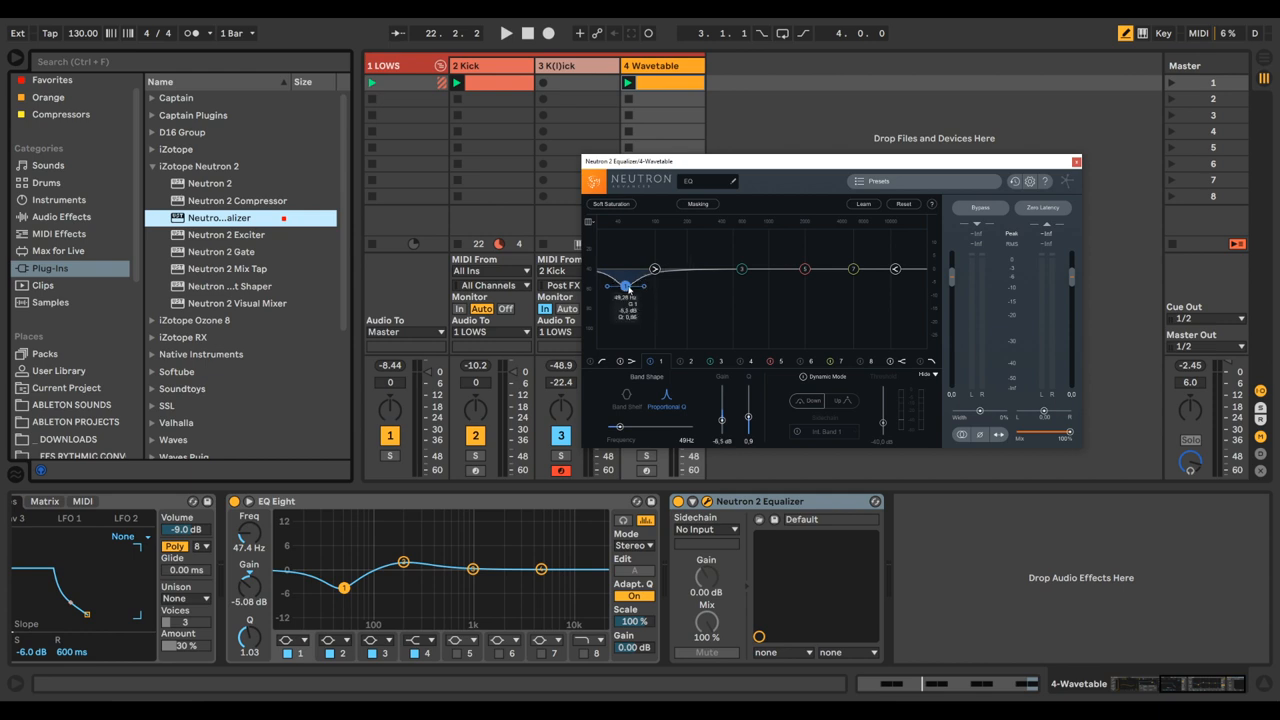
drag(628, 288, 624, 294)
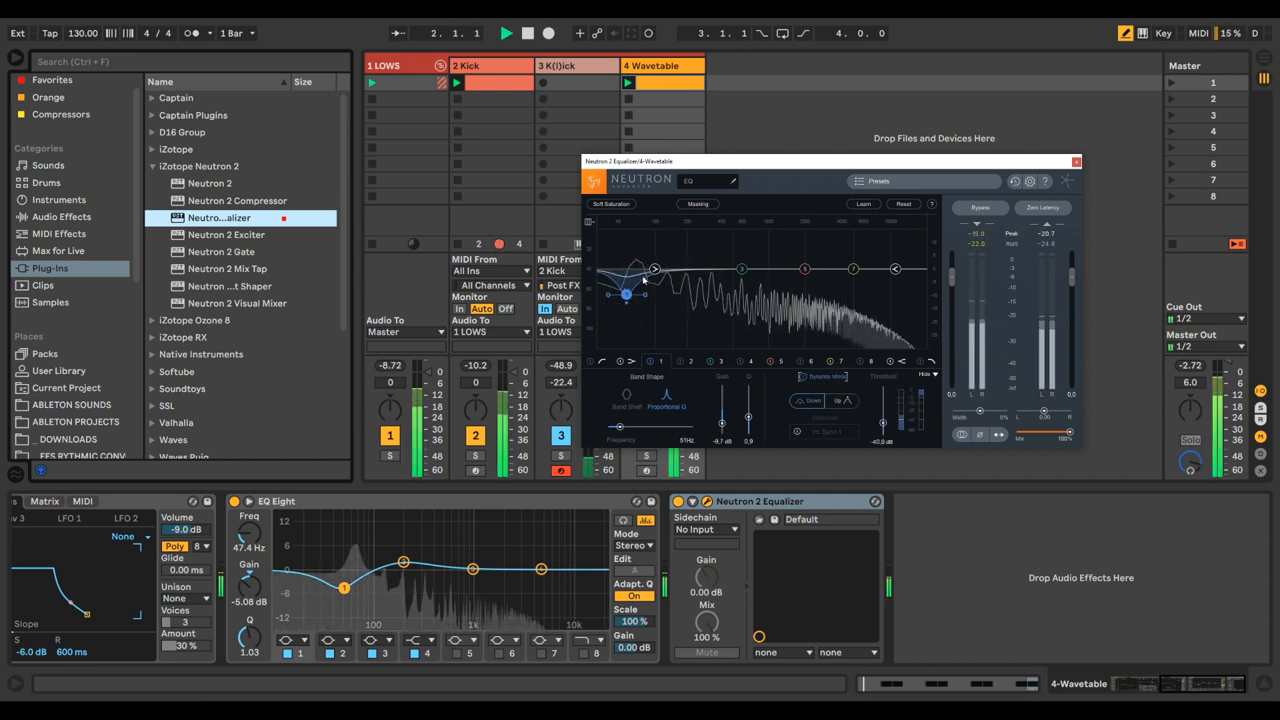
click(824, 432)
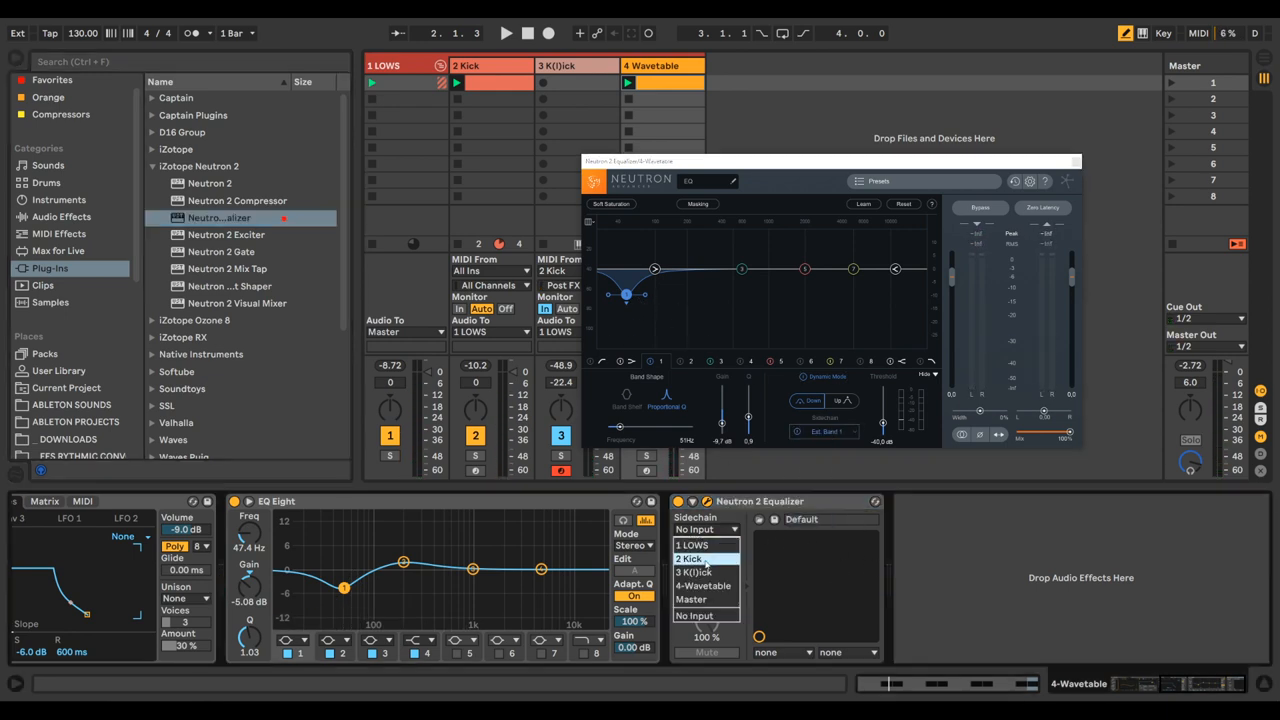
Select 2 Kick as Neutron's sidechain source and set how deeply the low band ducks the bass.
click(688, 558)
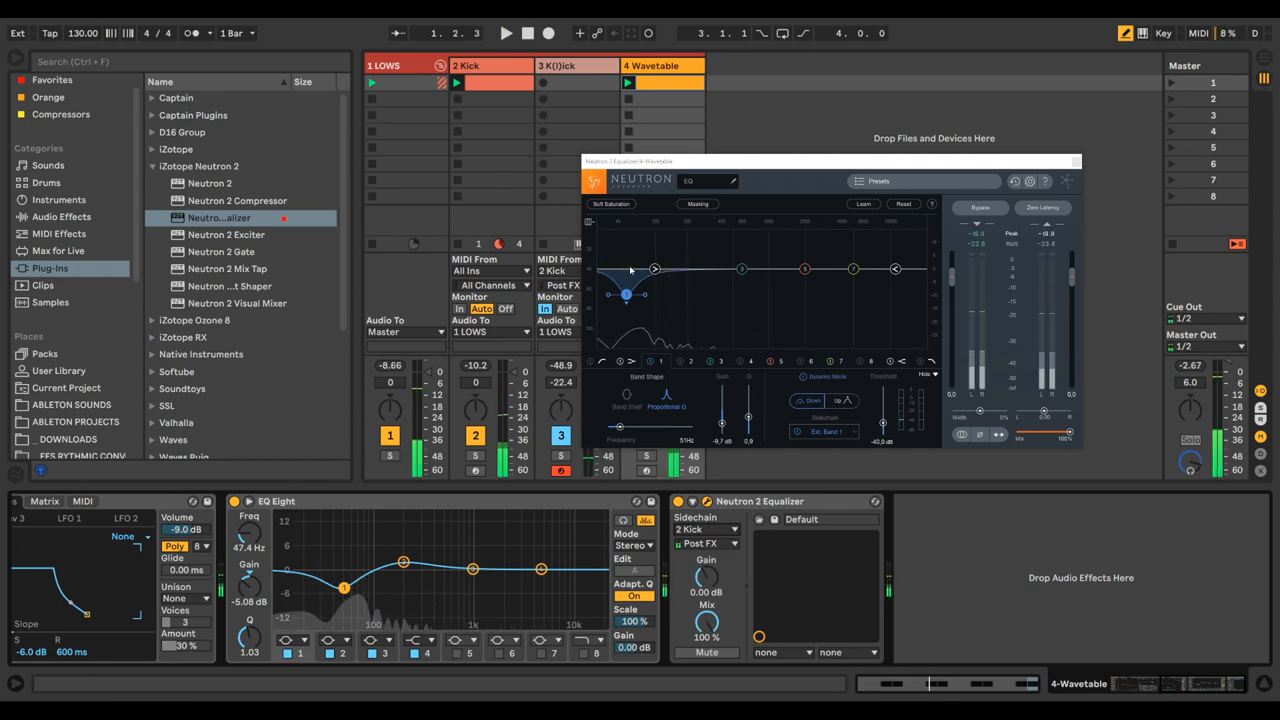
click(504, 32)
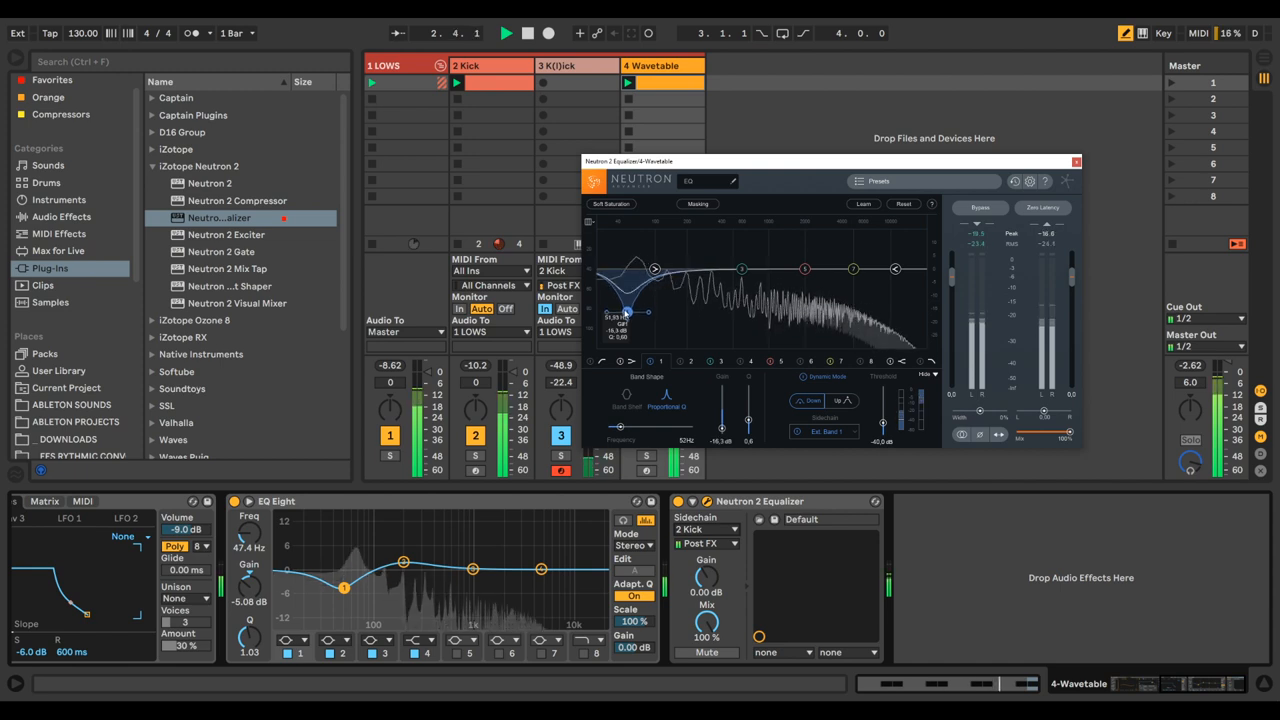
drag(628, 310, 628, 316)
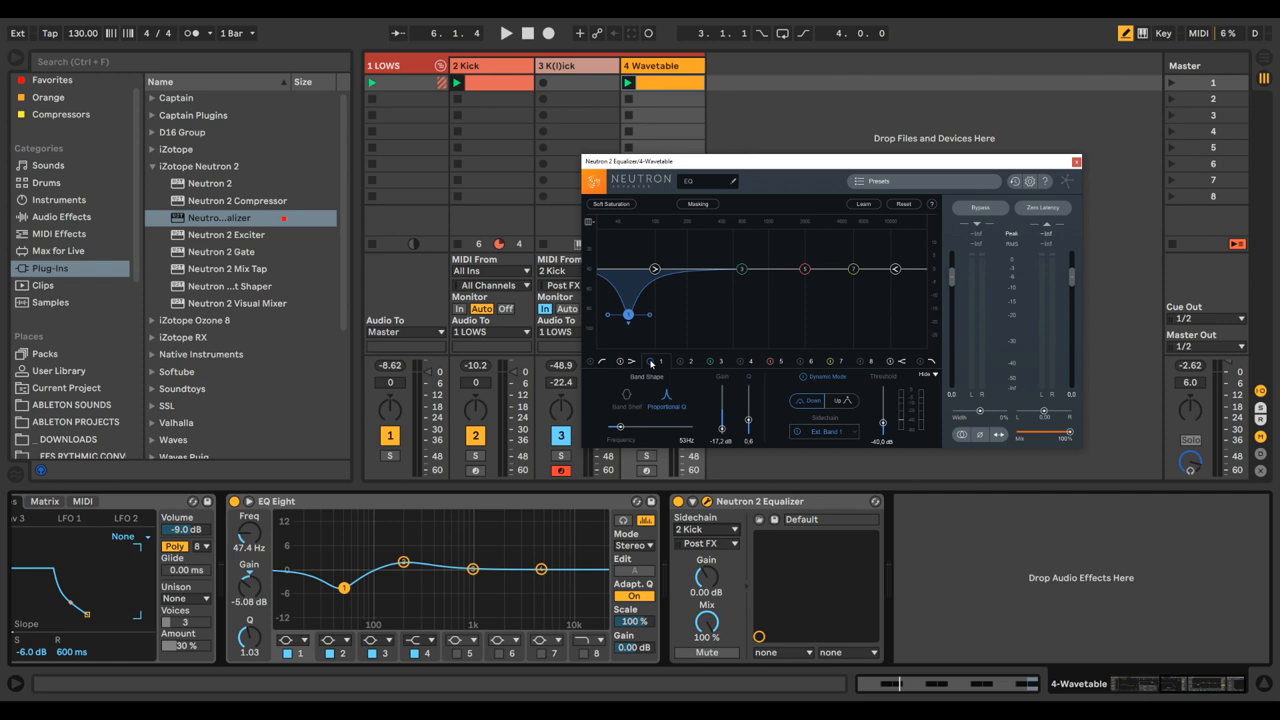
Bypass and re-enable the Neutron EQ to compare the ducked bass, then show the 2 Kick track's device chain.
click(504, 32)
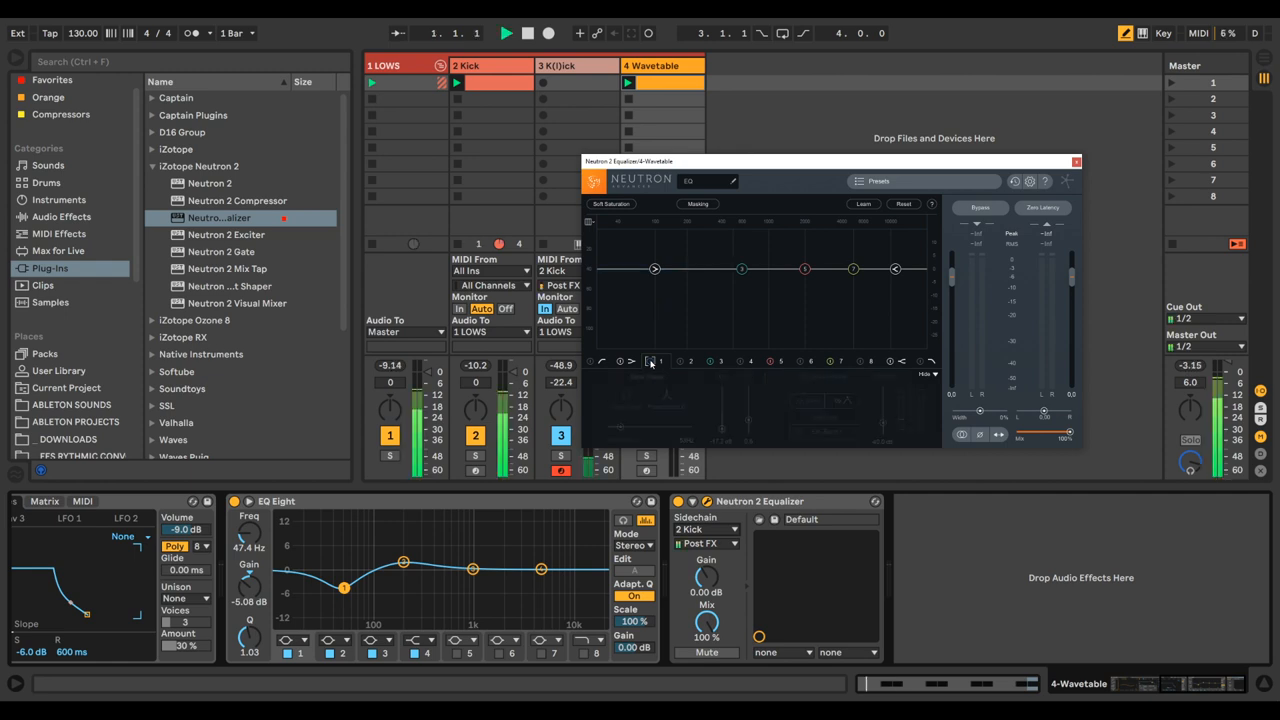
click(506, 32)
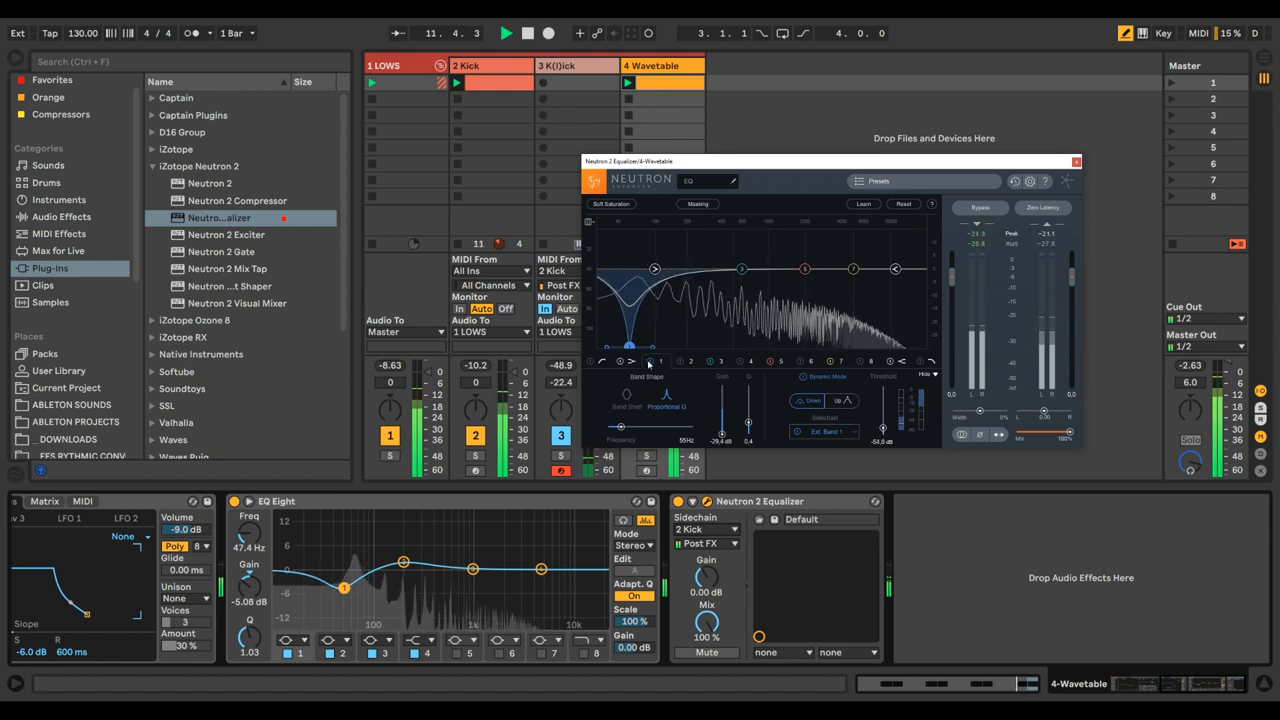
click(660, 360)
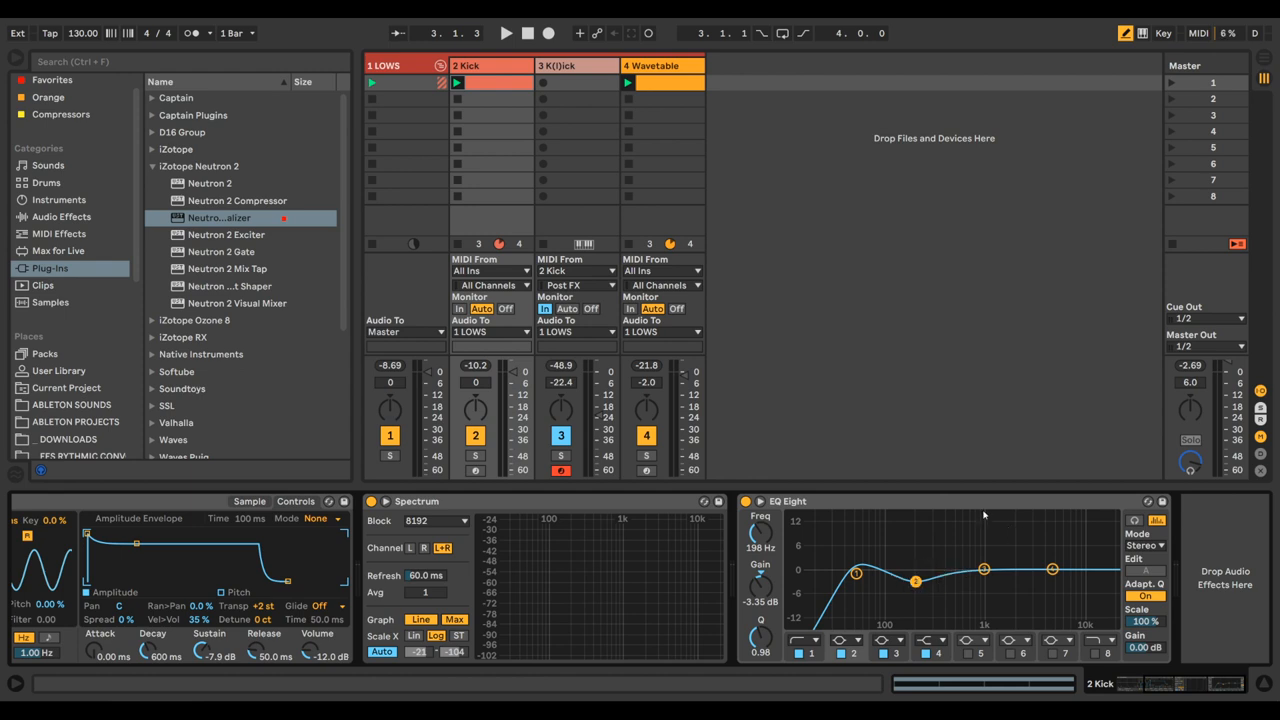
Boost EQ Eight band 3 on the Kick to about 3.6 dB near 1.09 kHz.
click(506, 32)
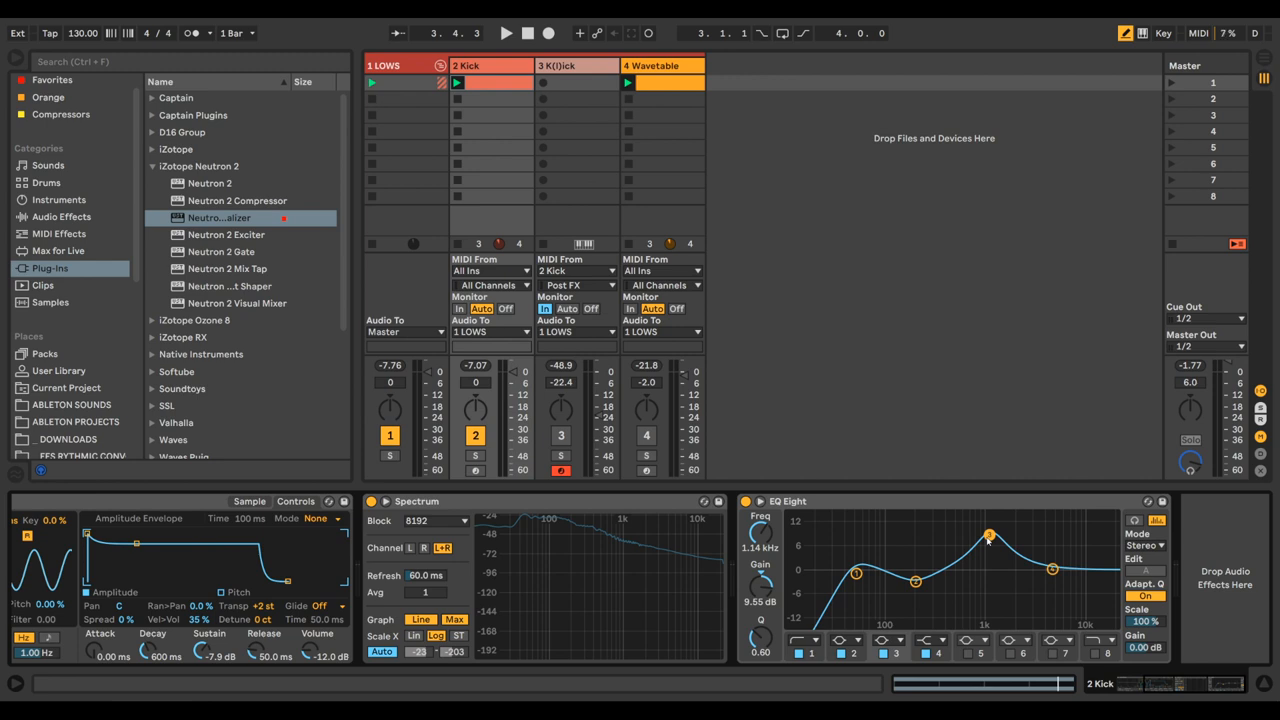
drag(990, 536, 1008, 538)
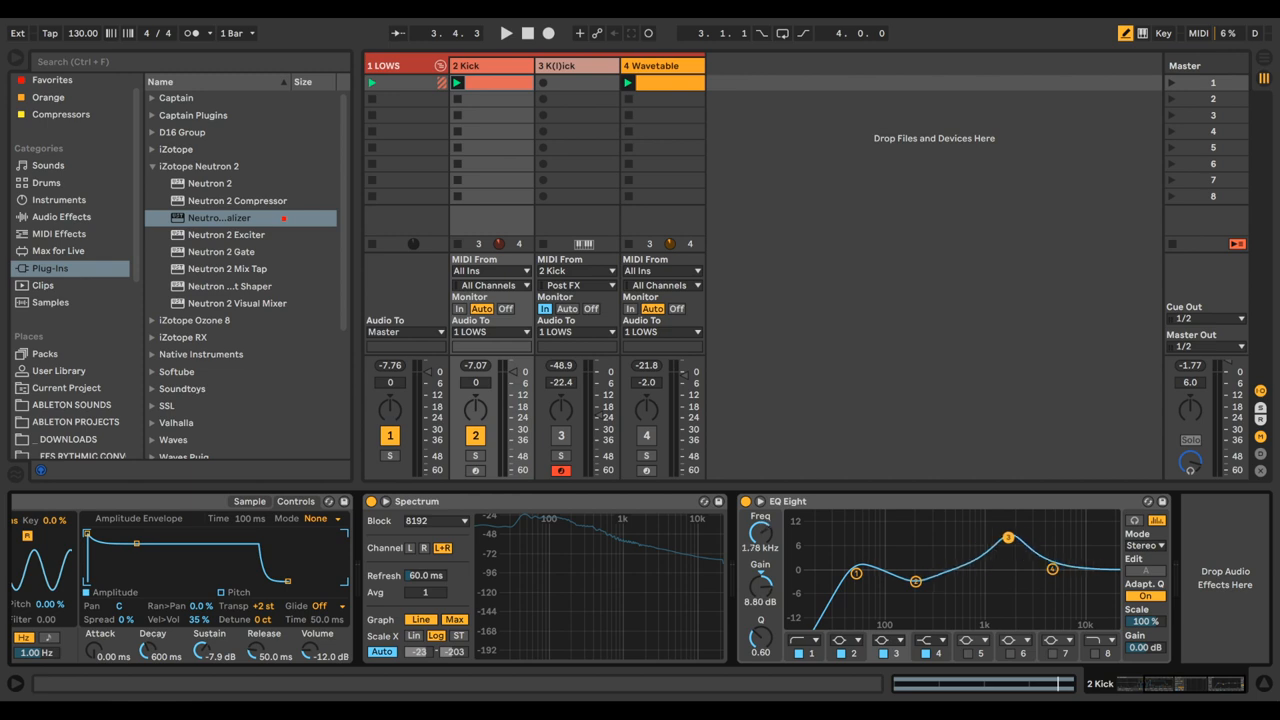
drag(1008, 538, 984, 544)
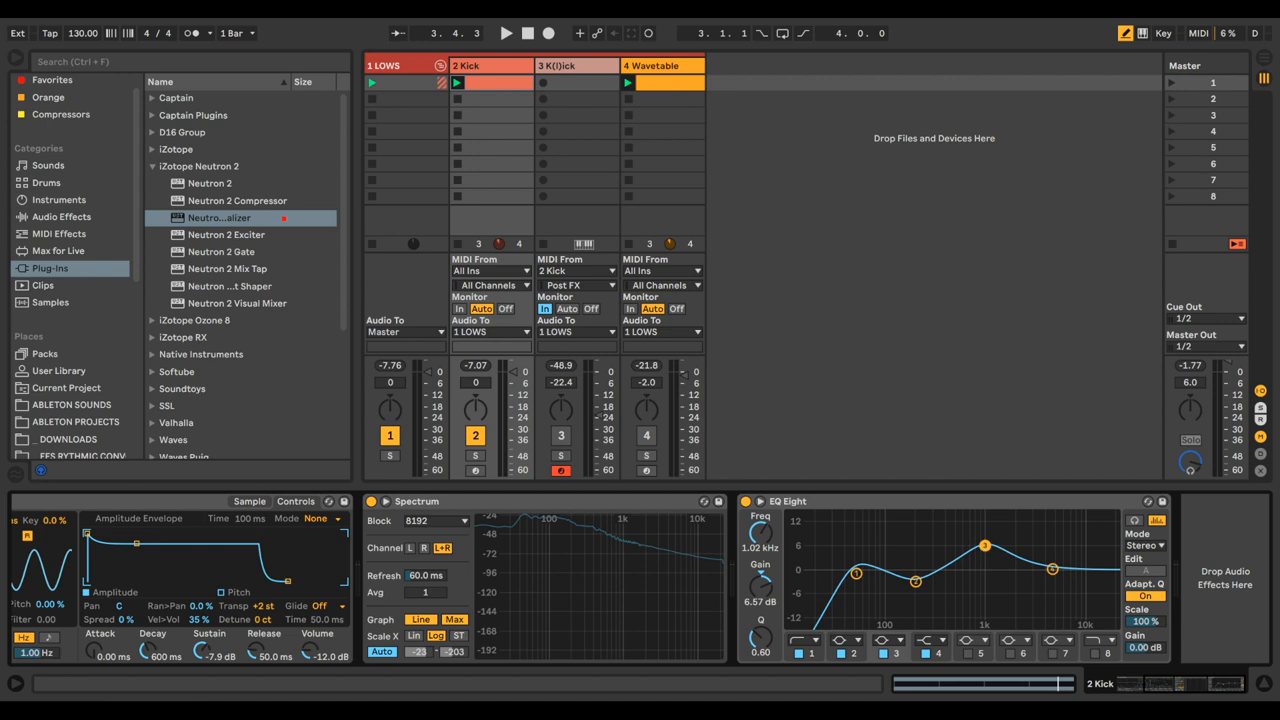
drag(984, 544, 988, 536)
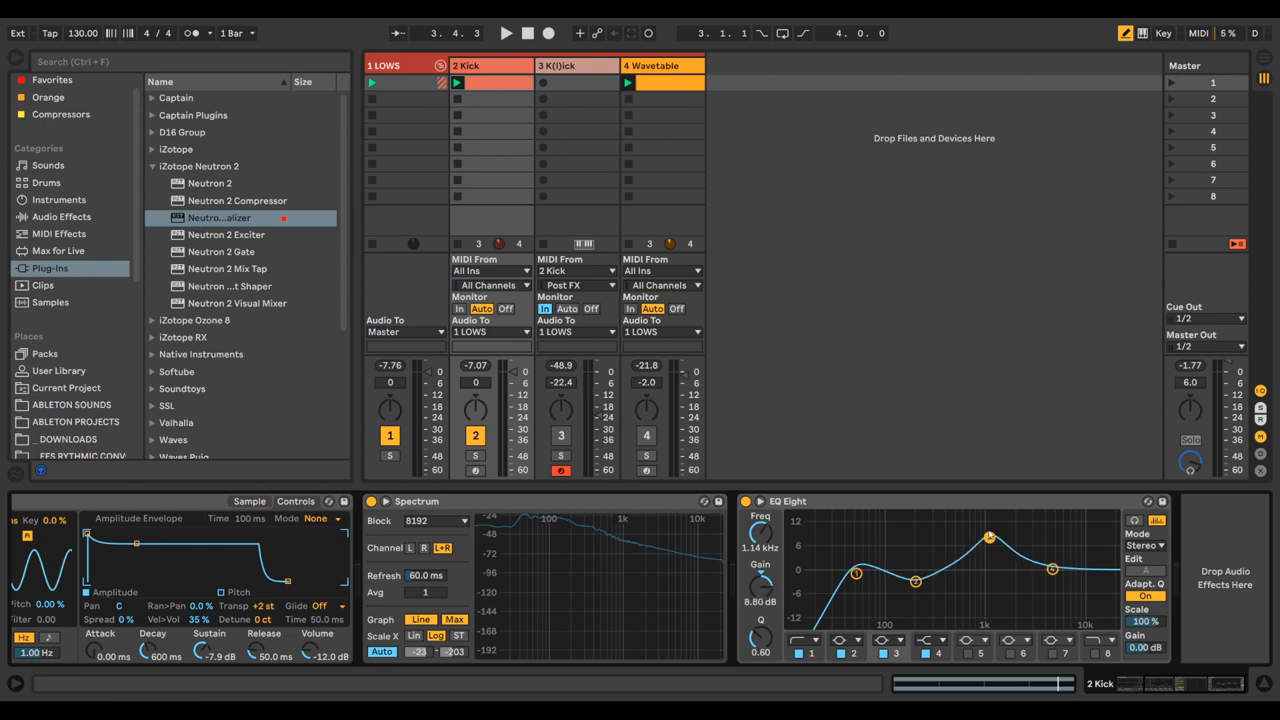
click(504, 32)
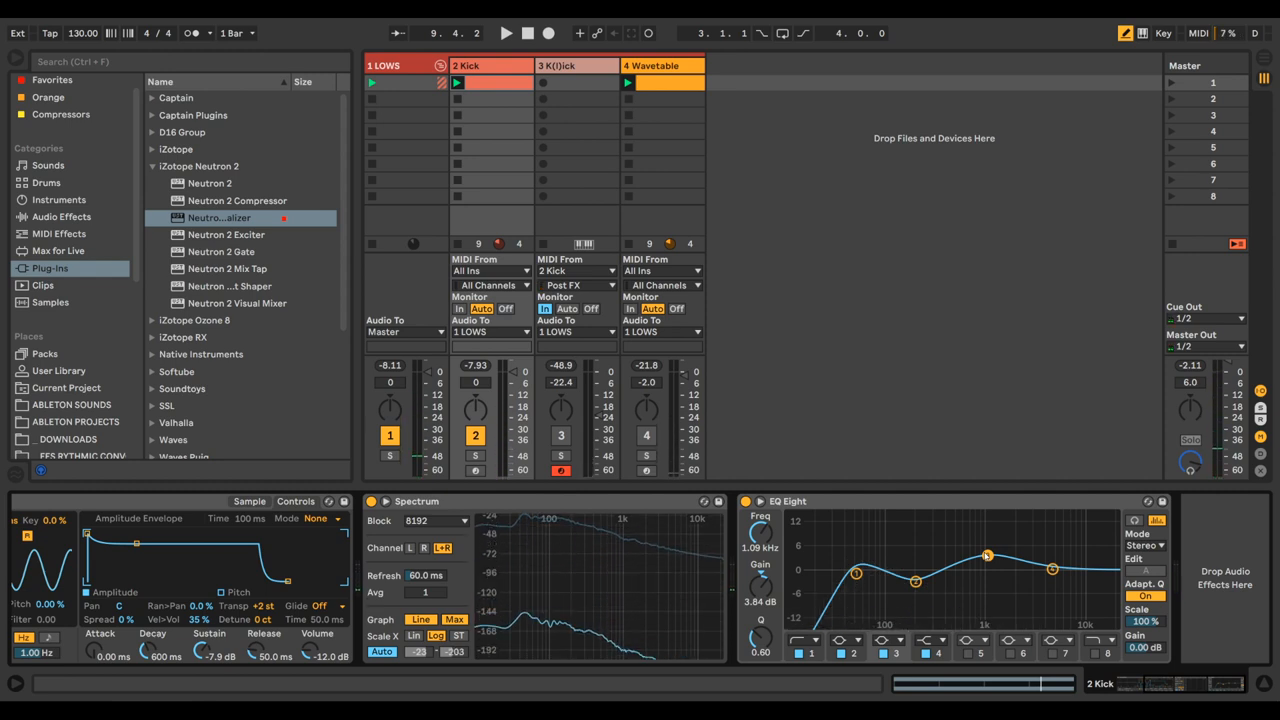
Ease band 3 to a gentle 0.67 dB lift near 800 Hz and adjust band 2 around 215 Hz.
drag(988, 556, 980, 554)
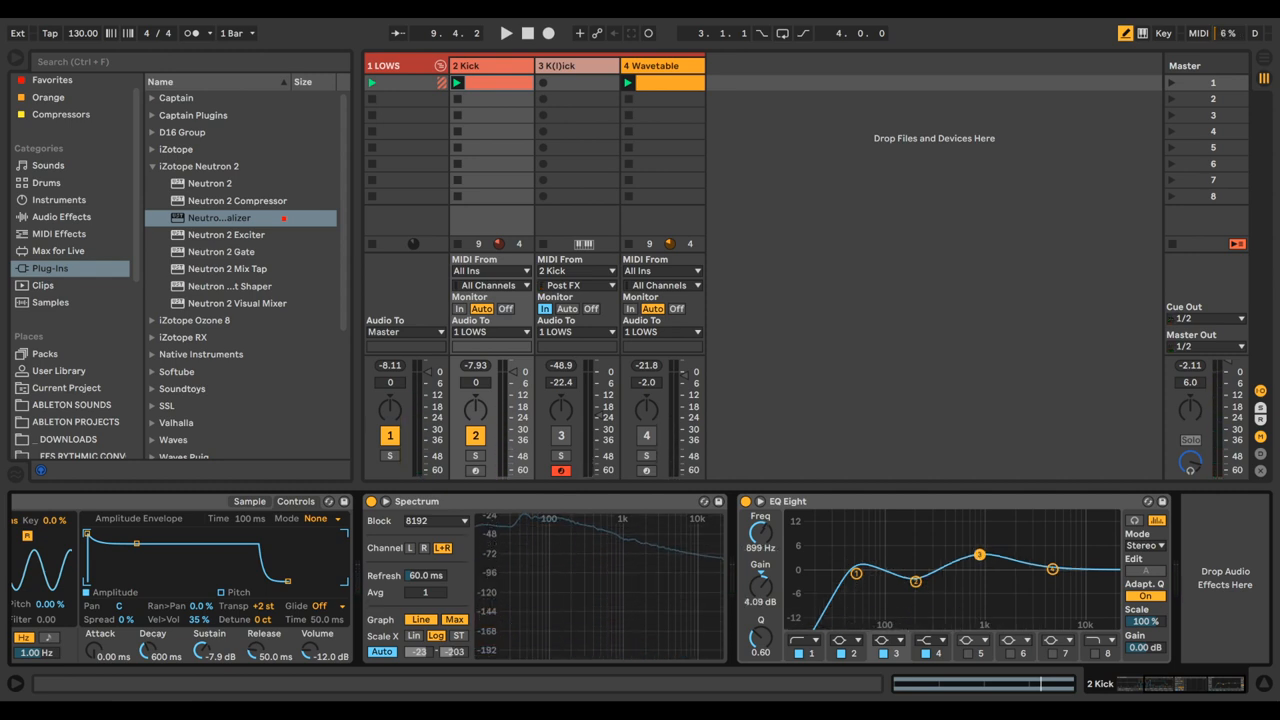
drag(978, 556, 968, 560)
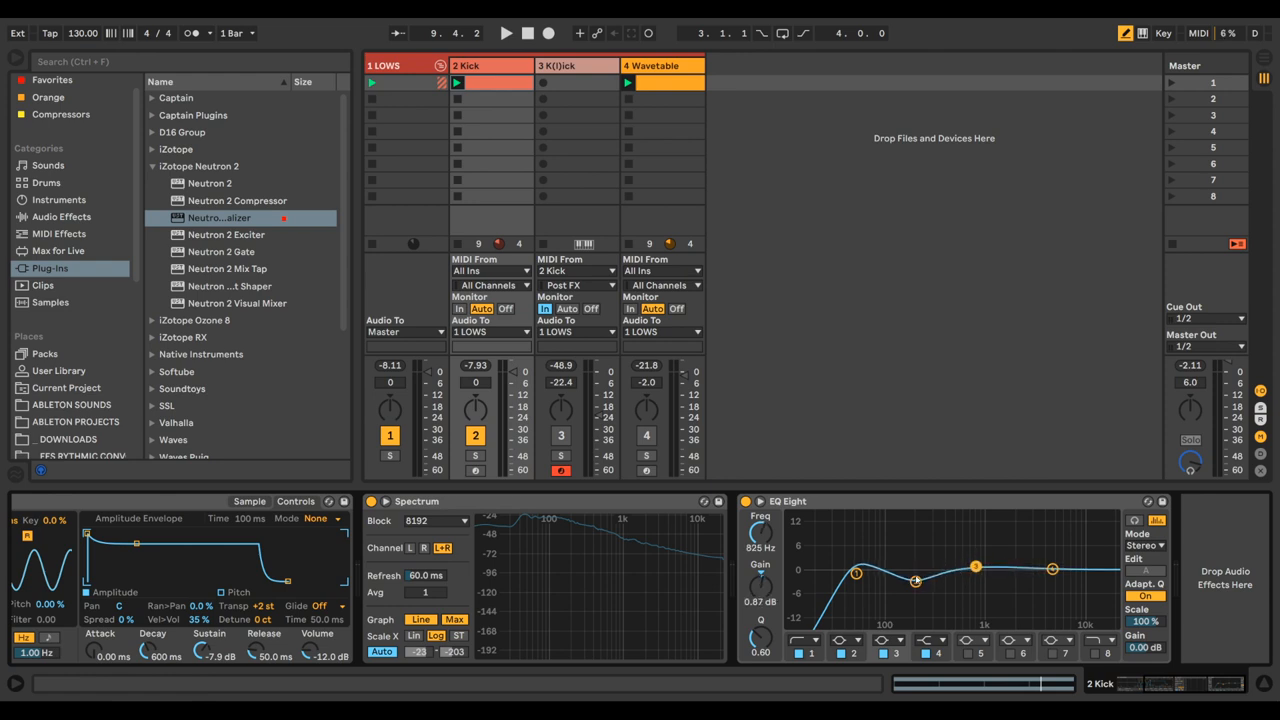
drag(916, 582, 936, 584)
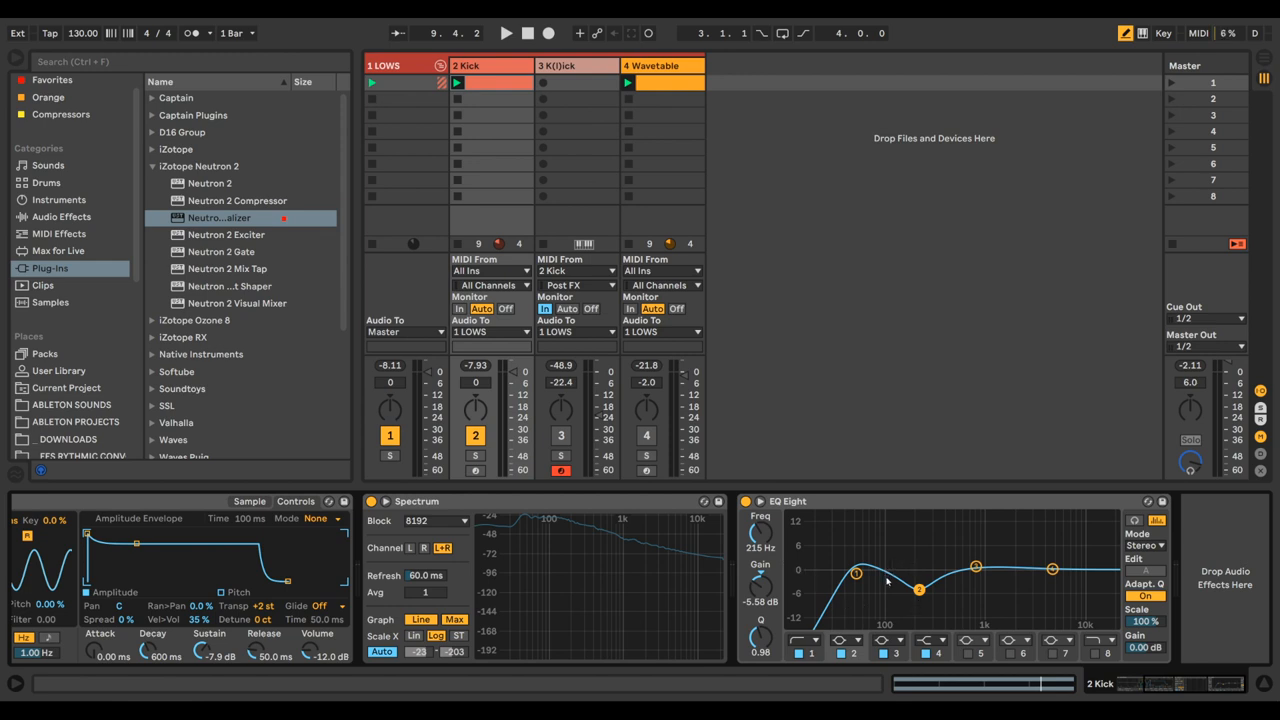
mouse_move(904, 580)
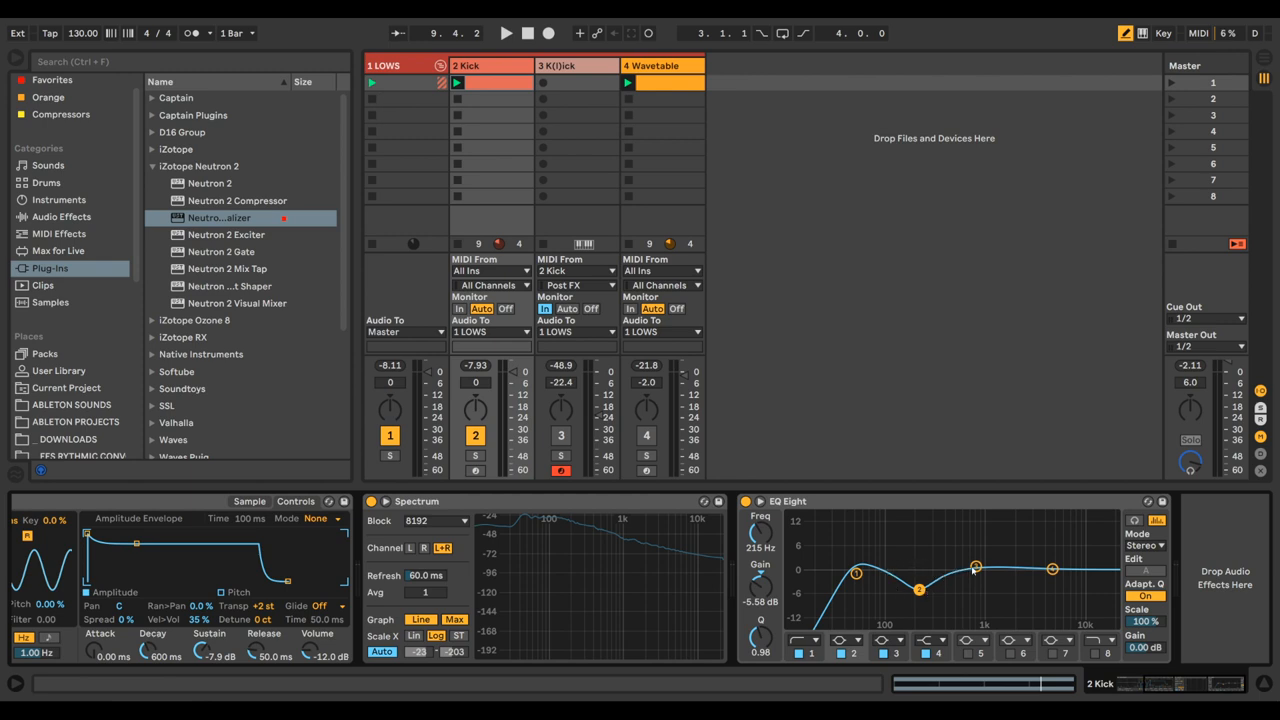
Show the 4 Wavetable track's devices with the Neutron 2 Equalizer window.
drag(976, 568, 980, 562)
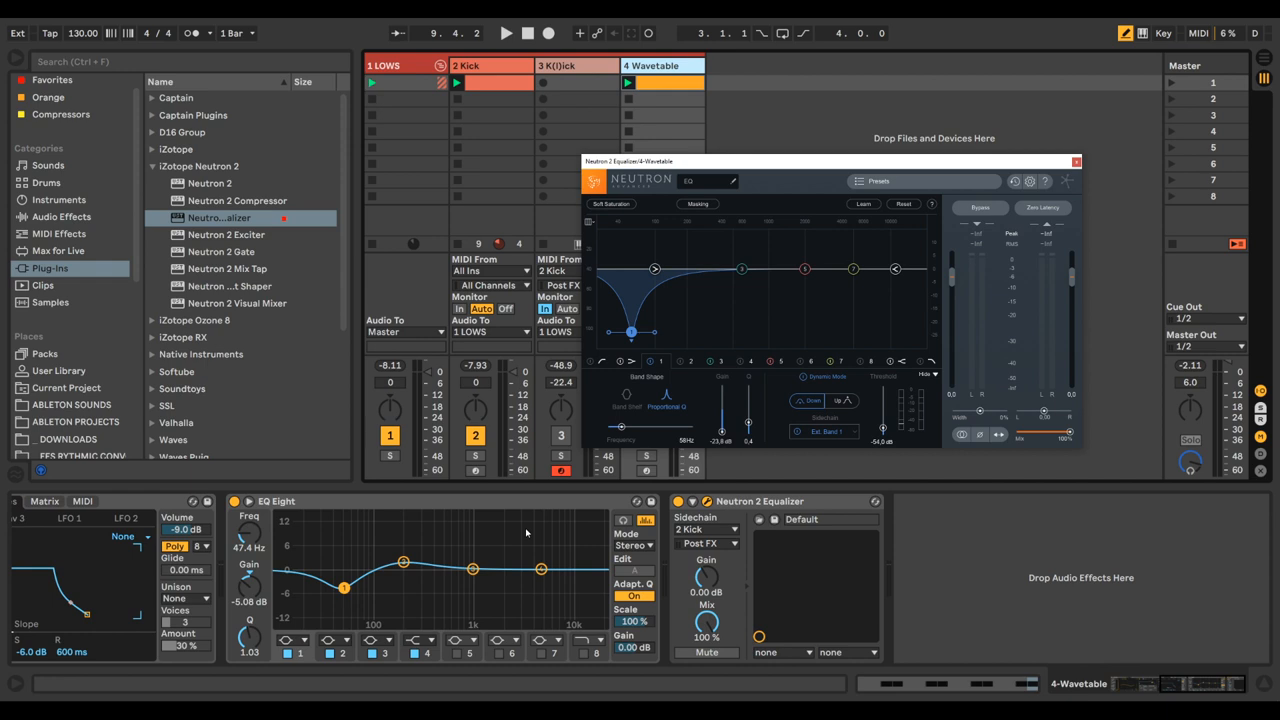
mouse_move(536, 556)
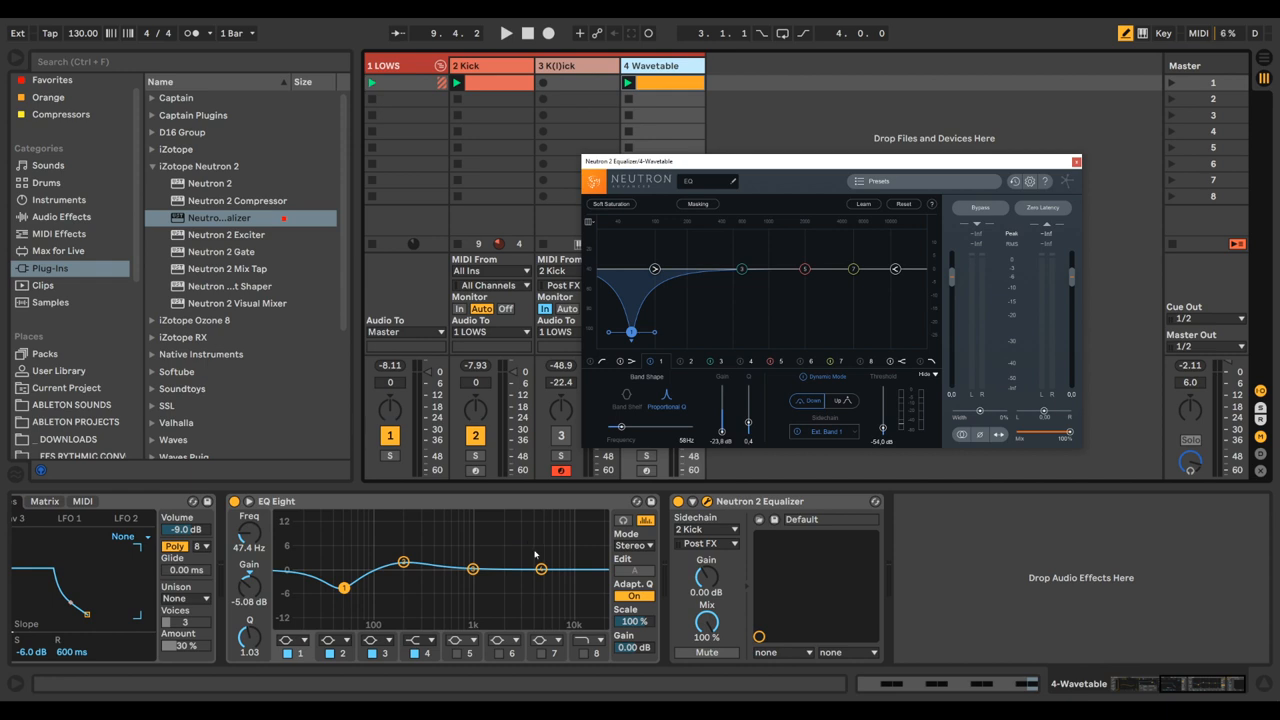